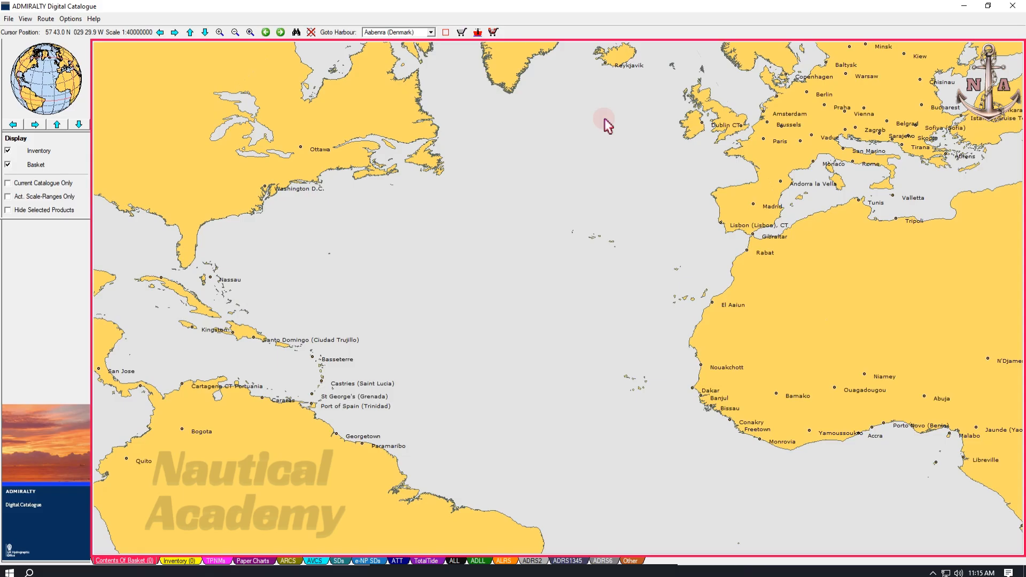
mouse_move(451, 299)
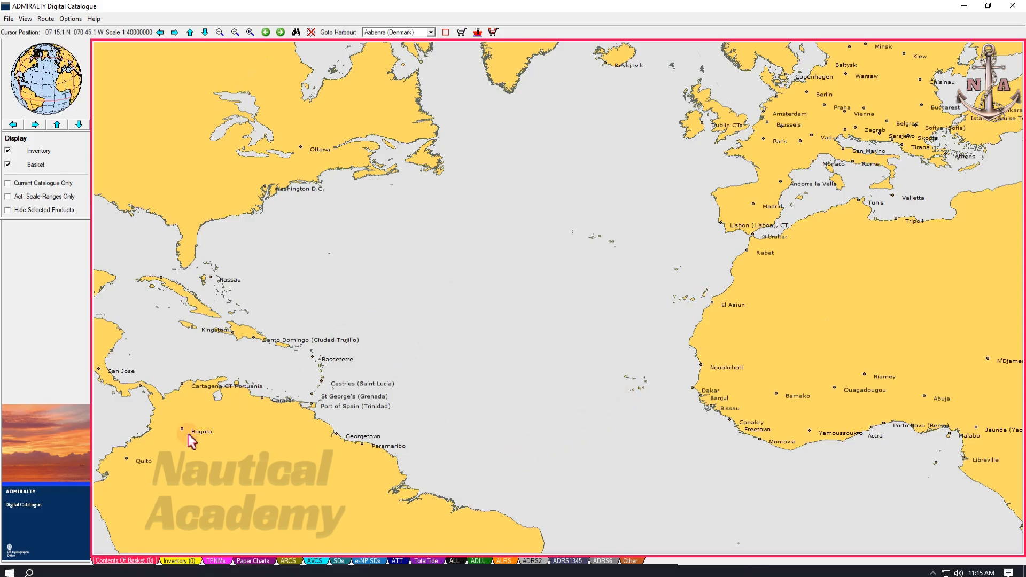
mouse_move(23, 517)
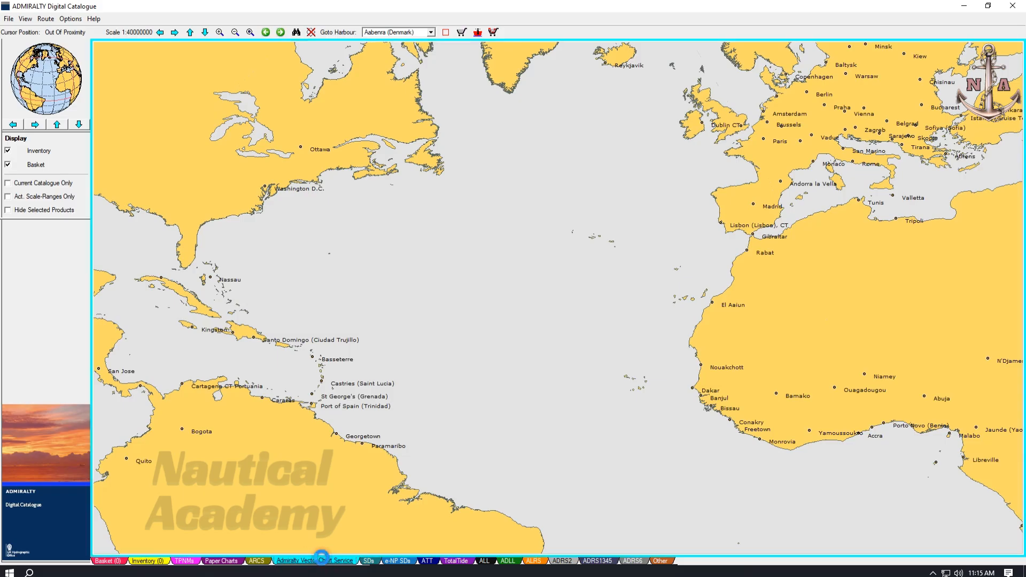
Step: Toggle ENC coverage on and off the map, then reach the File menu's Catalogue options
left_click(321, 560)
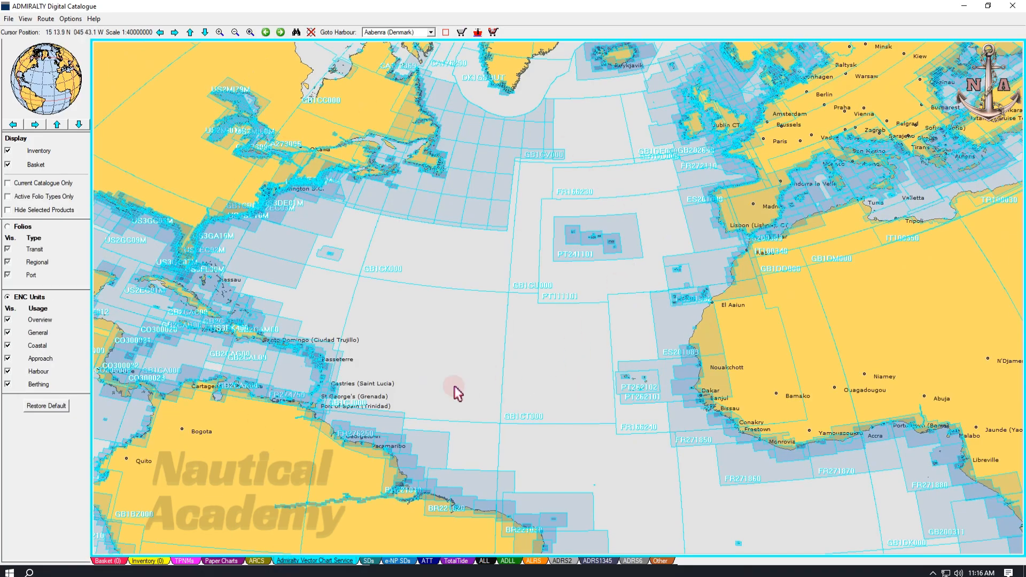
left_click(115, 560)
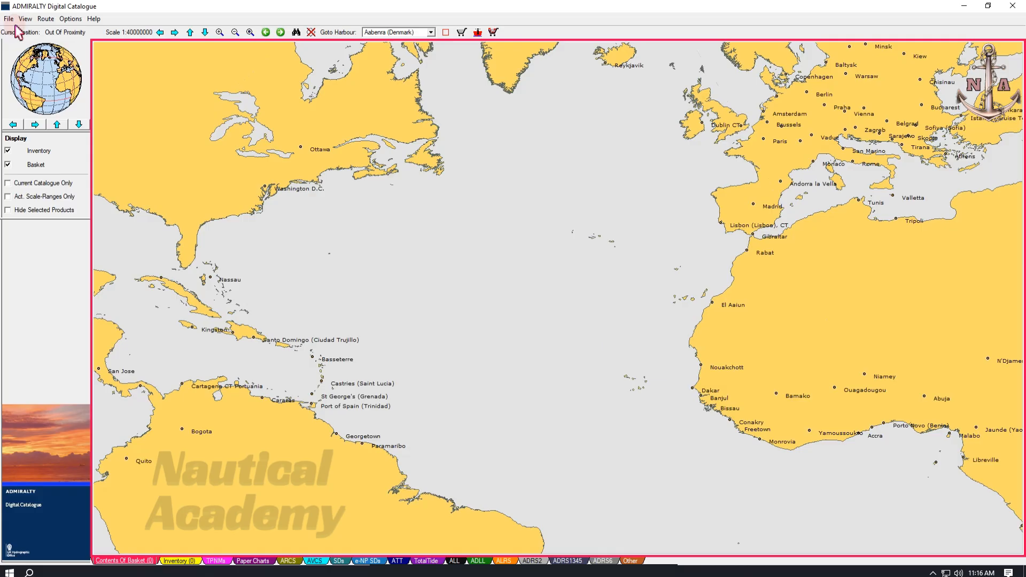
left_click(8, 20)
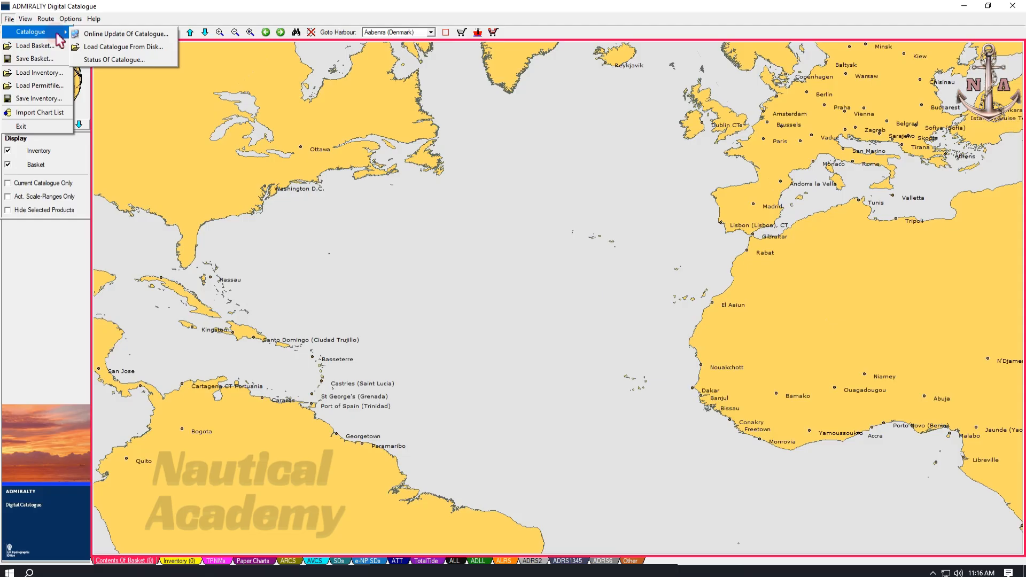
mouse_move(101, 48)
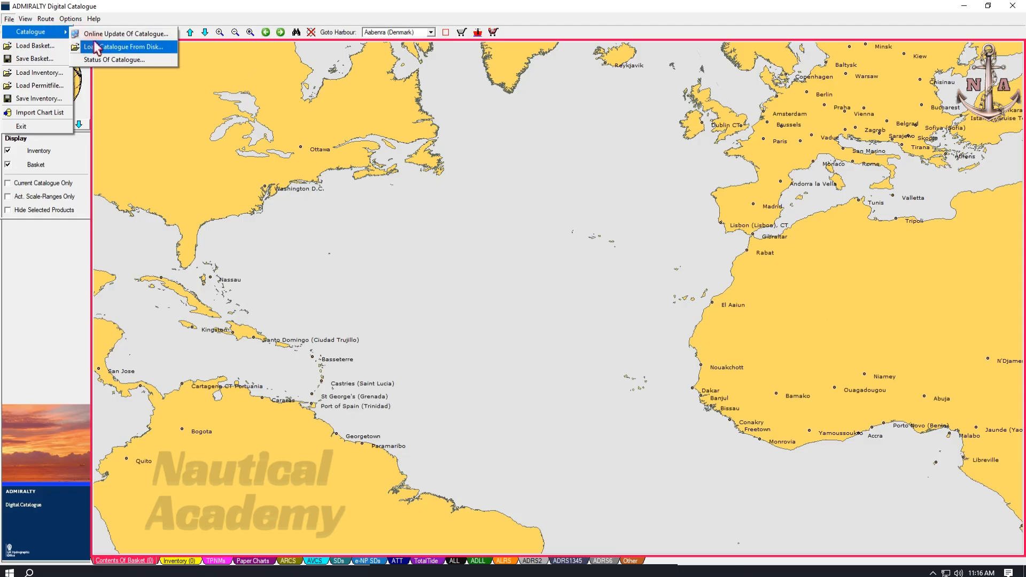
mouse_move(125, 33)
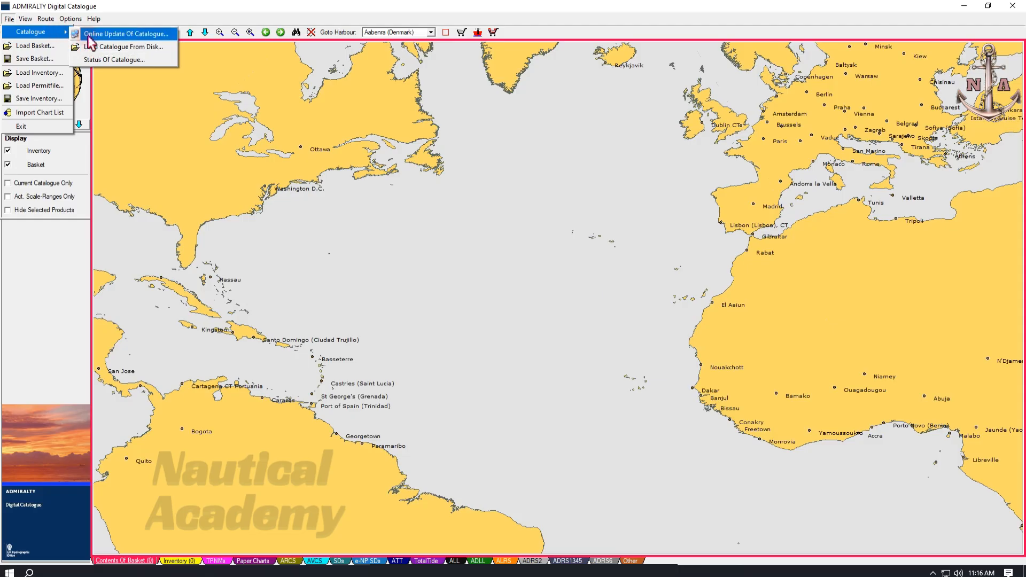
mouse_move(110, 49)
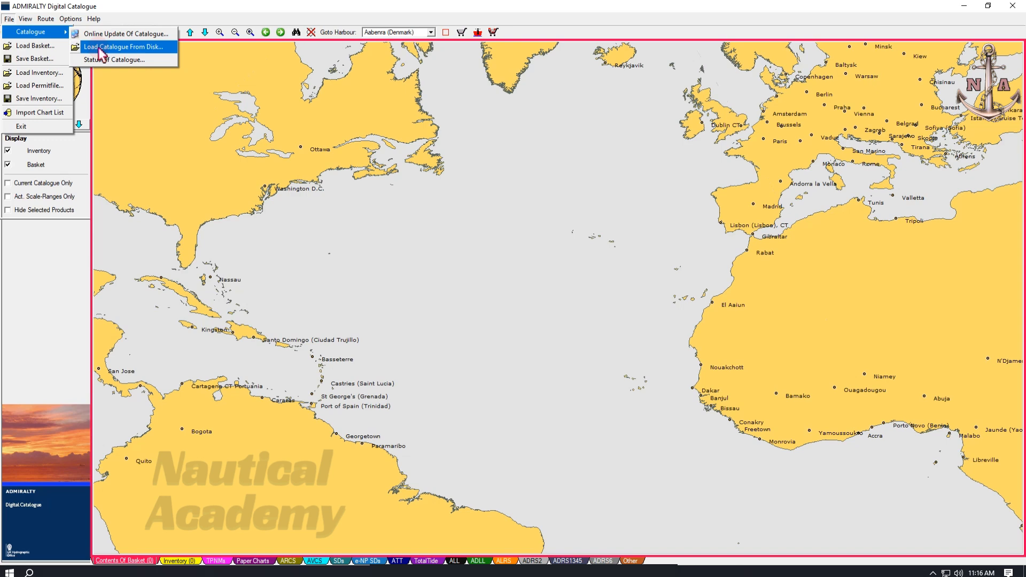
mouse_move(163, 66)
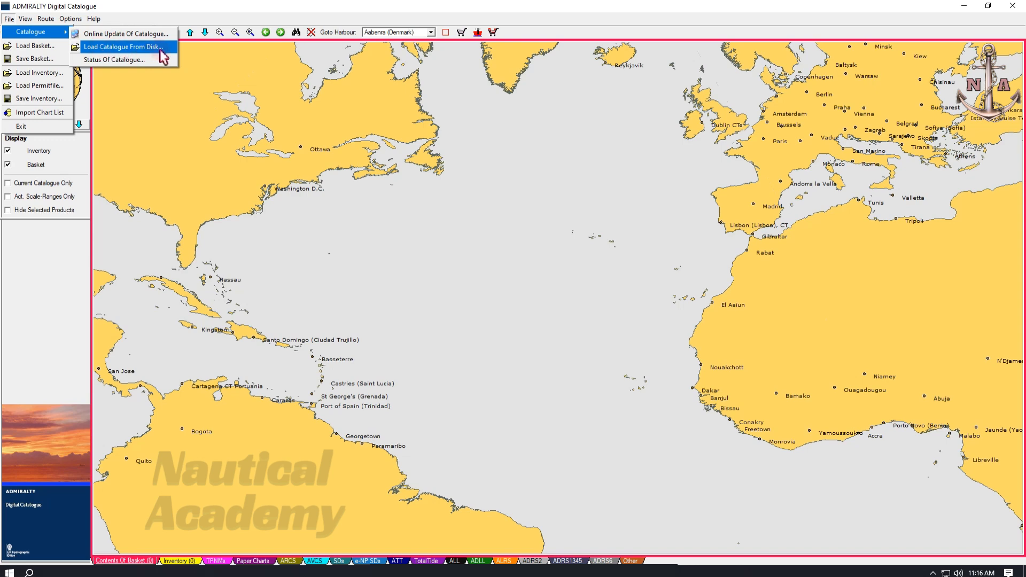
mouse_move(105, 37)
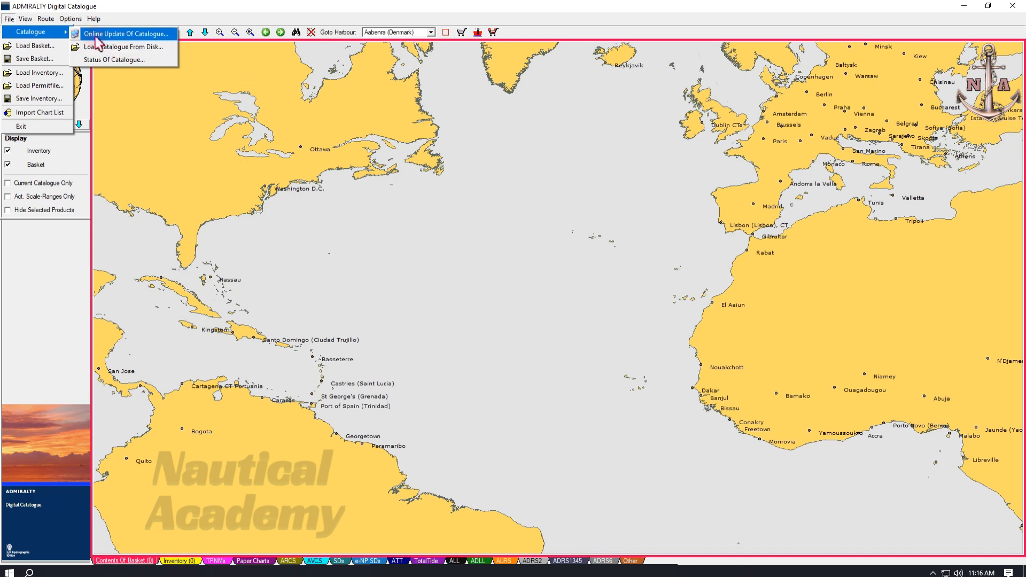
Step: Start Online Update Of Catalogue to list the available catalogue updates
left_click(128, 33)
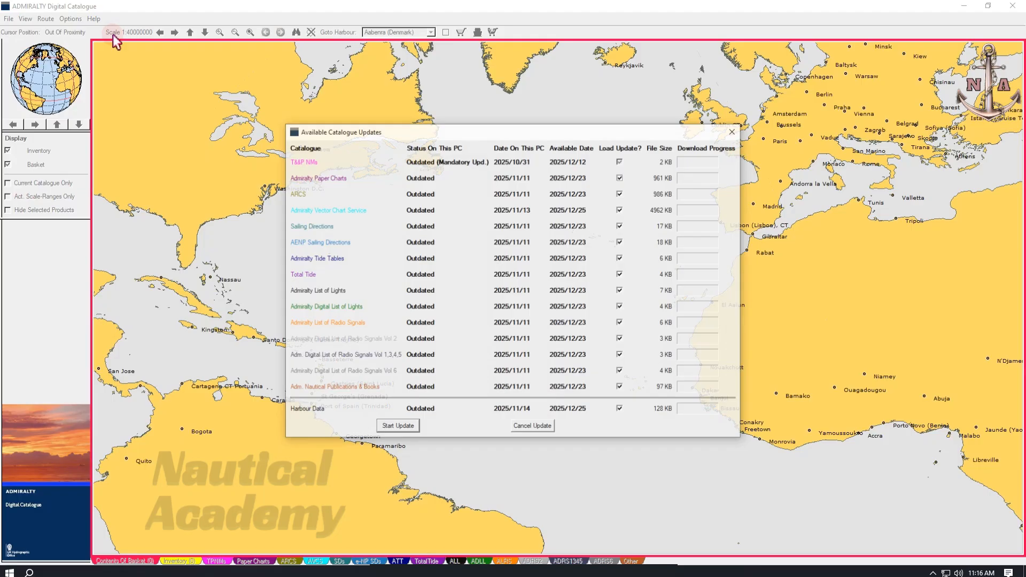
mouse_move(313, 207)
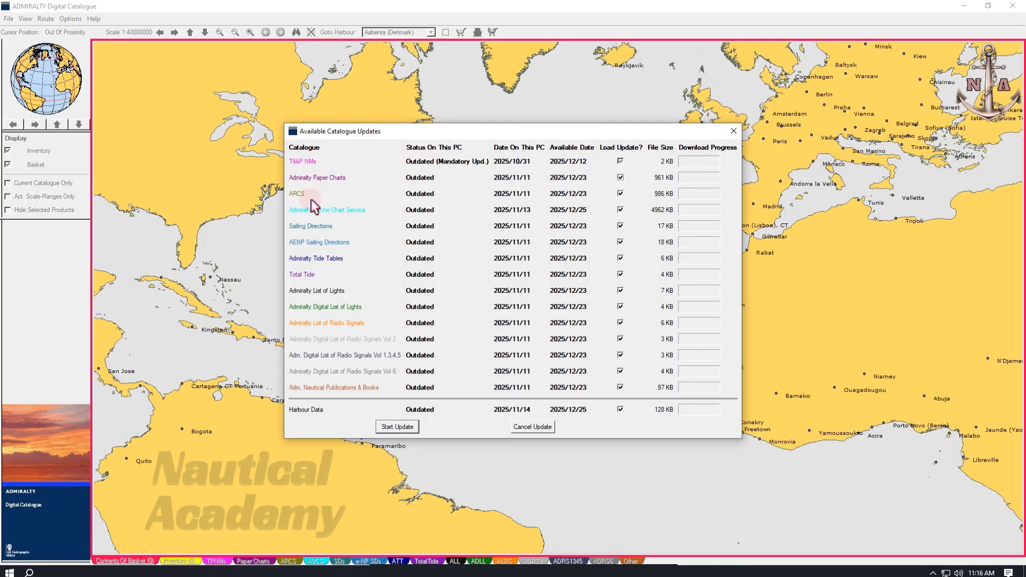
mouse_move(328, 396)
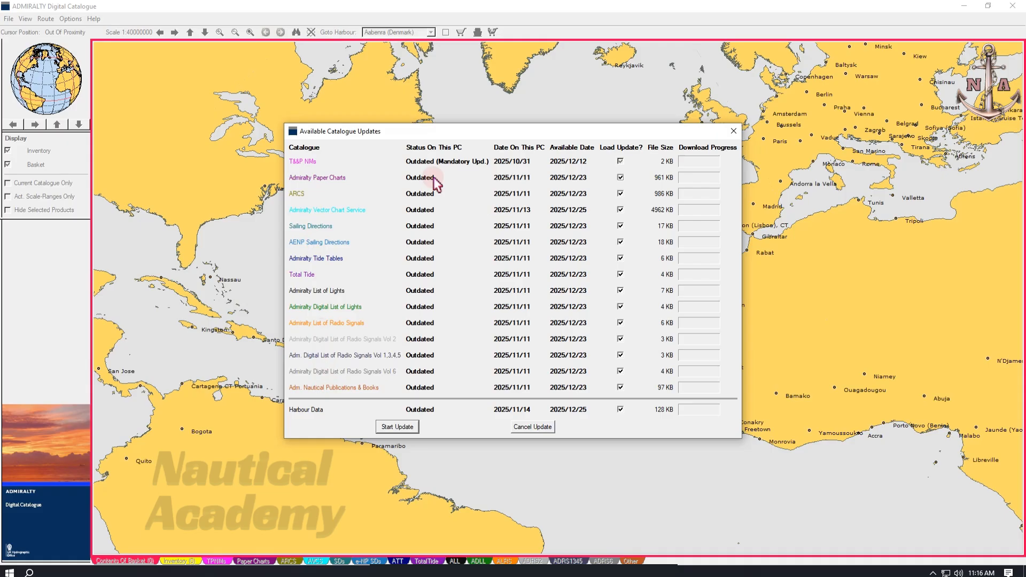
mouse_move(430, 399)
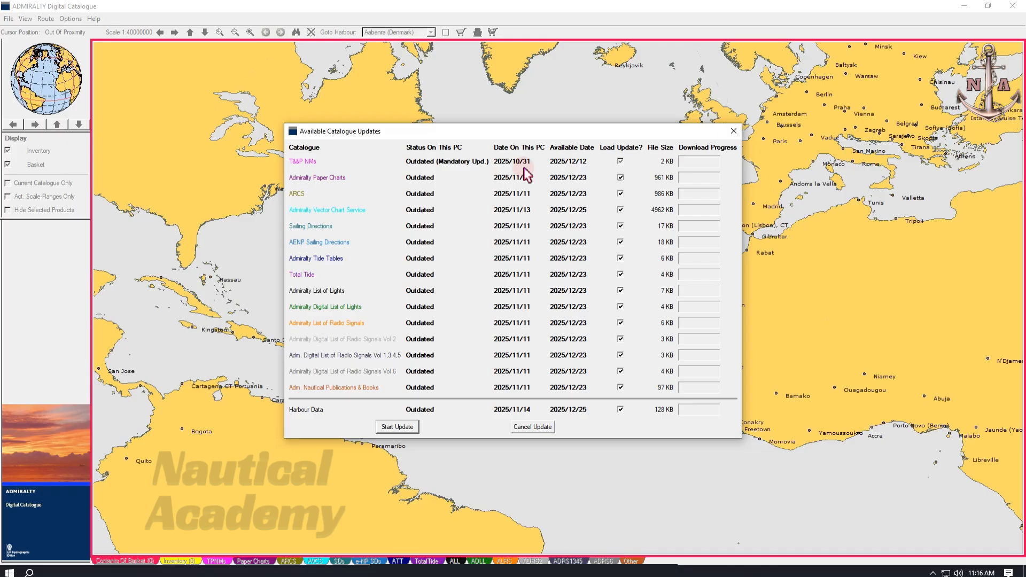
mouse_move(528, 199)
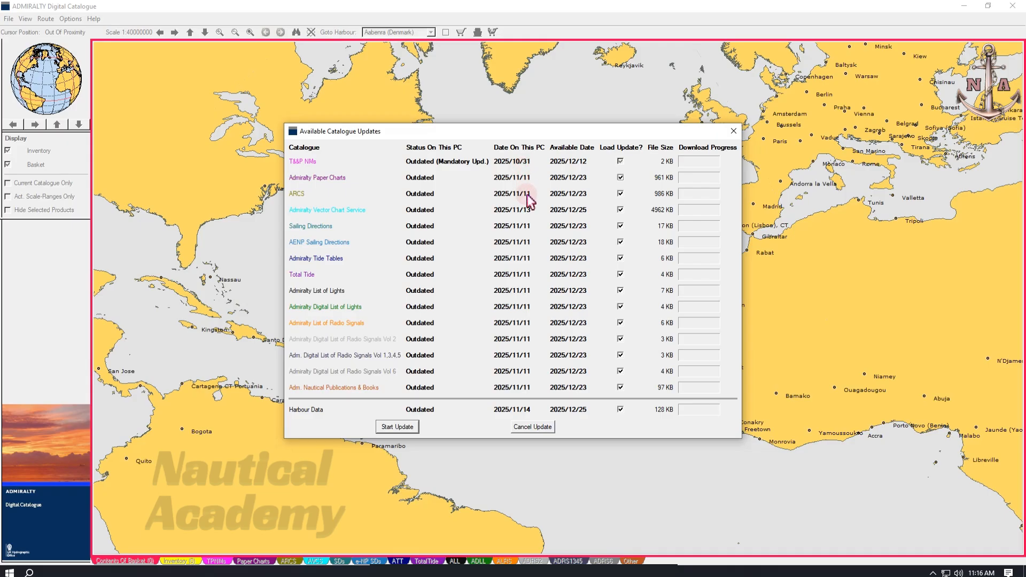
mouse_move(531, 383)
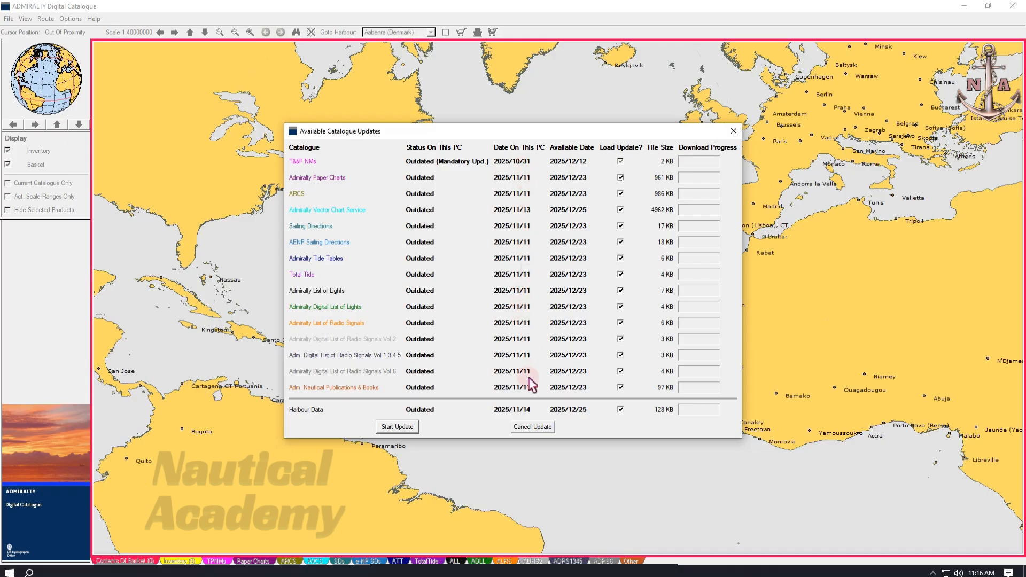
mouse_move(569, 160)
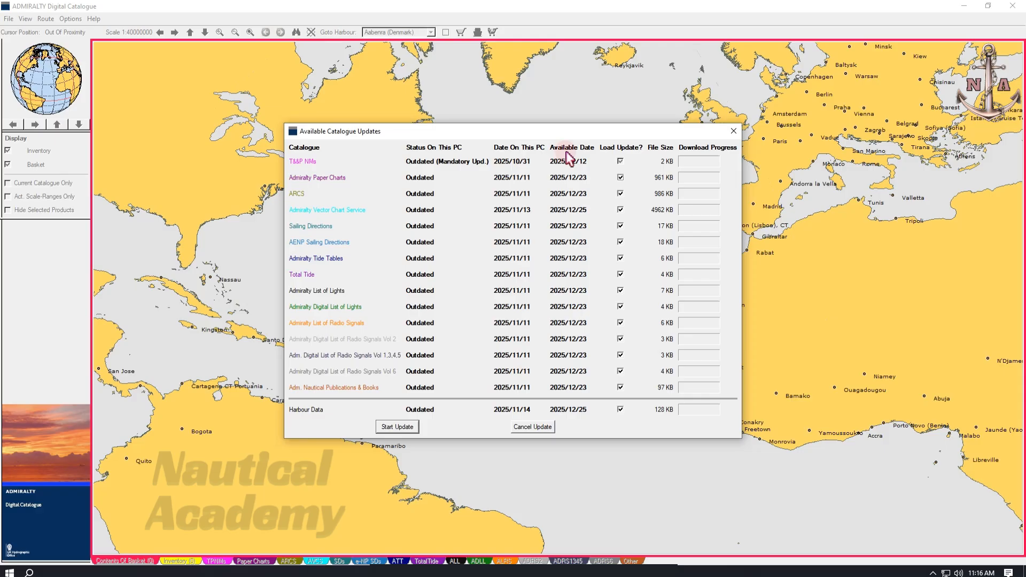
mouse_move(586, 171)
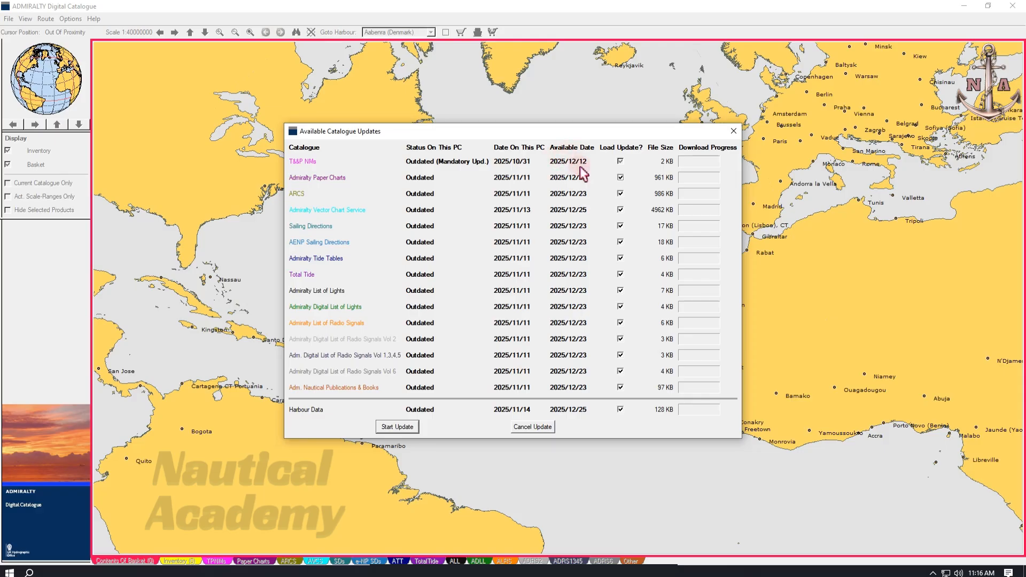
mouse_move(588, 296)
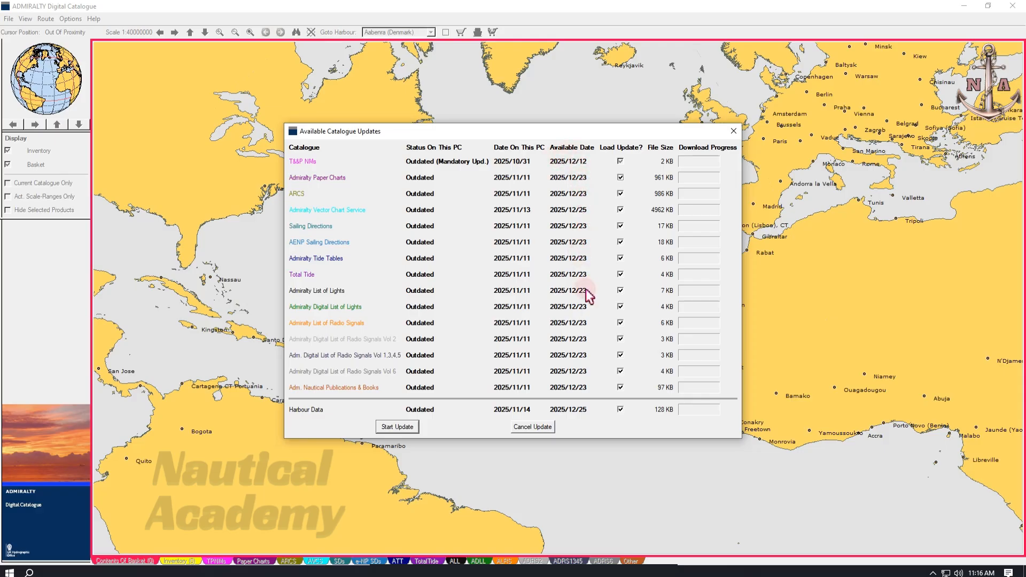
mouse_move(586, 374)
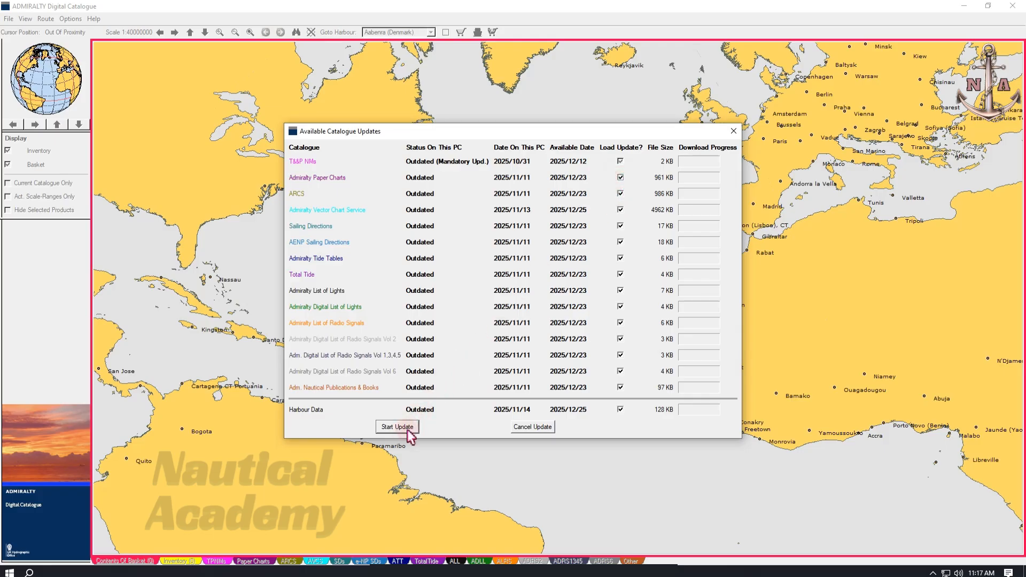
Step: Start the update, let all catalogues download to 100%, and acknowledge the Finished notice
left_click(397, 427)
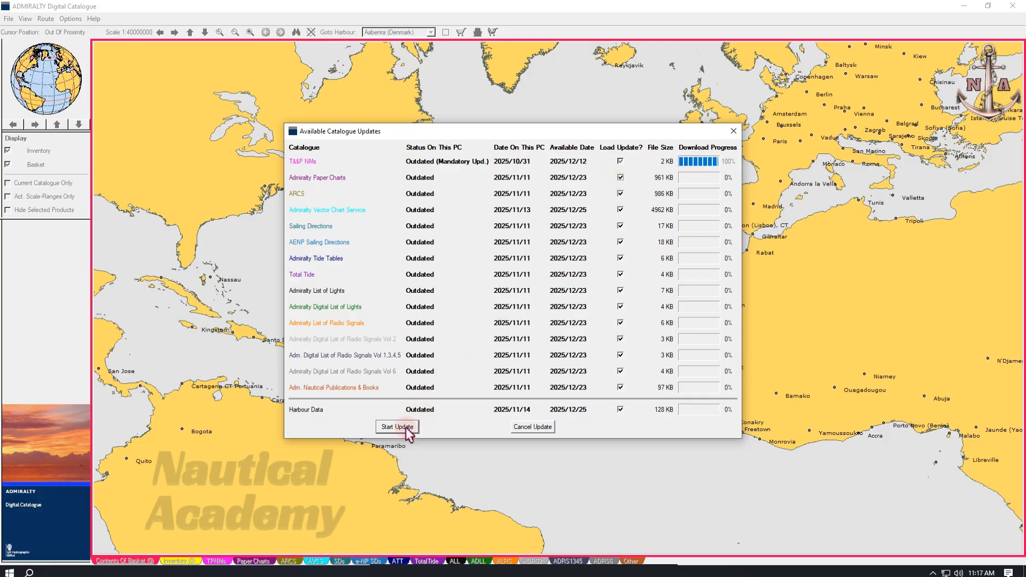
left_click(397, 426)
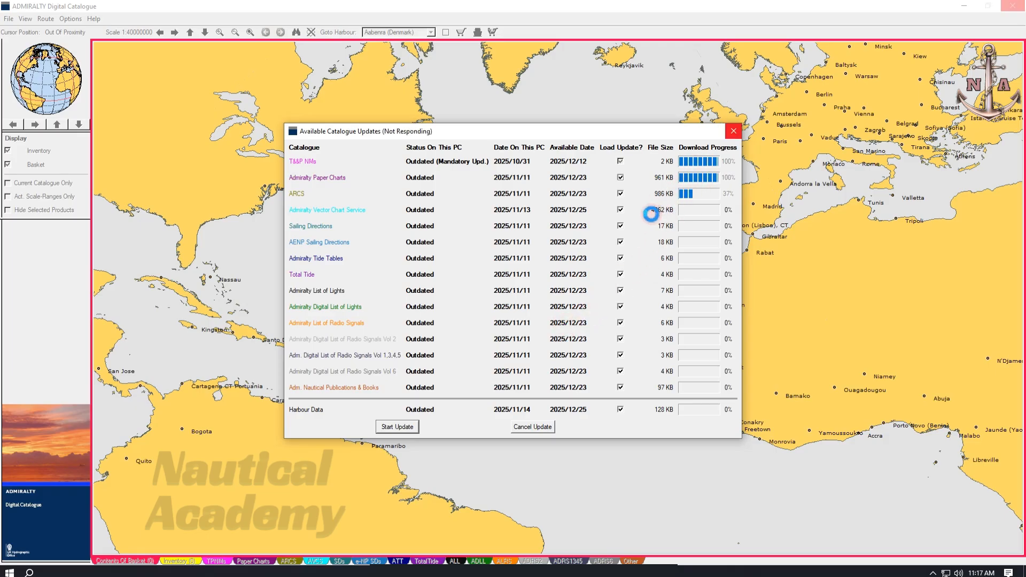
mouse_move(654, 212)
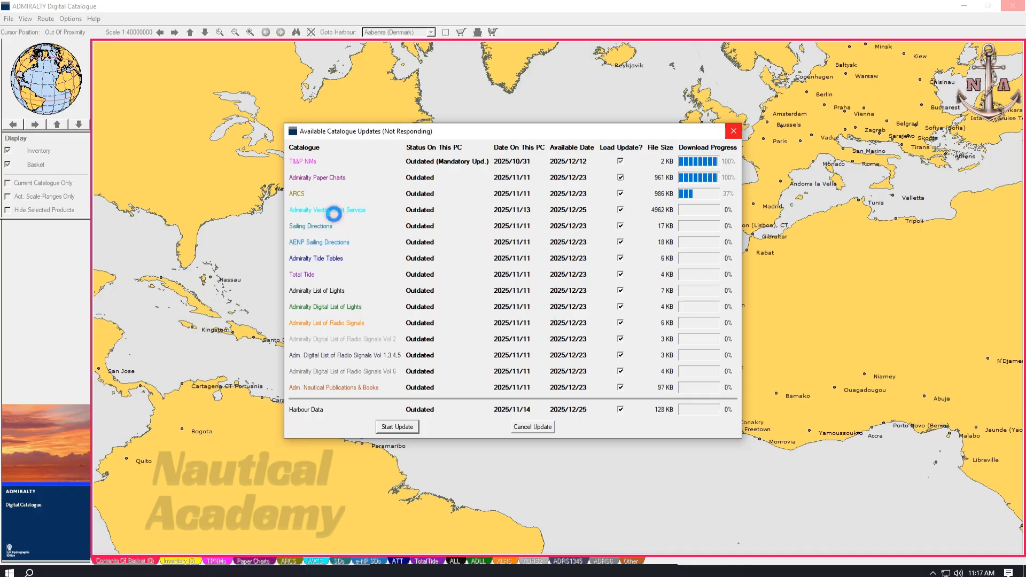
mouse_move(644, 215)
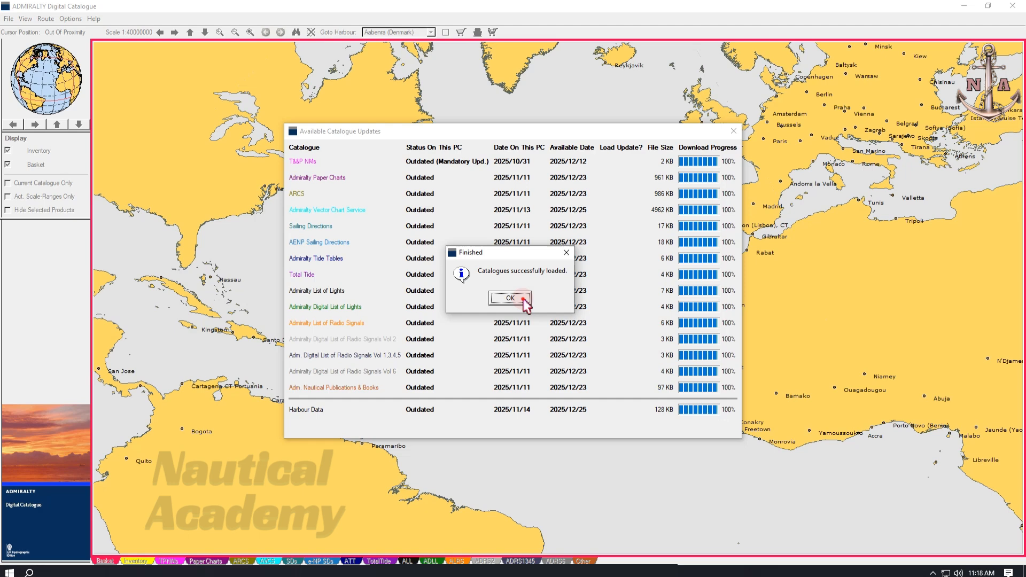
left_click(510, 298)
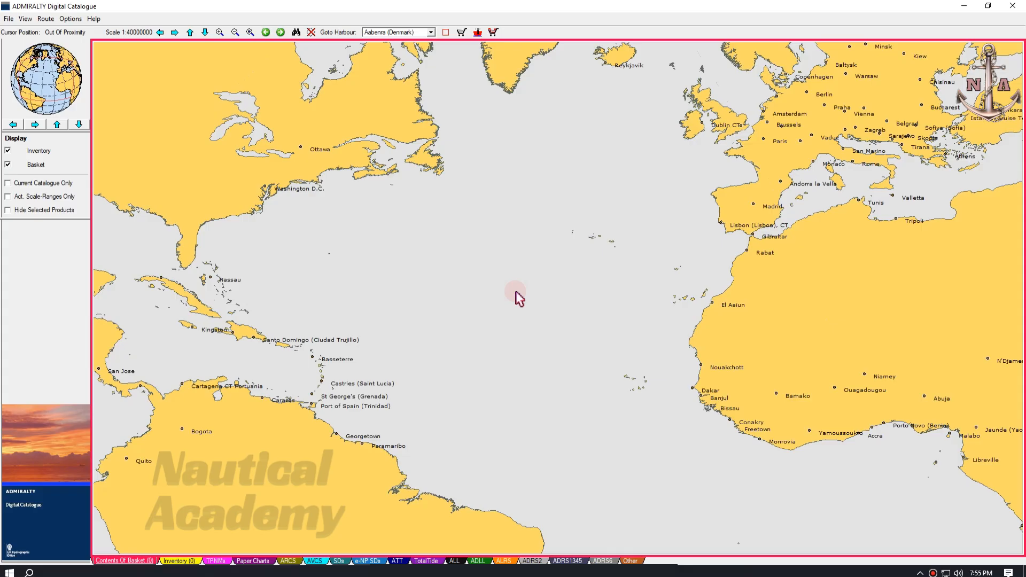
mouse_move(346, 470)
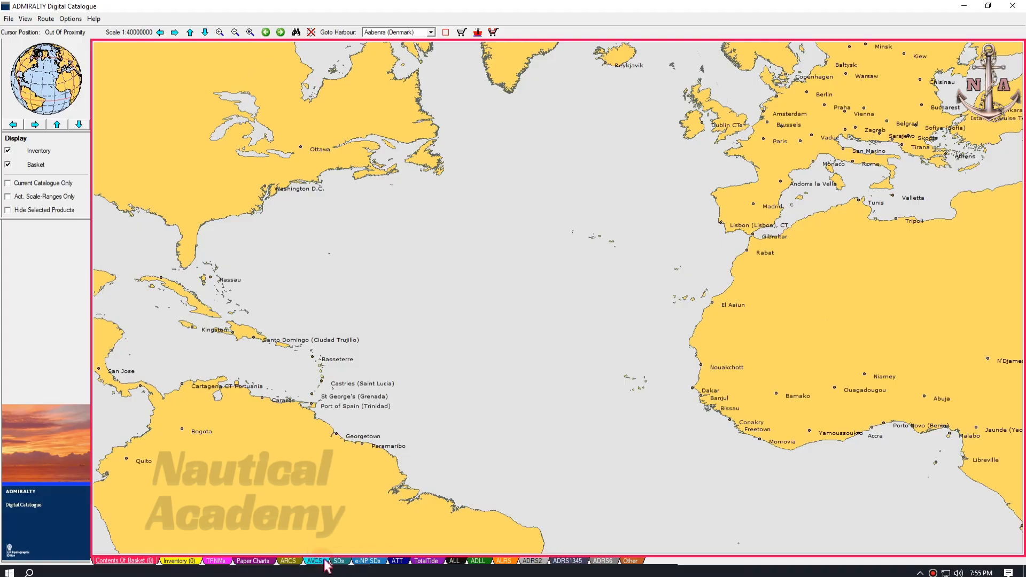
left_click(316, 560)
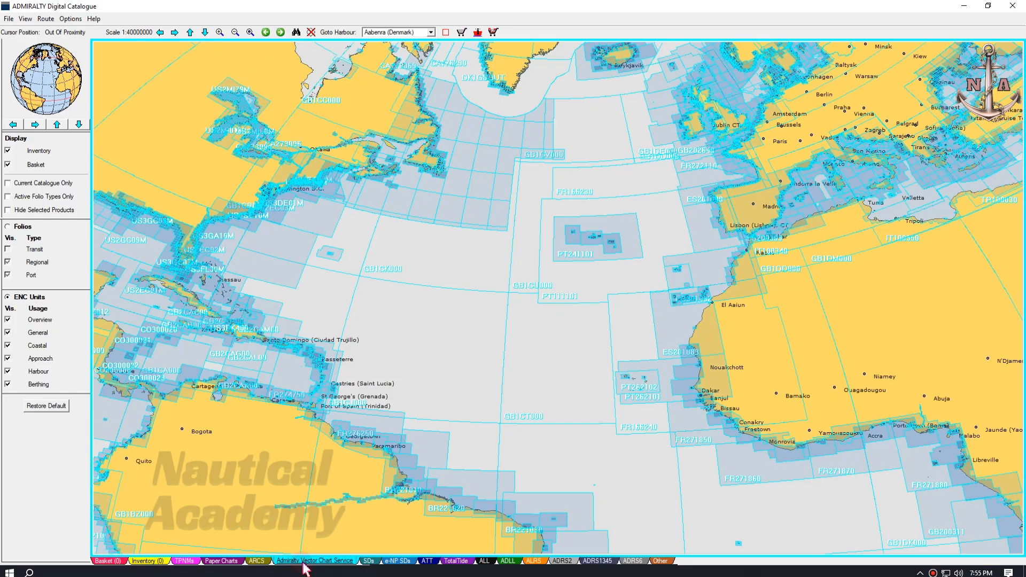
mouse_move(357, 573)
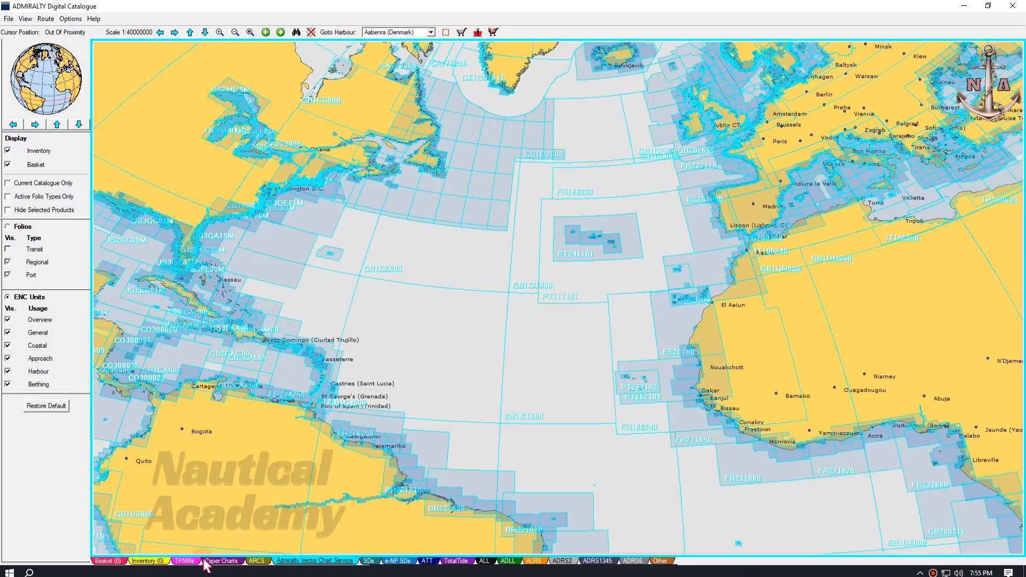
left_click(222, 575)
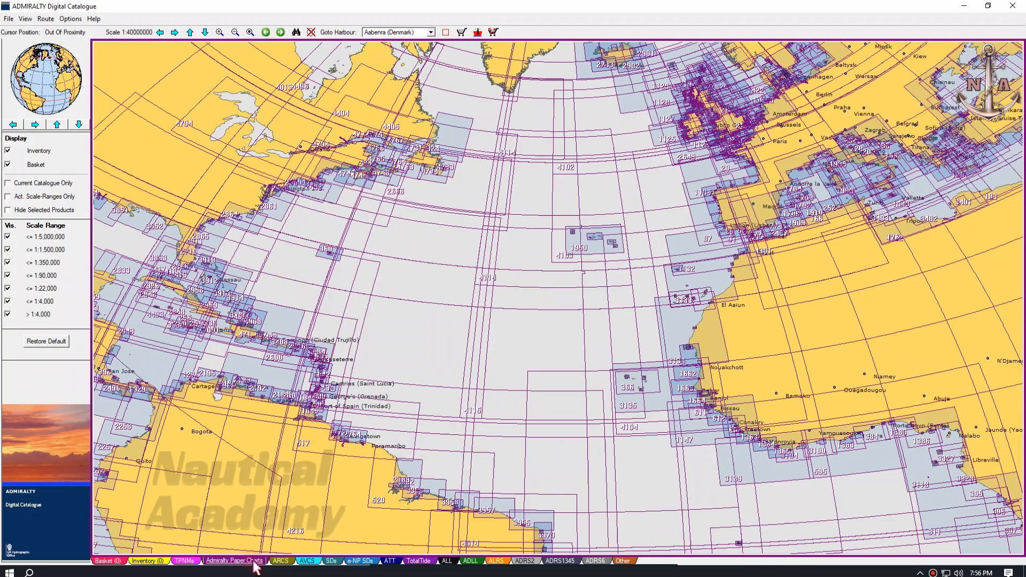
mouse_move(319, 569)
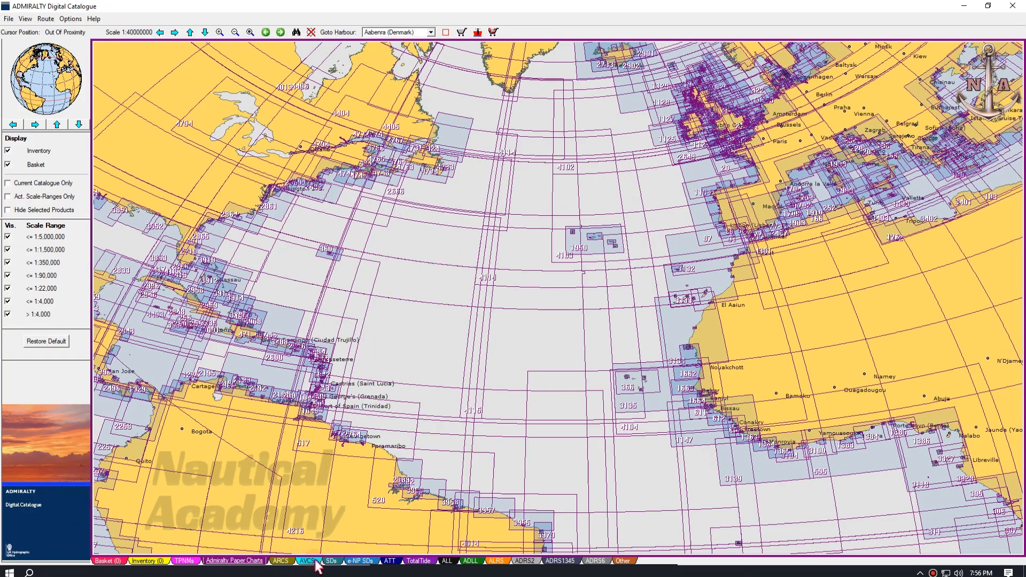
left_click(305, 575)
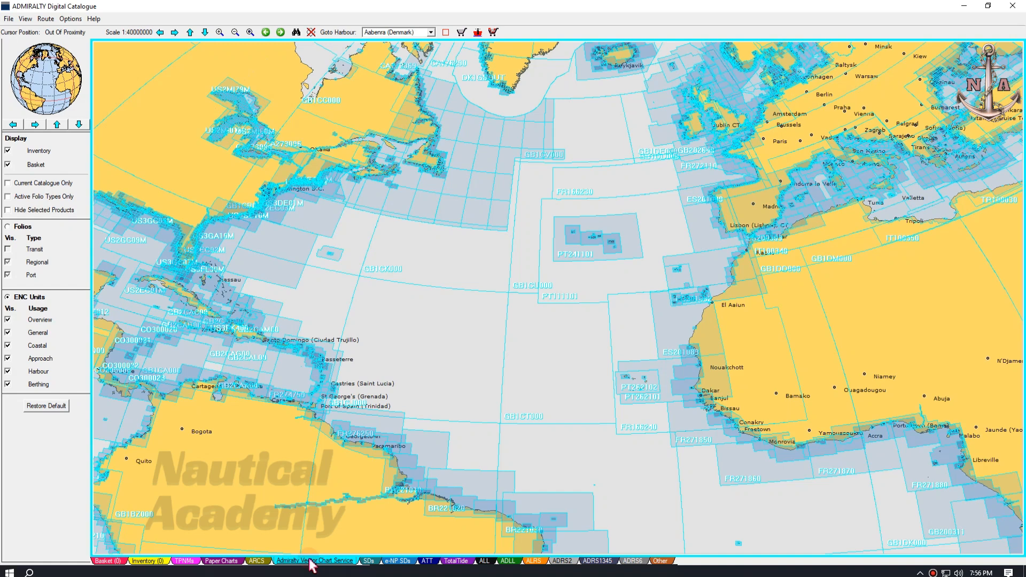
mouse_move(479, 351)
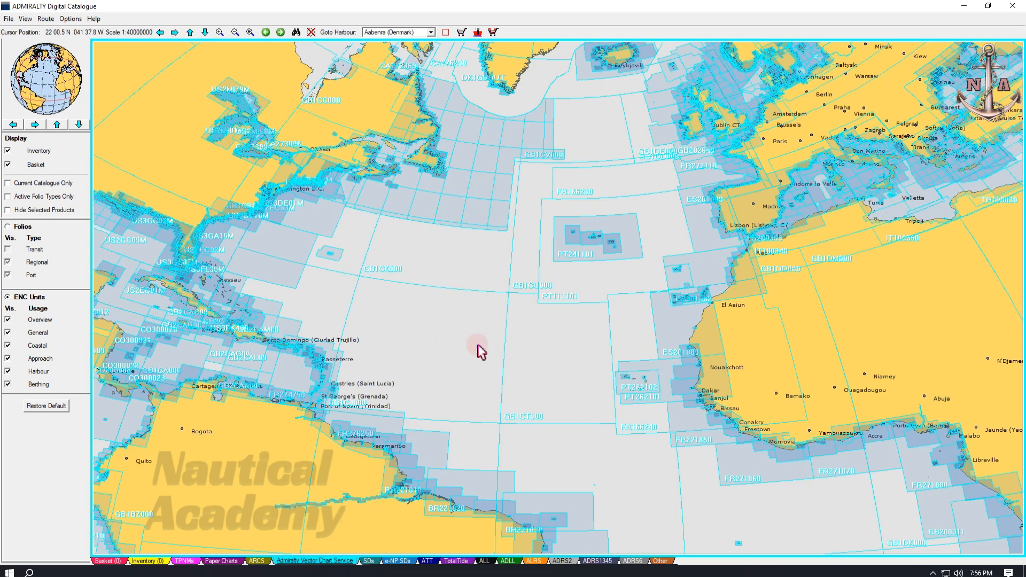
mouse_move(462, 353)
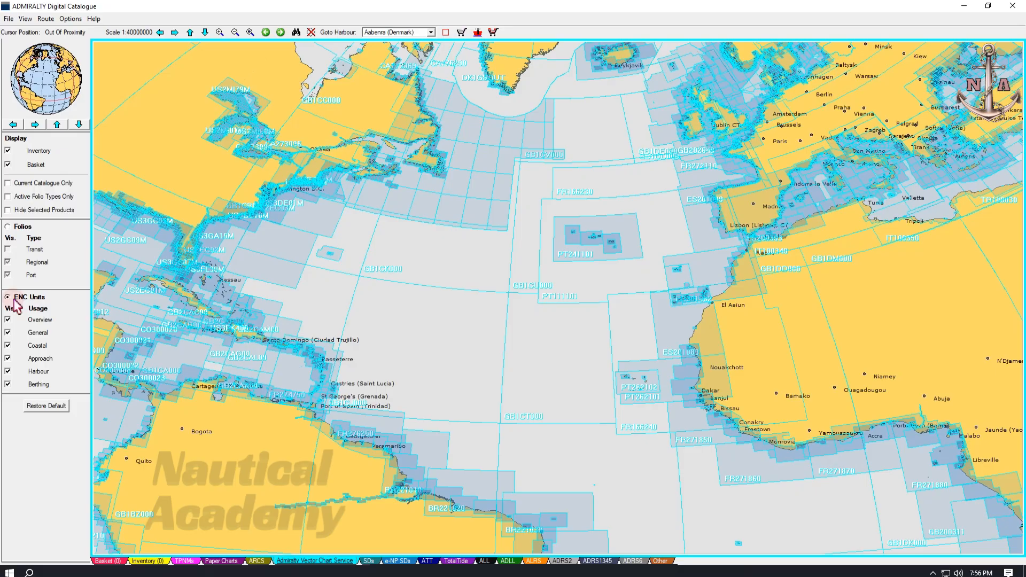
left_click(9, 359)
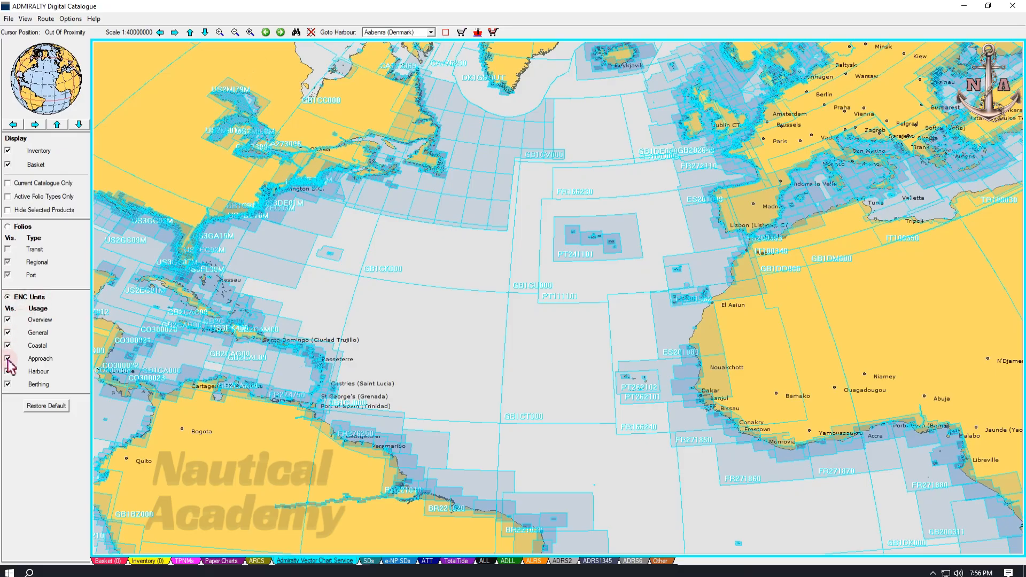
left_click(8, 372)
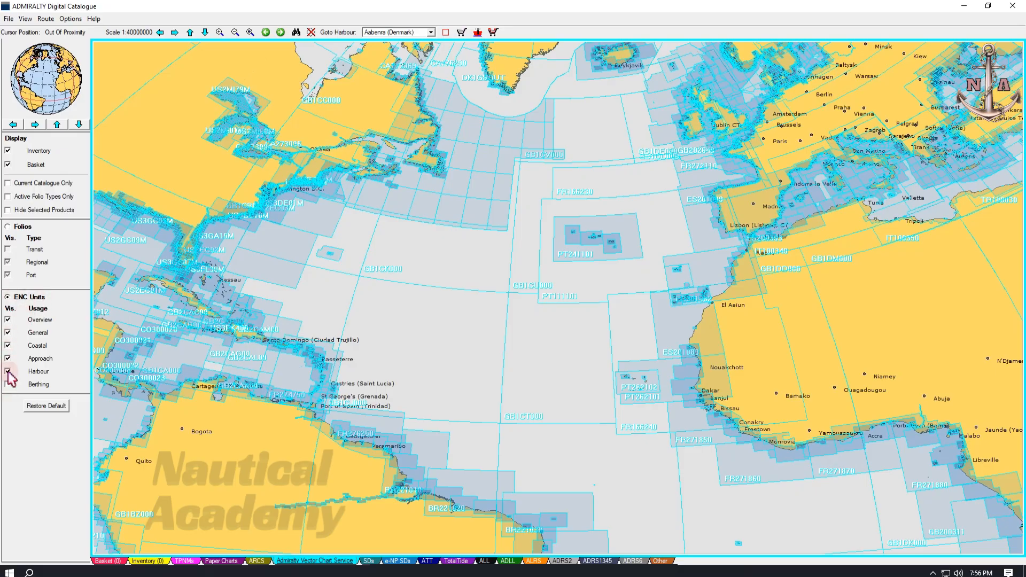
left_click(8, 372)
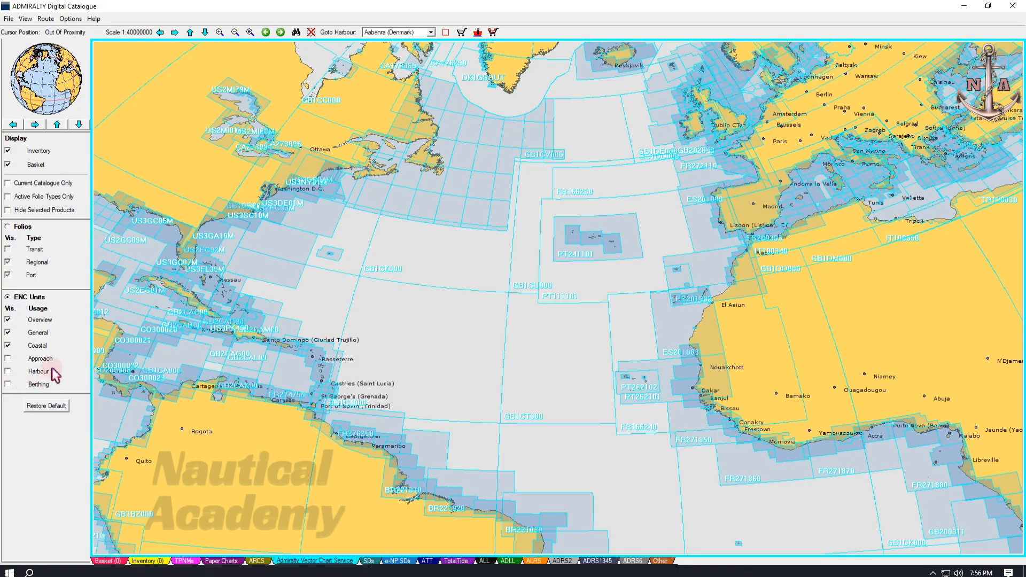
mouse_move(51, 348)
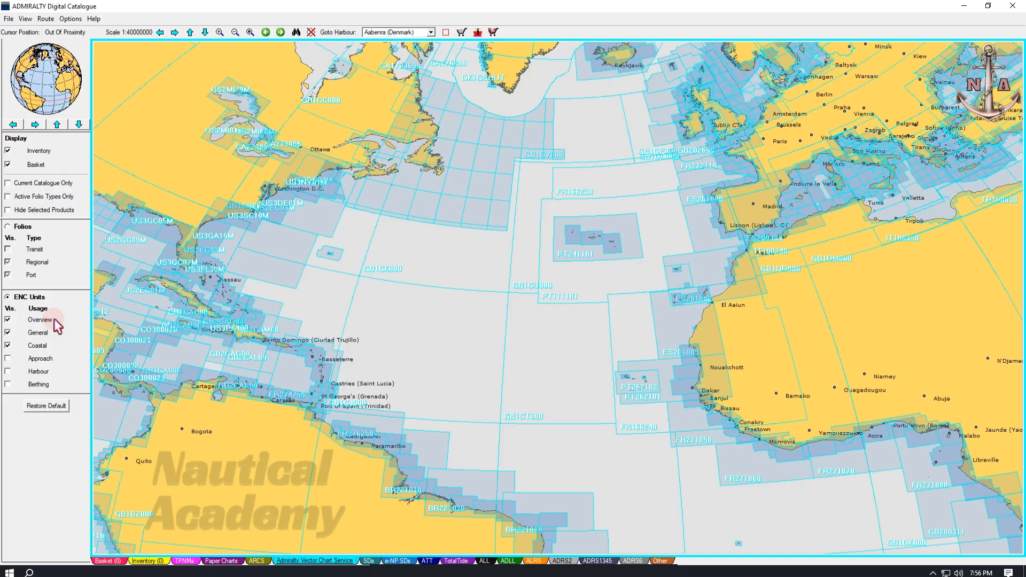
left_click(7, 358)
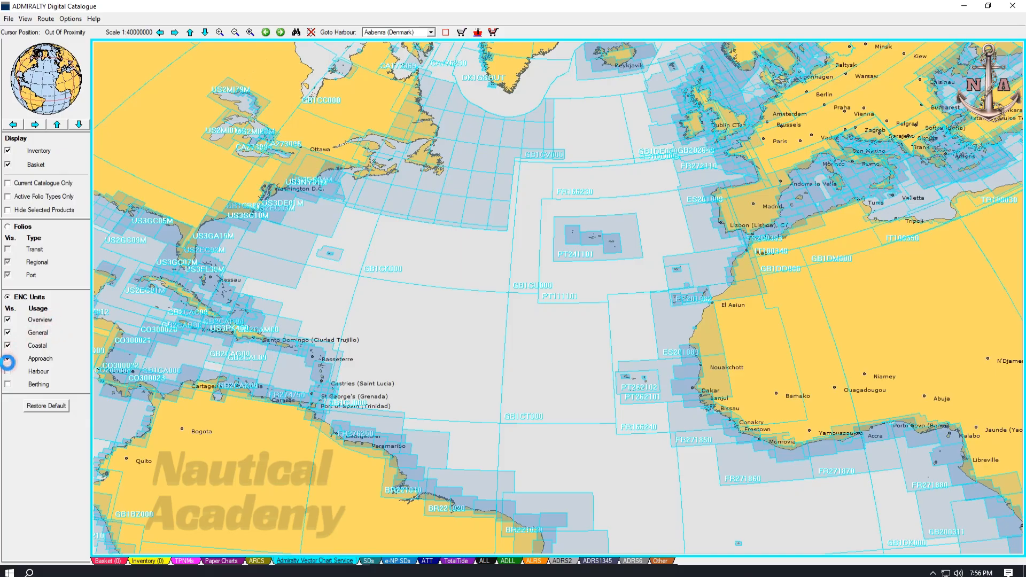
left_click(8, 384)
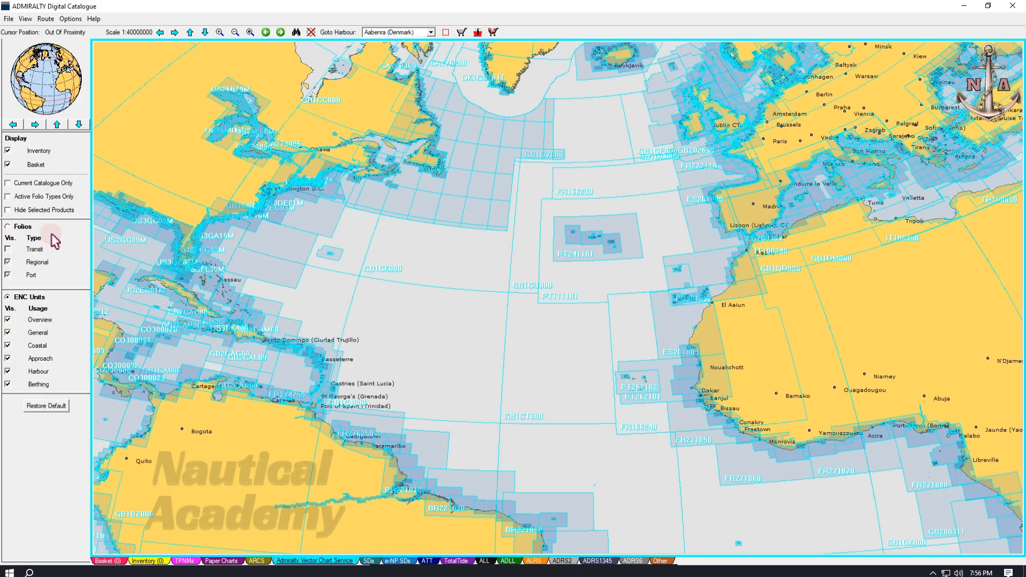
mouse_move(43, 20)
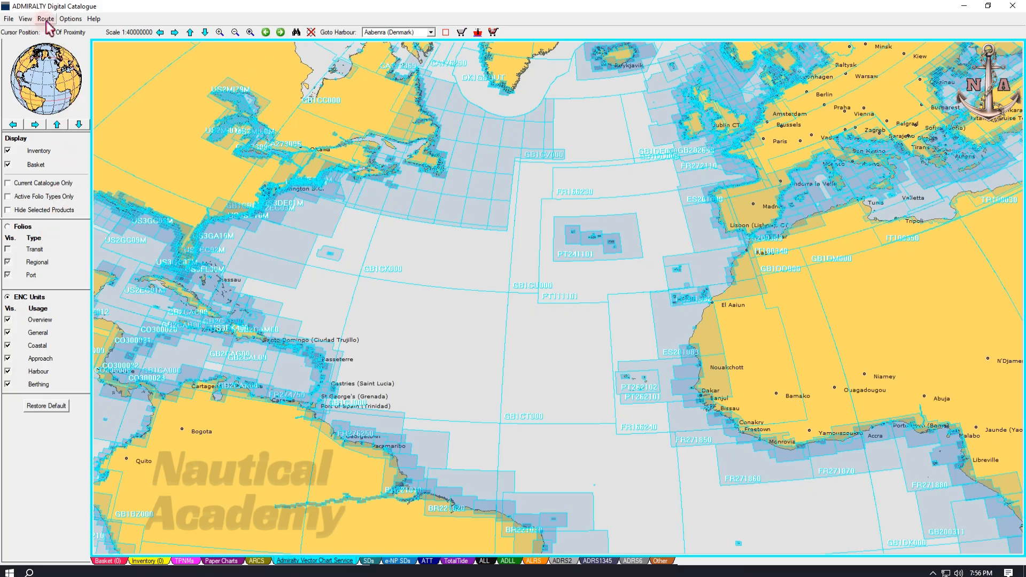
left_click(45, 19)
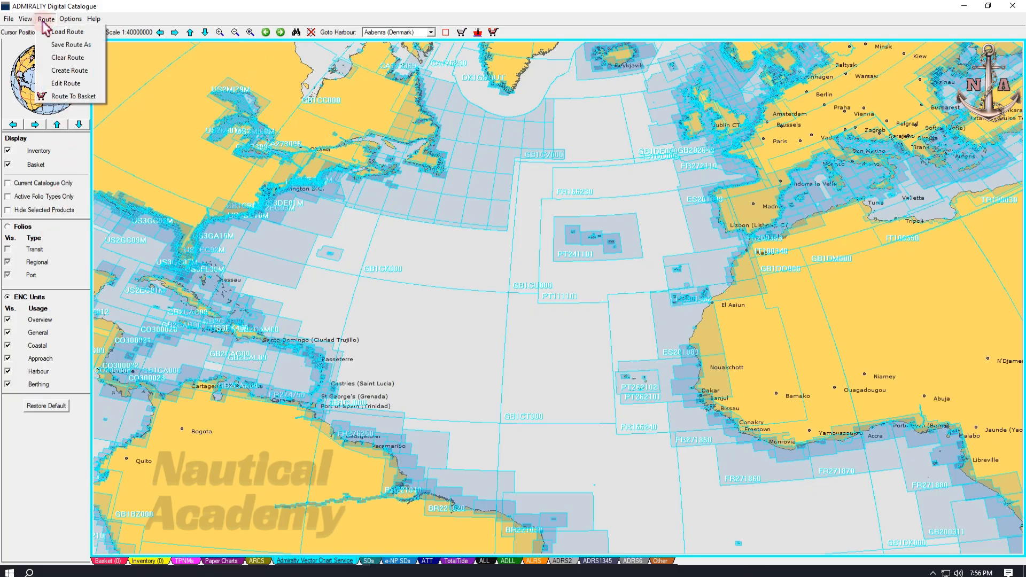
mouse_move(68, 32)
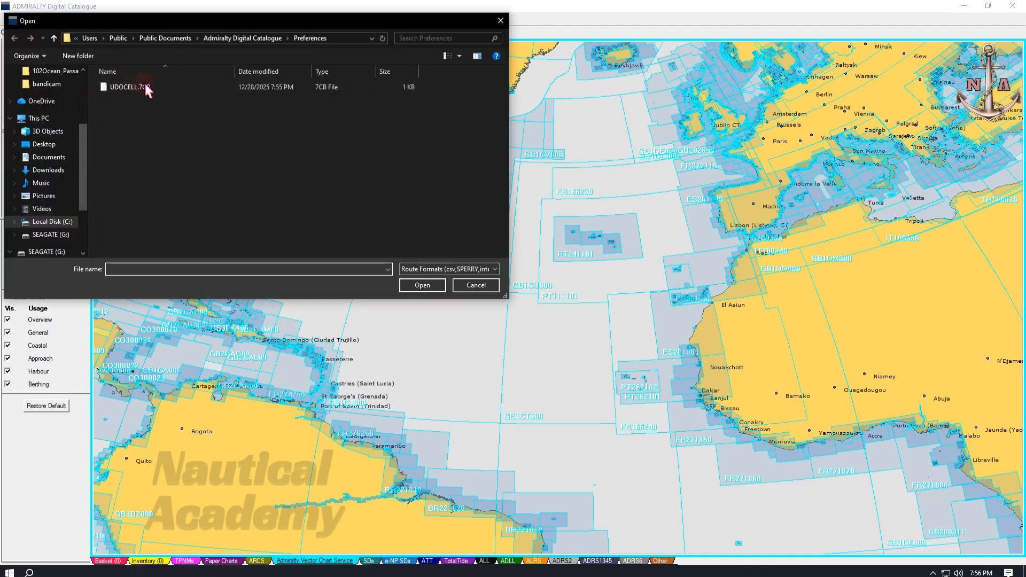
left_click(476, 284)
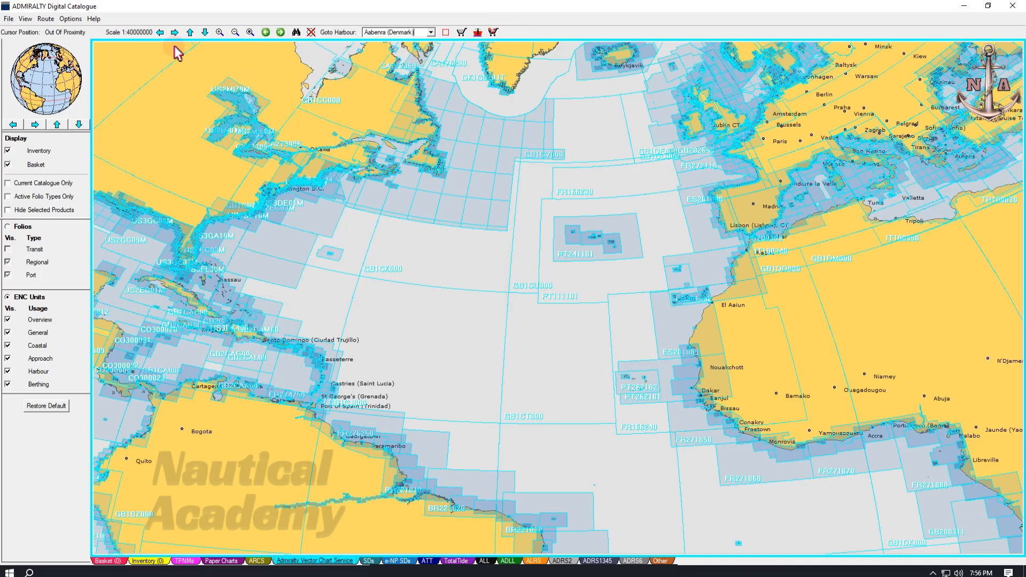
Step: Create a route with legs from near Santo Domingo into mid-Atlantic and on toward Lisbon
left_click(39, 19)
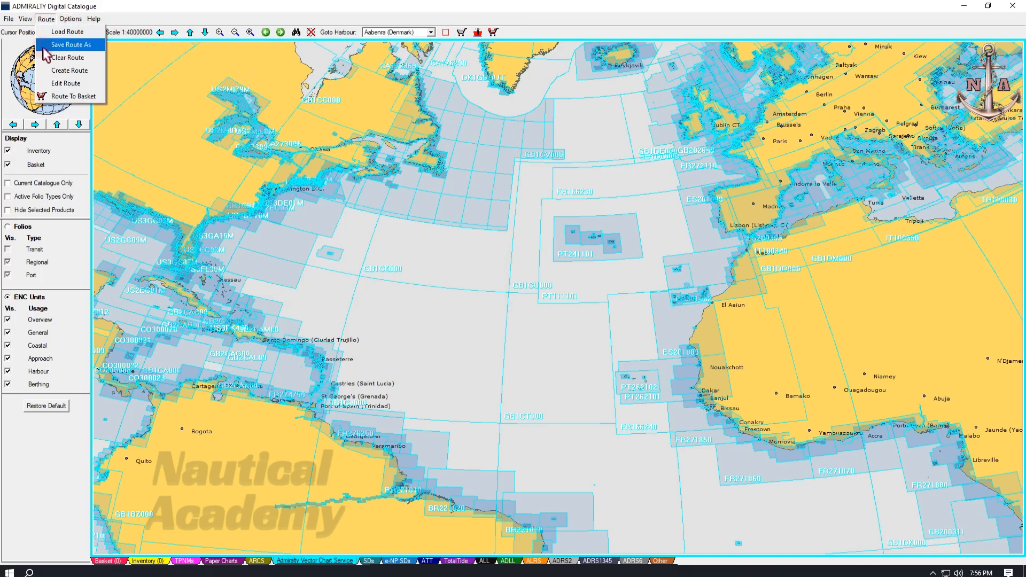
mouse_move(53, 73)
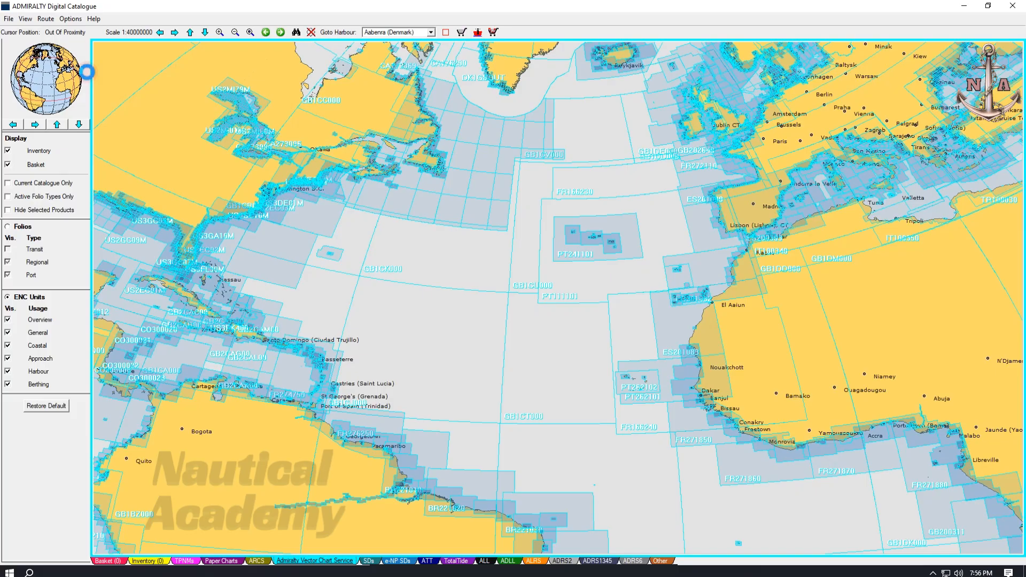
mouse_move(92, 92)
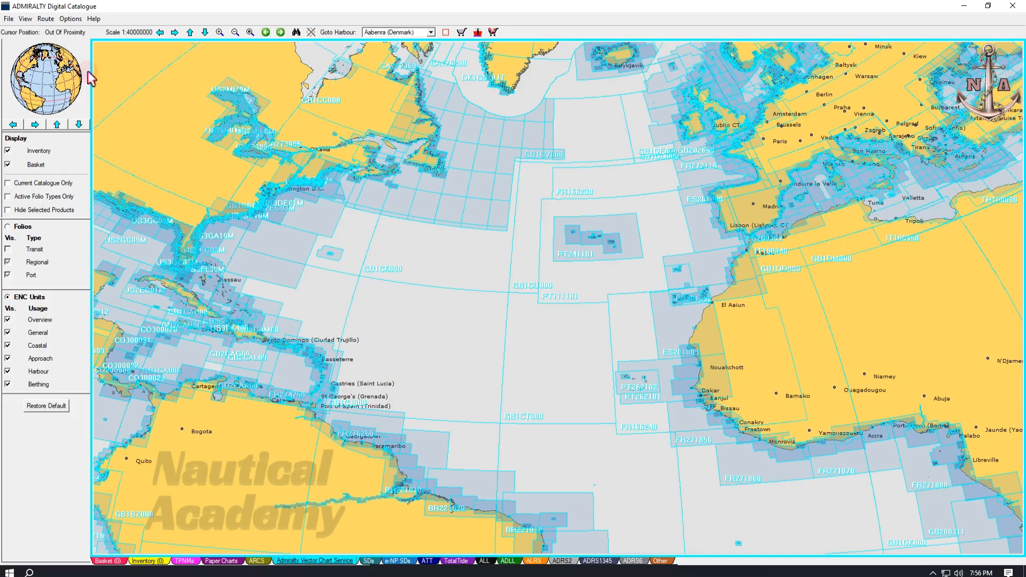
mouse_move(265, 336)
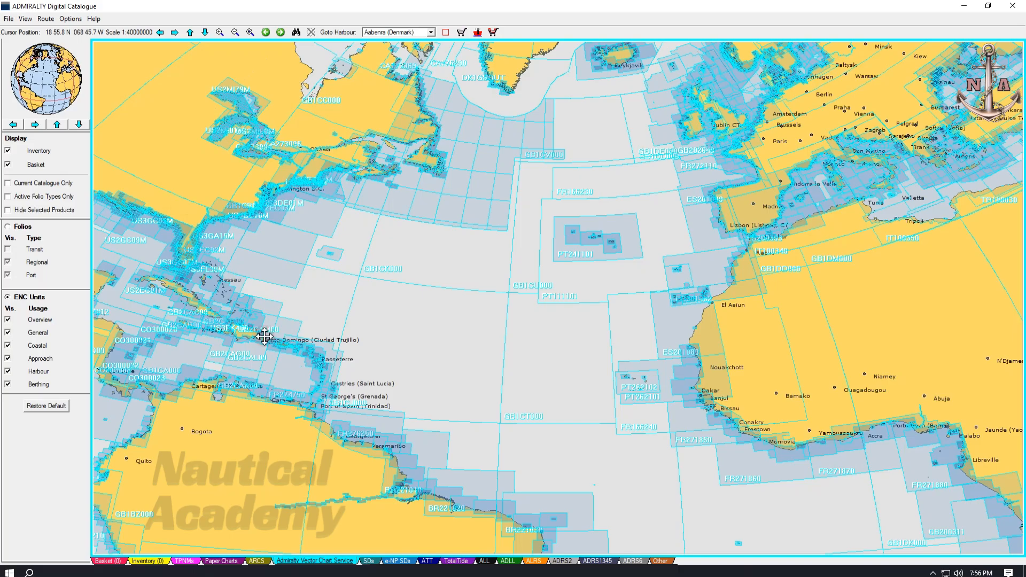
left_click_drag(265, 336, 404, 314)
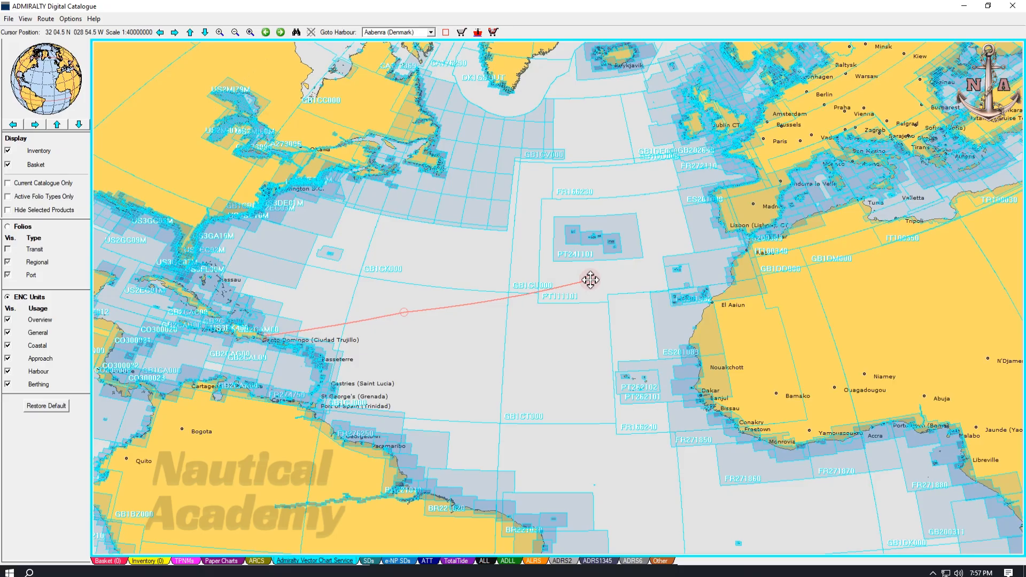
left_click_drag(589, 280, 743, 238)
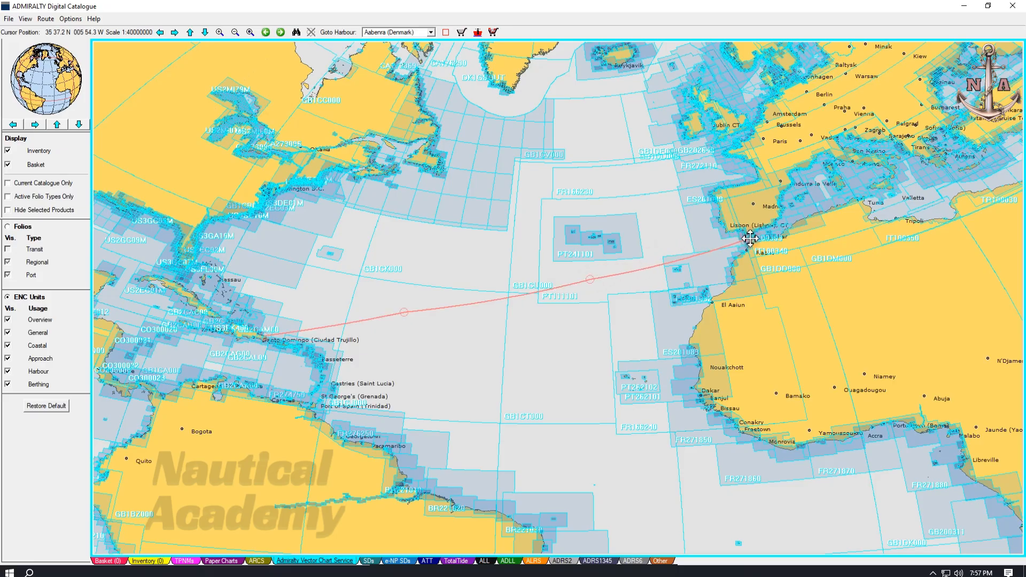
mouse_move(714, 264)
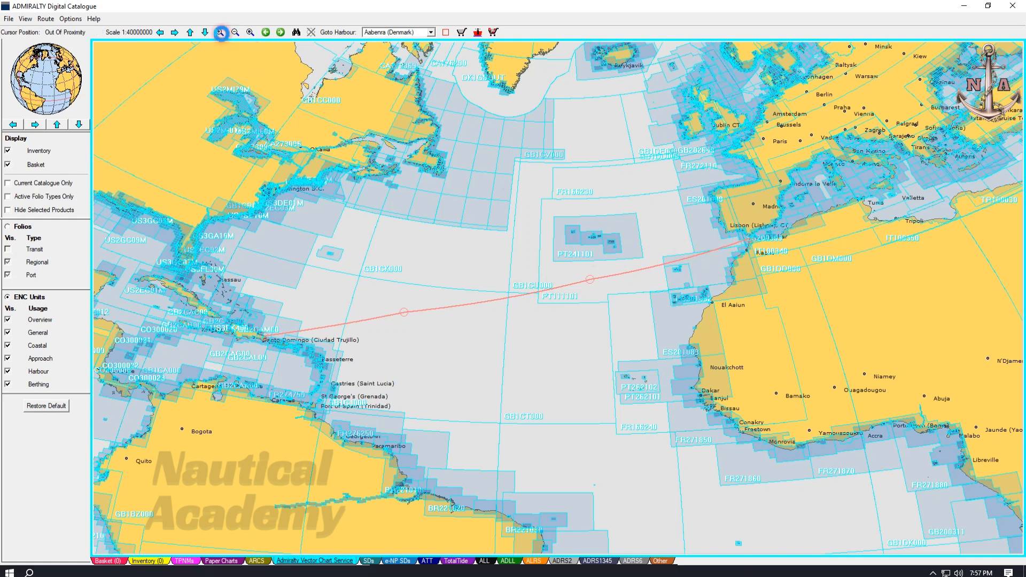
left_click(233, 32)
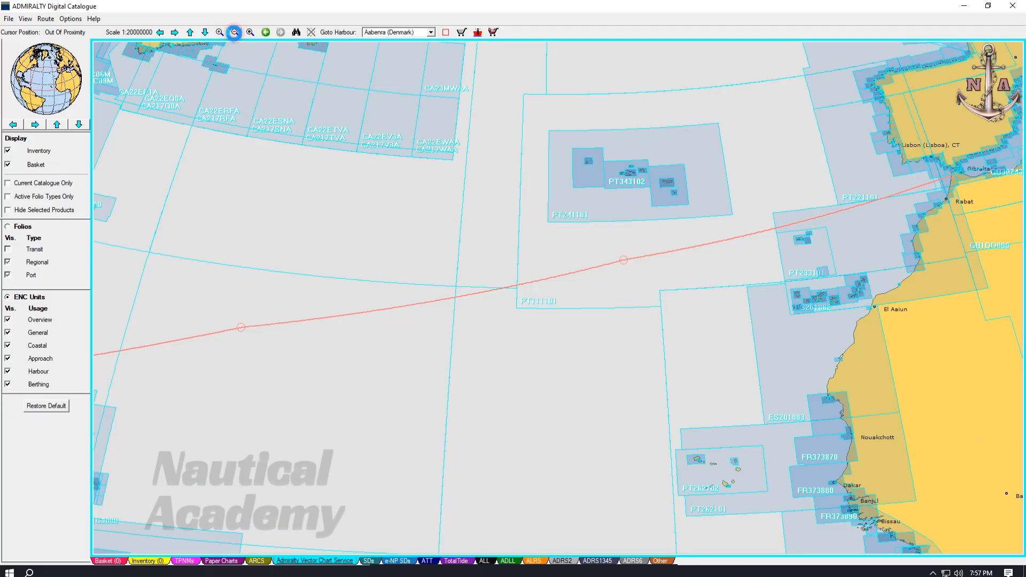
left_click(233, 32)
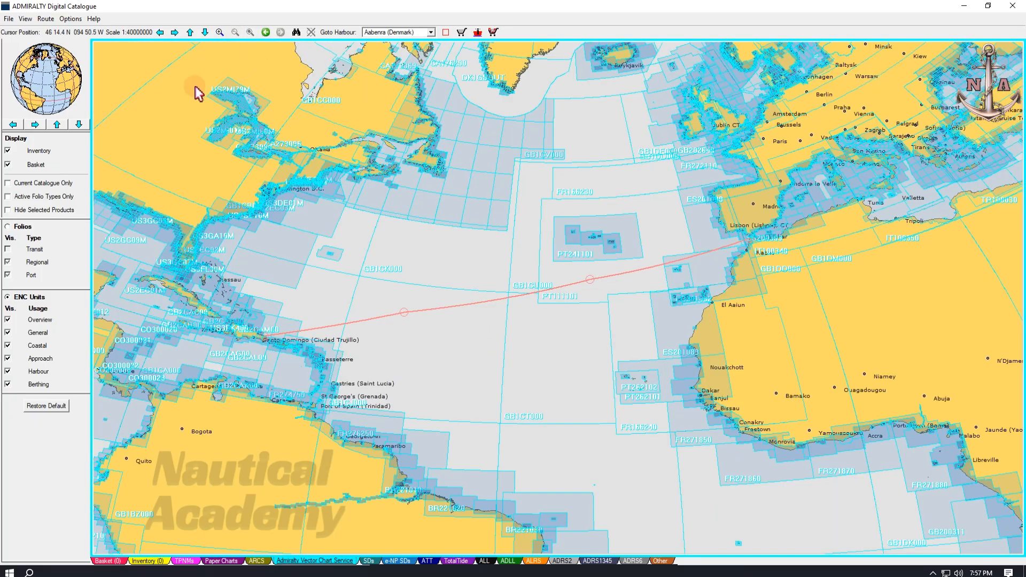
mouse_move(355, 211)
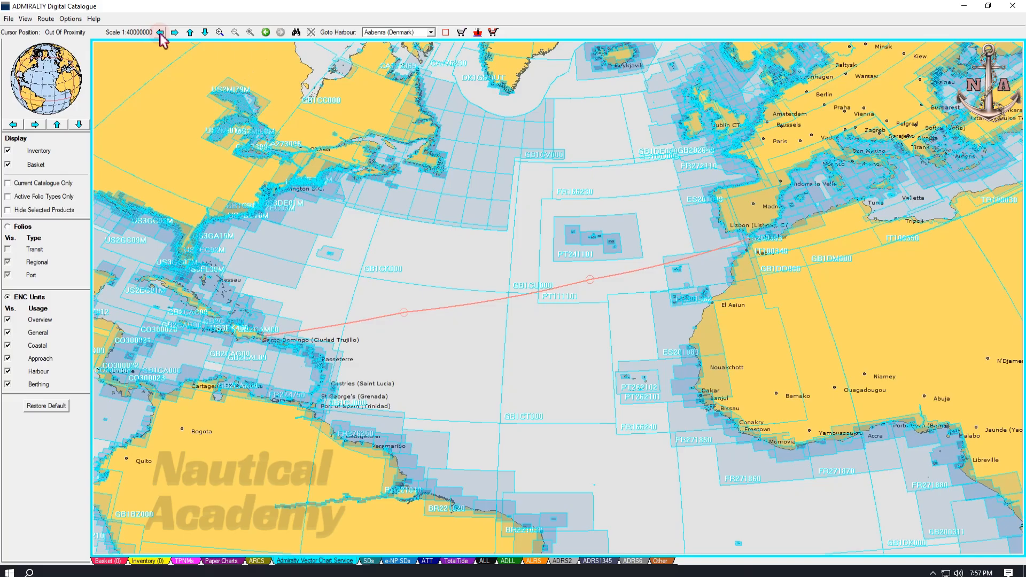
left_click(175, 32)
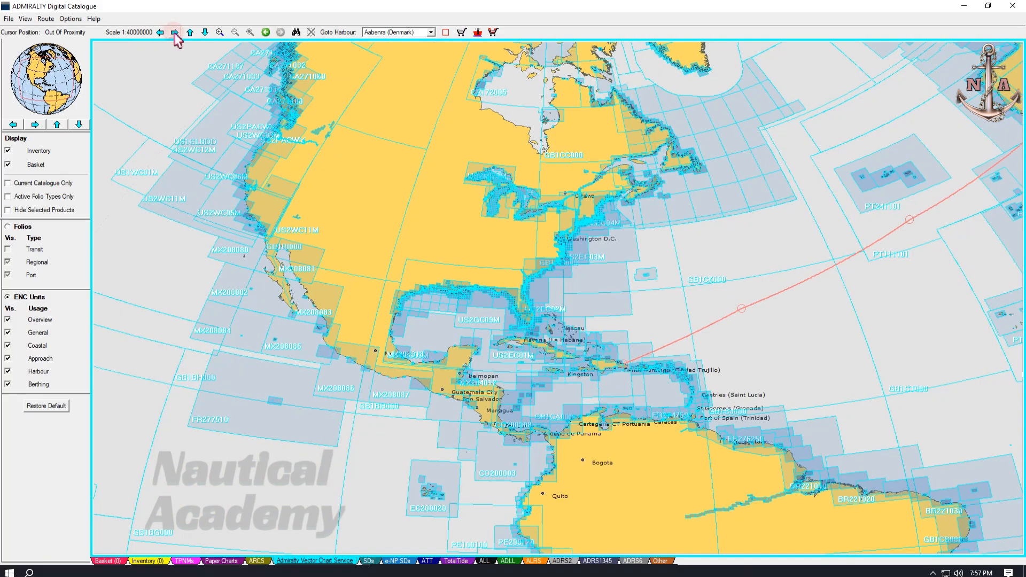
left_click(172, 32)
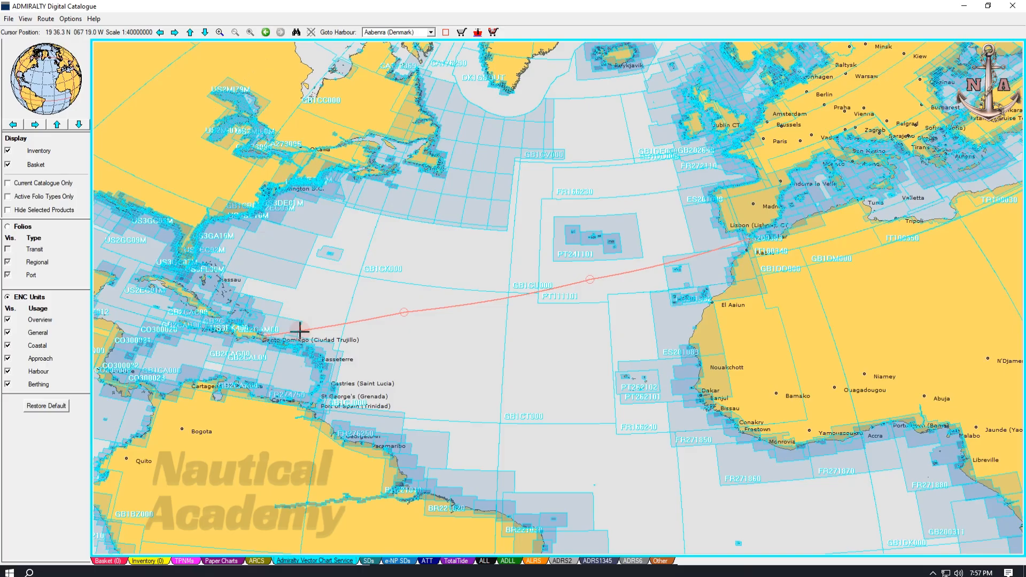
mouse_move(751, 242)
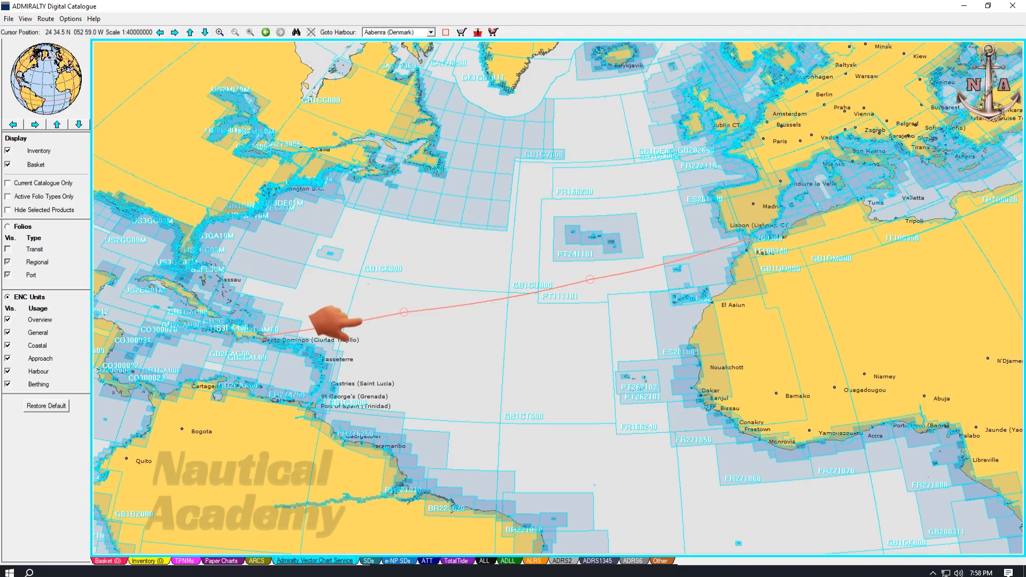
mouse_move(628, 272)
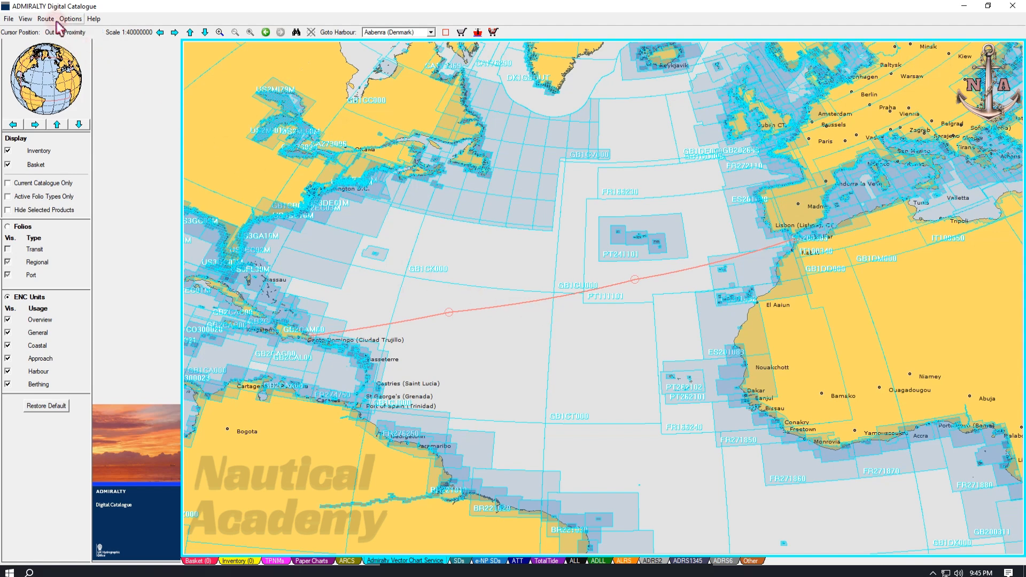
Step: Clear the current route and confirm discarding the edited route
left_click(45, 20)
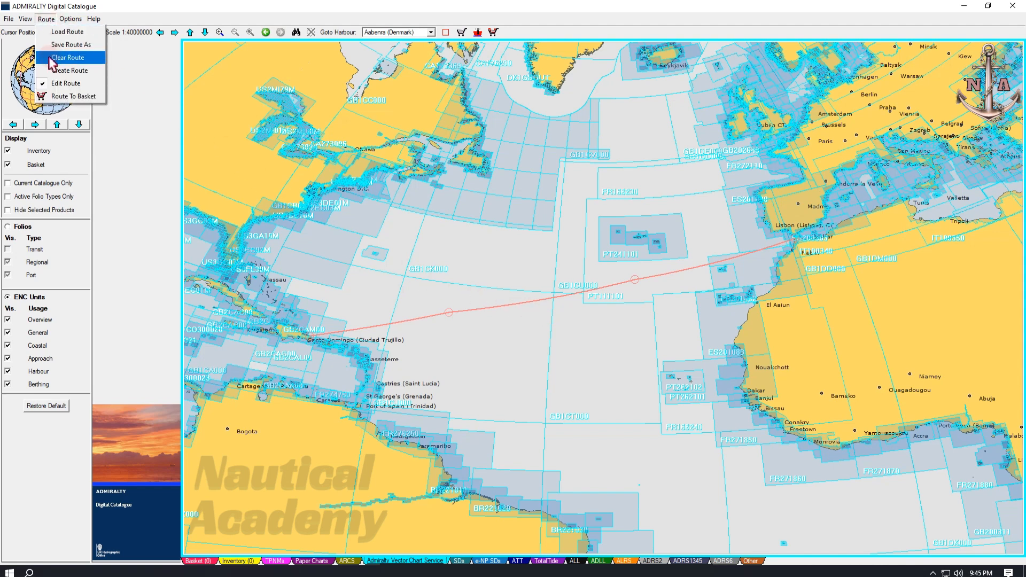
left_click(69, 57)
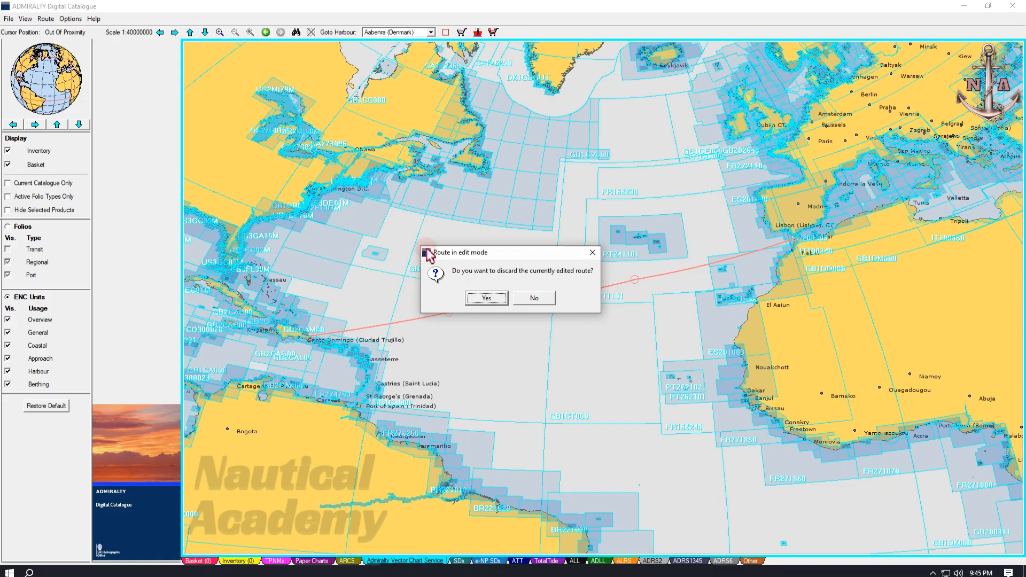
left_click(486, 298)
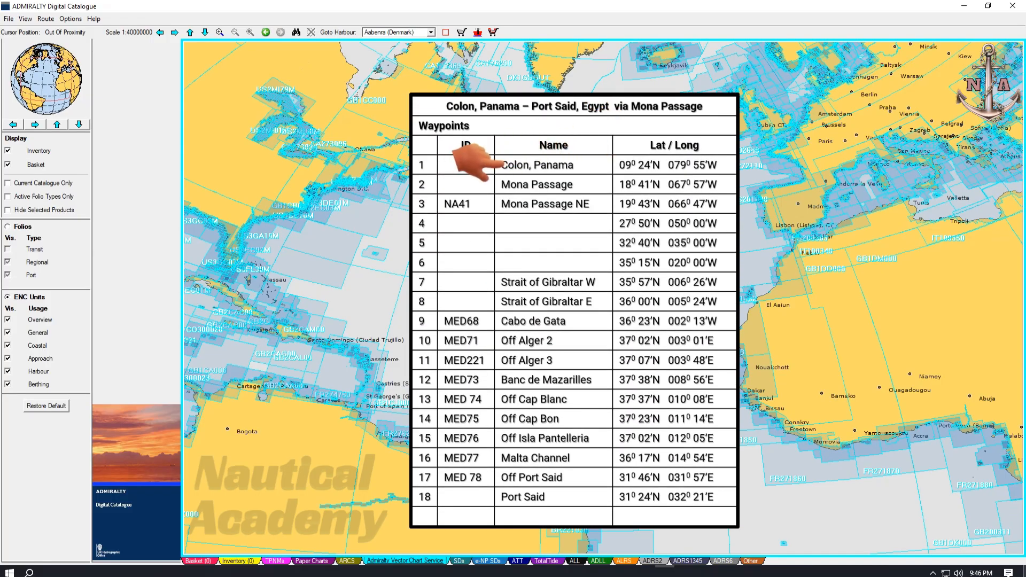
mouse_move(470, 502)
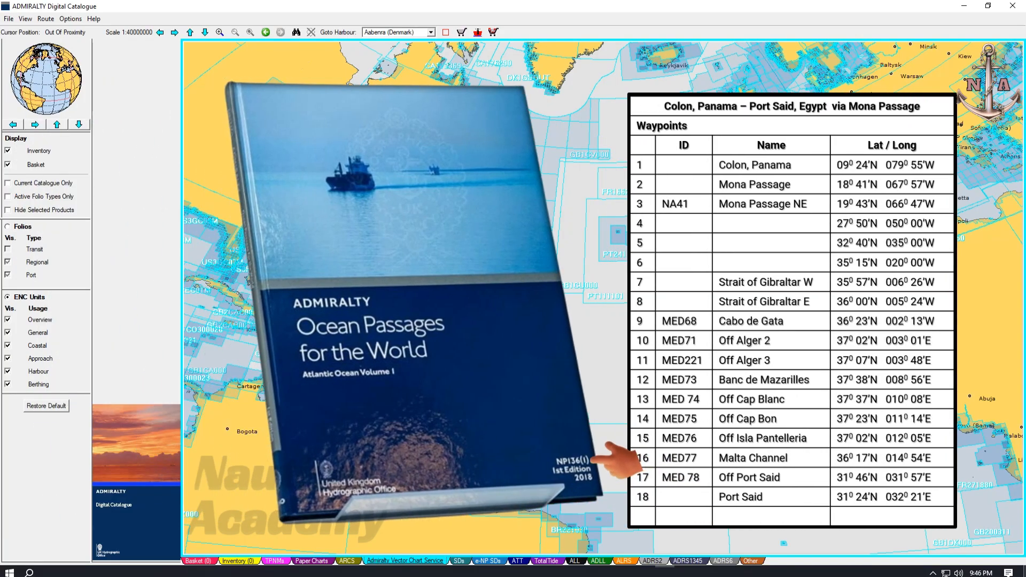
mouse_move(448, 345)
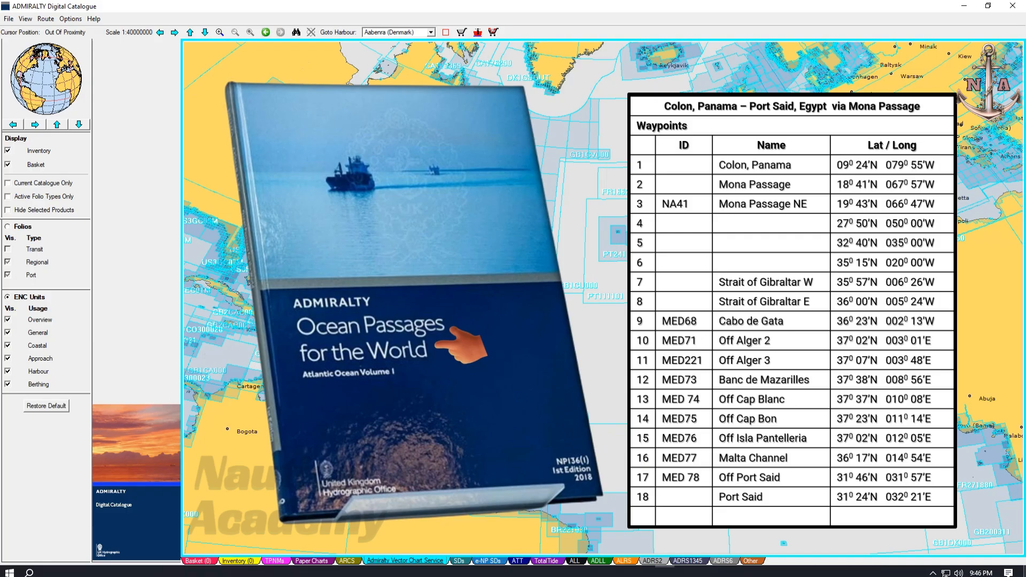
mouse_move(808, 332)
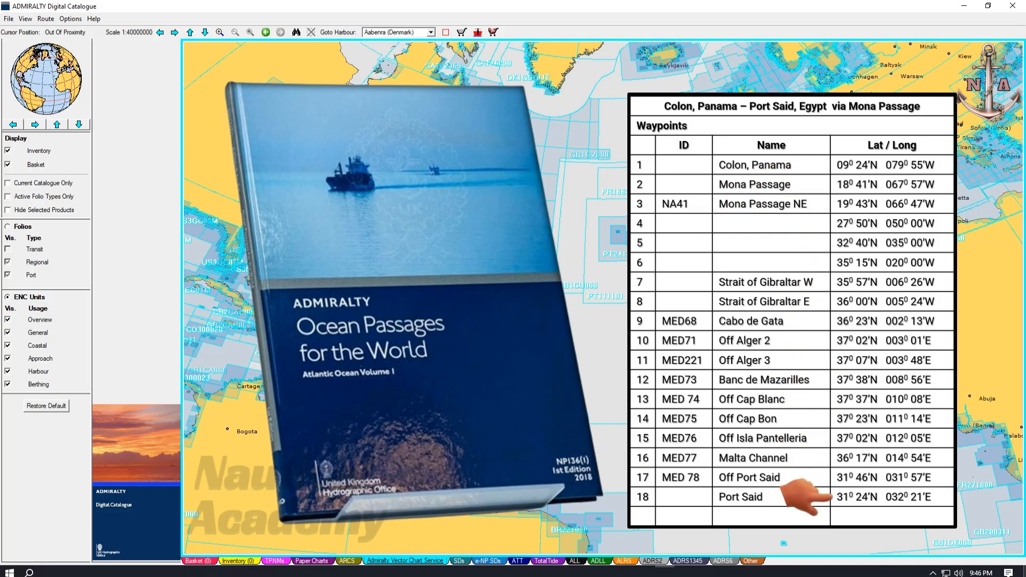
mouse_move(458, 342)
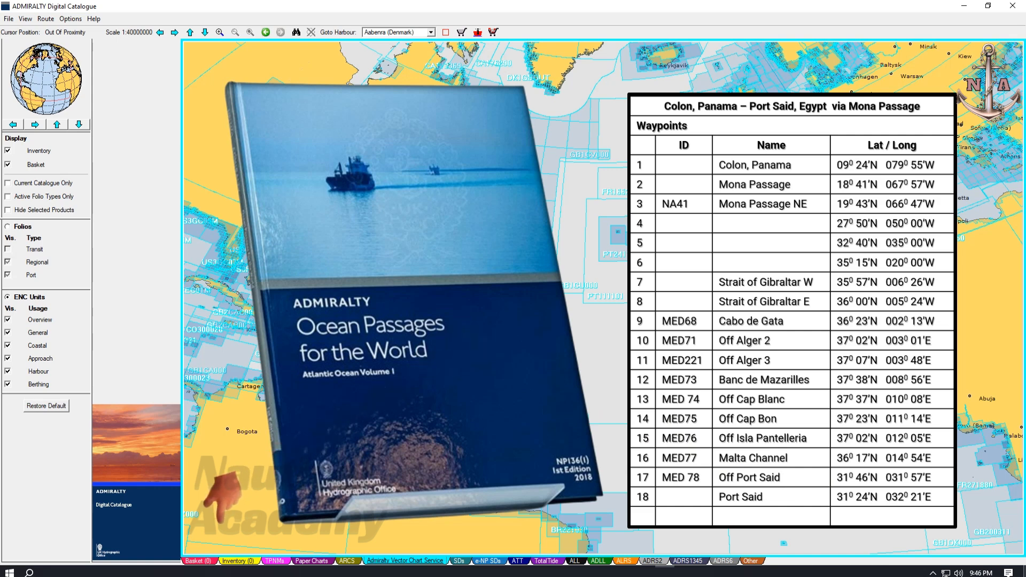
mouse_move(815, 144)
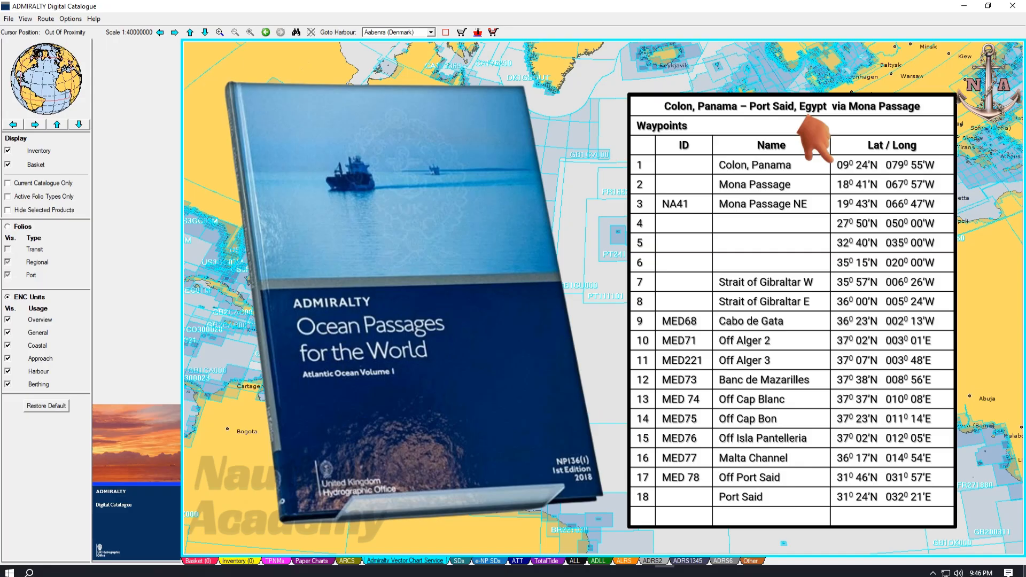
mouse_move(784, 500)
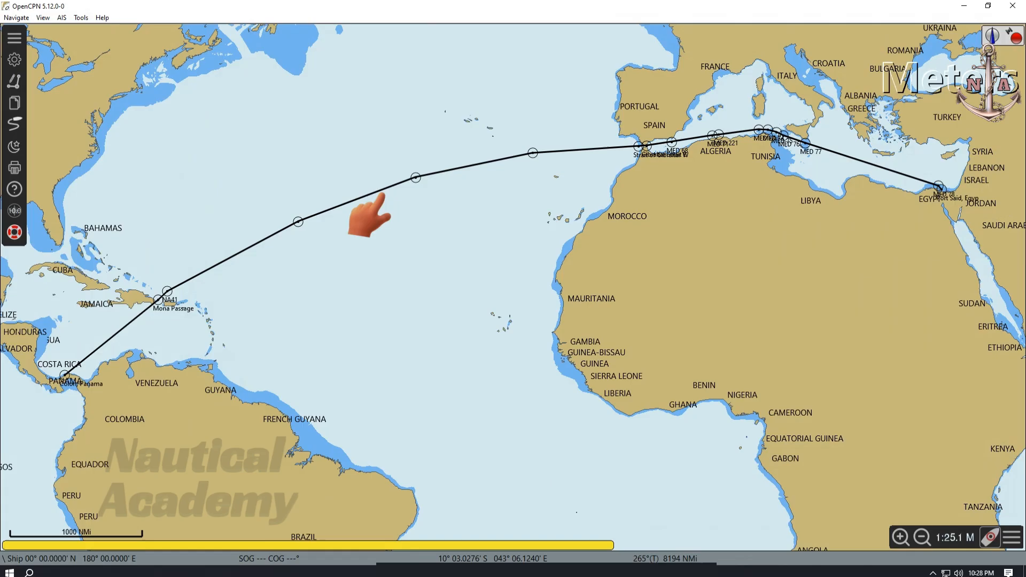
mouse_move(473, 160)
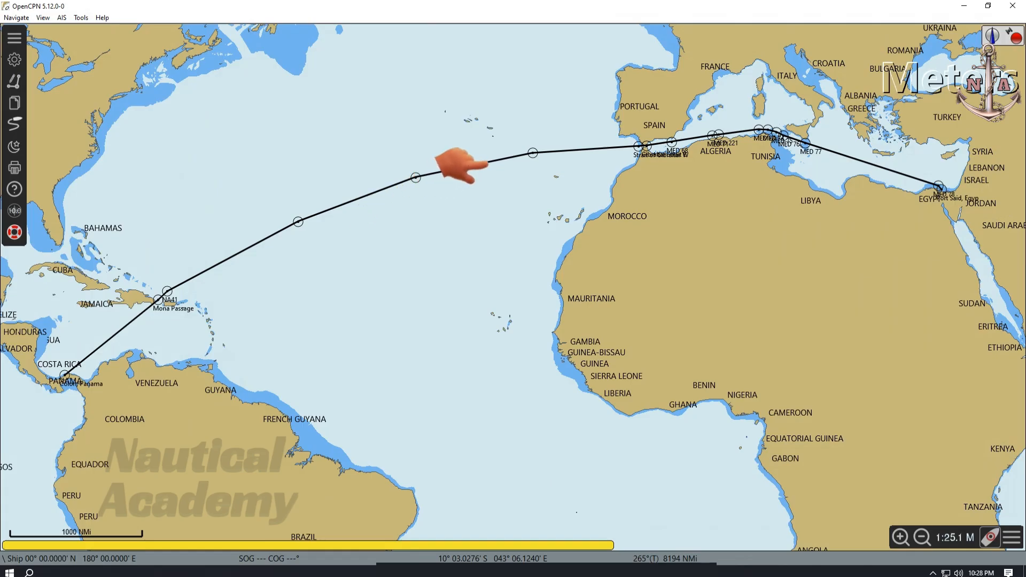
mouse_move(15, 103)
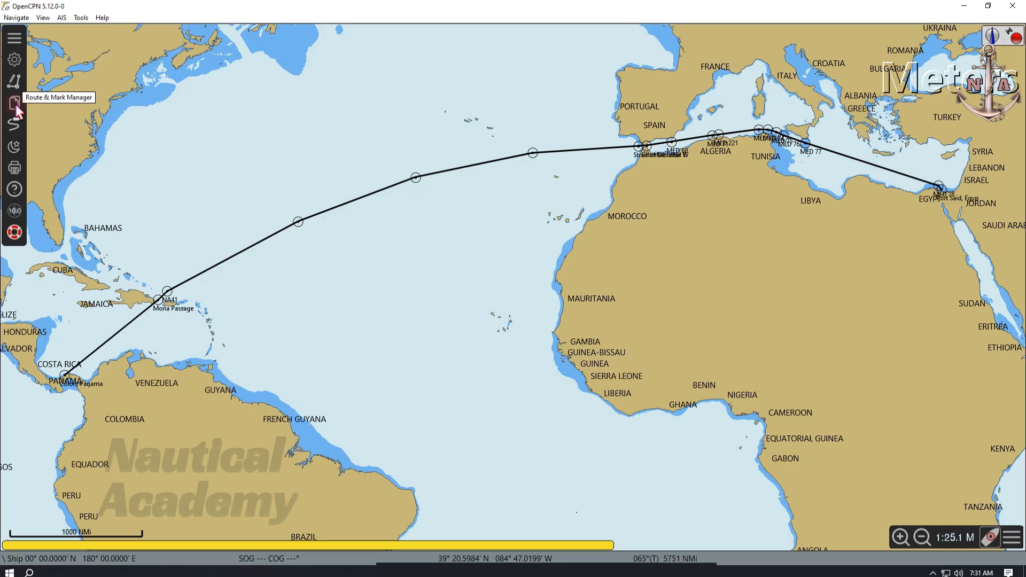
Step: From Route & Mark Manager, export the Panama to Egypt route as Panama-Egypt.gpx on the Desktop
left_click(13, 103)
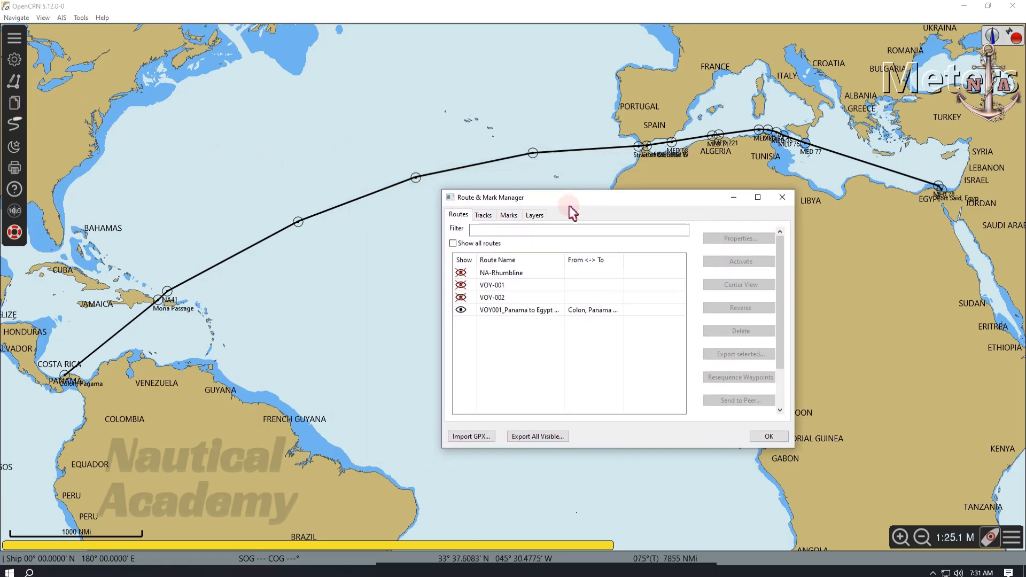
left_click(492, 284)
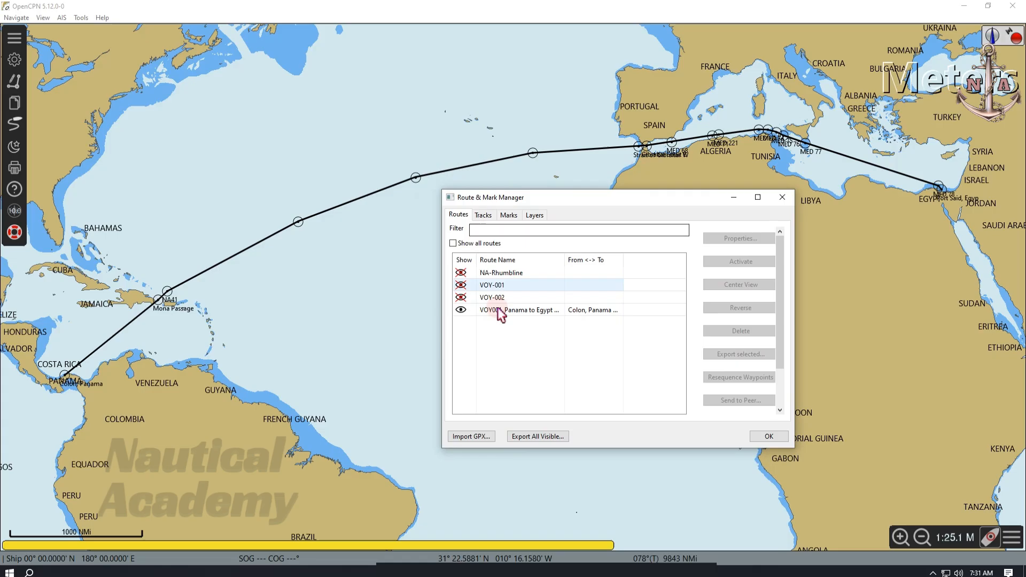
double_click(507, 310)
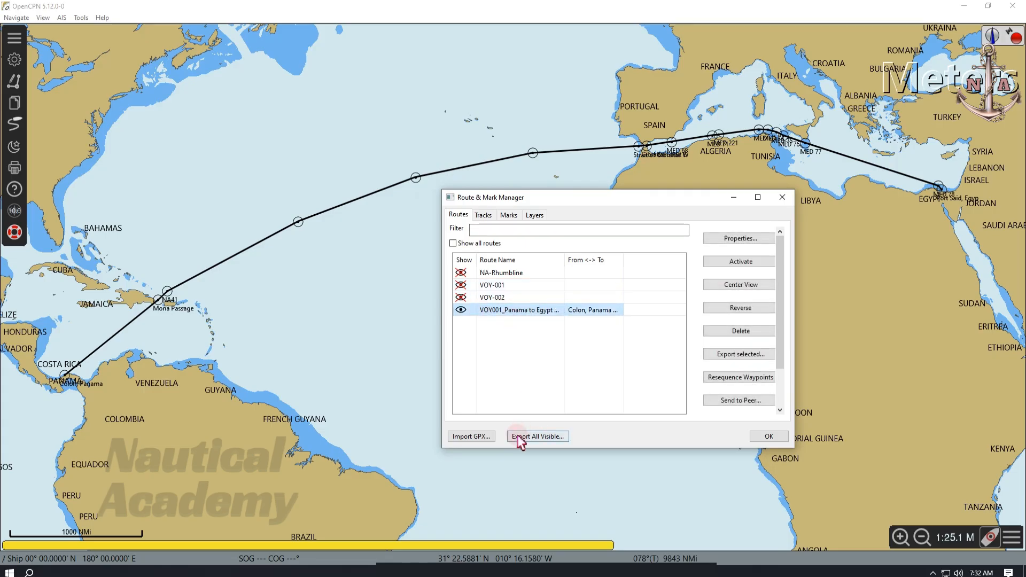
left_click(537, 436)
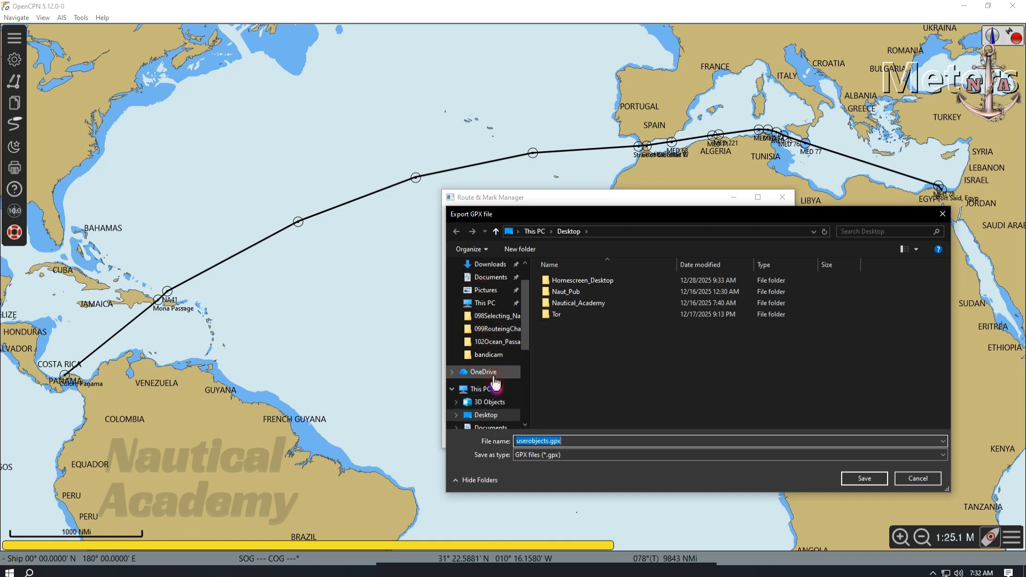
left_click(545, 441)
type("Panama-Egypt")
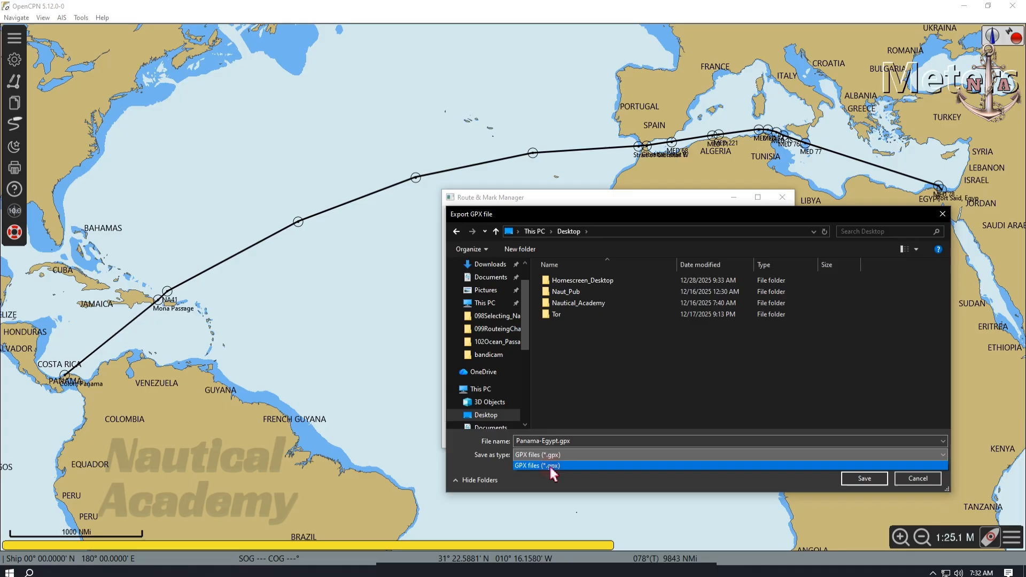
left_click(551, 466)
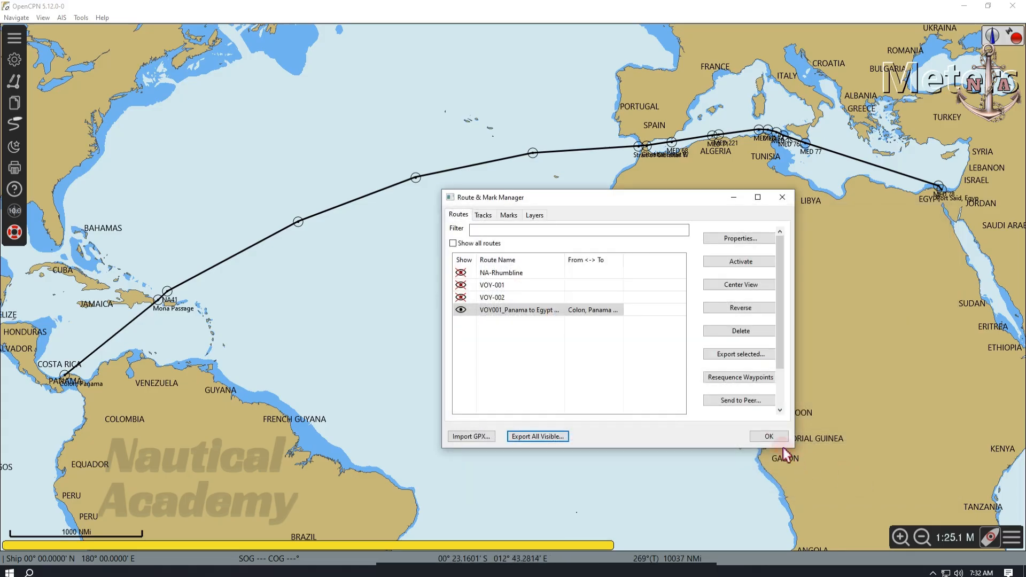
left_click(768, 436)
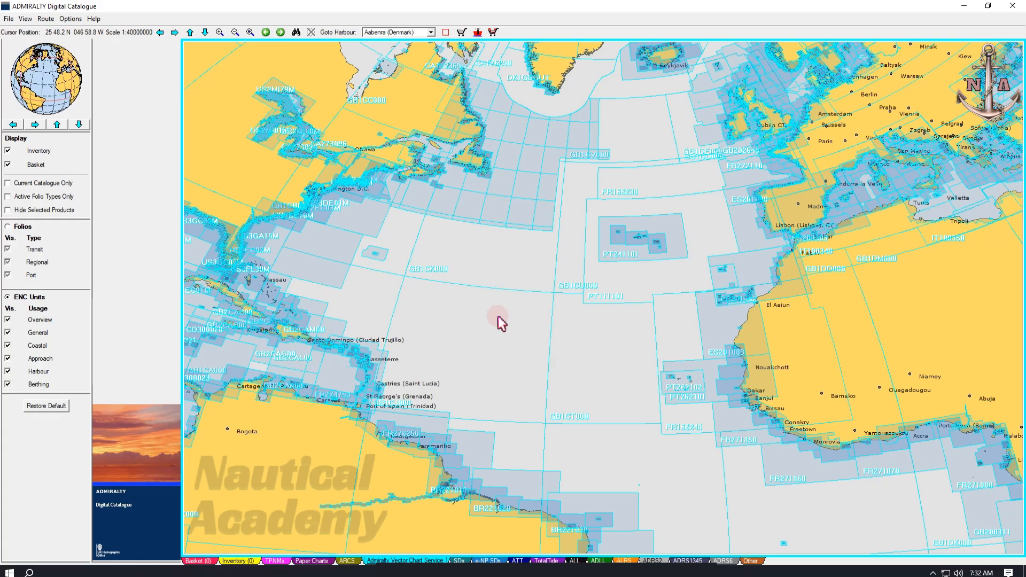
Step: Begin Load Route on the Desktop and confirm only csv, SPERRY or internal formats are accepted
left_click(41, 19)
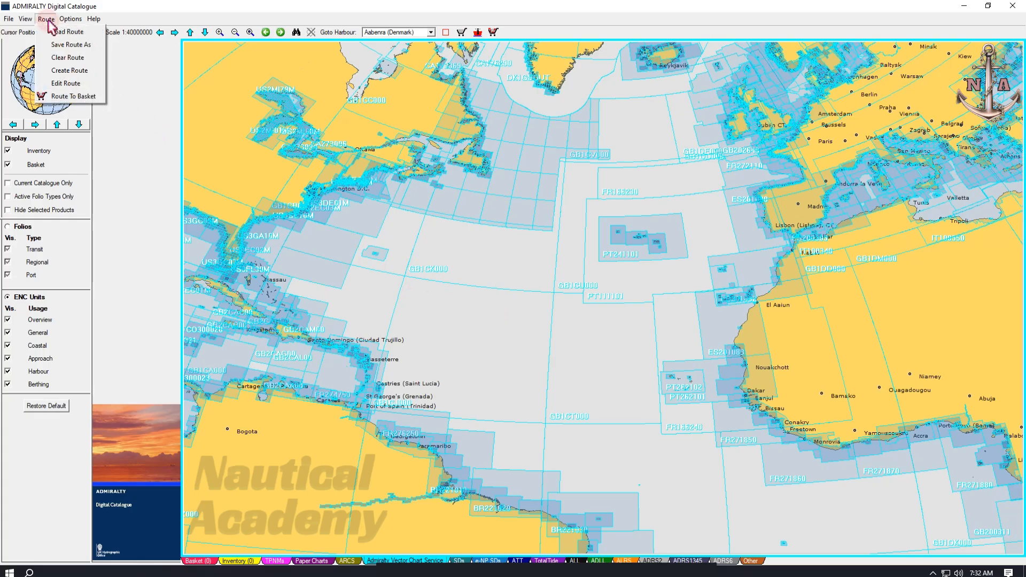
left_click(46, 19)
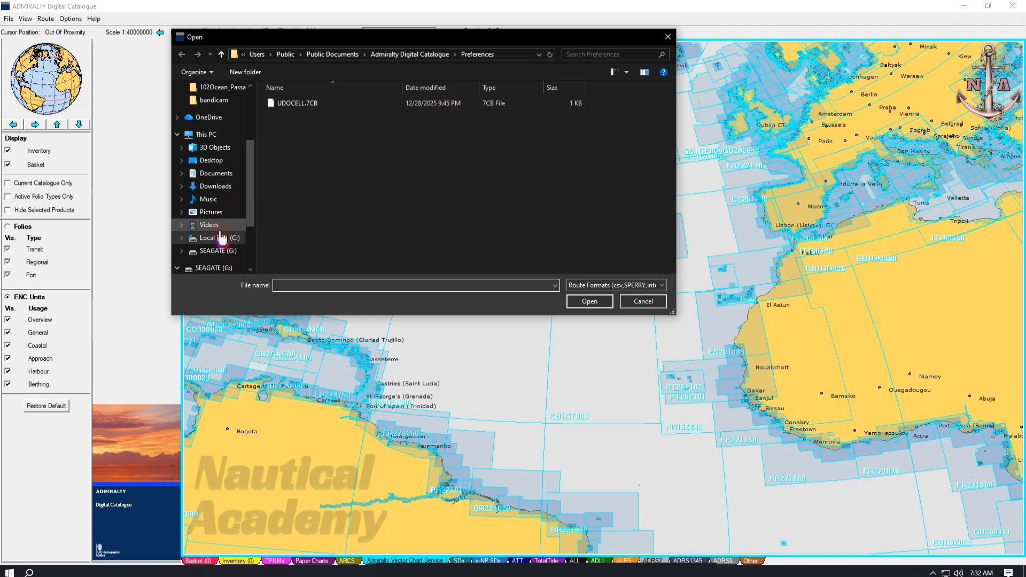
mouse_move(216, 161)
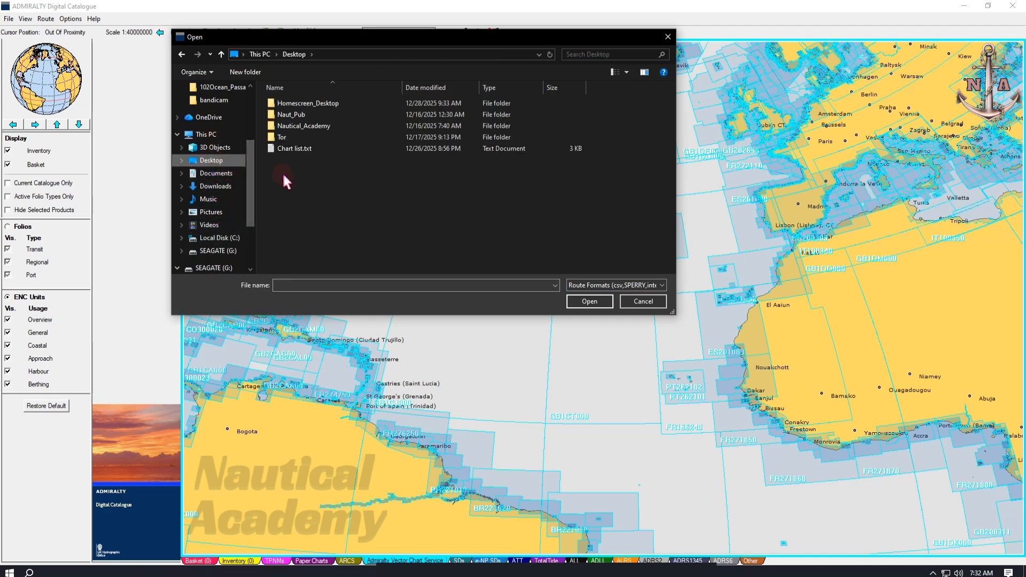
left_click(295, 148)
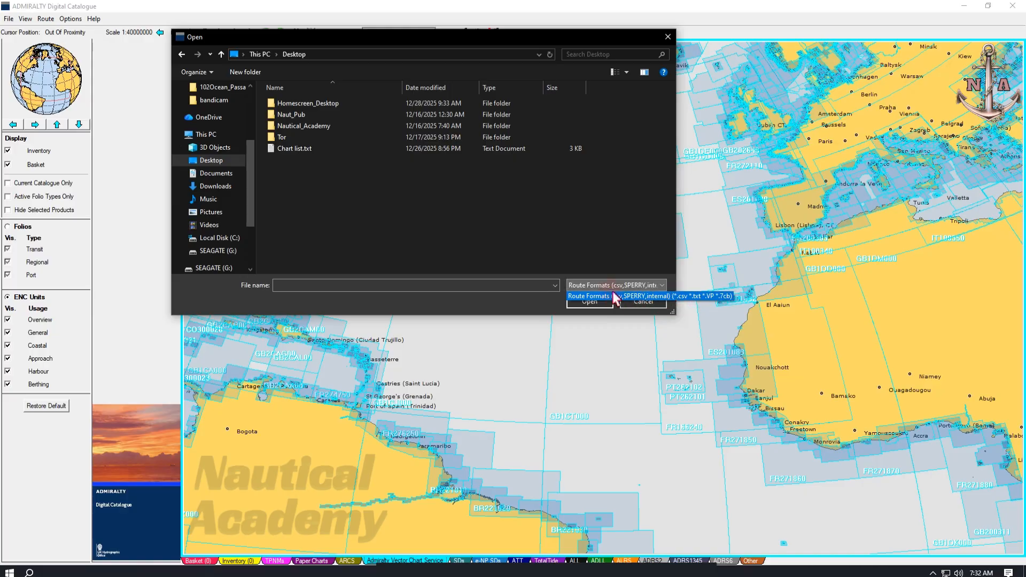
left_click(592, 296)
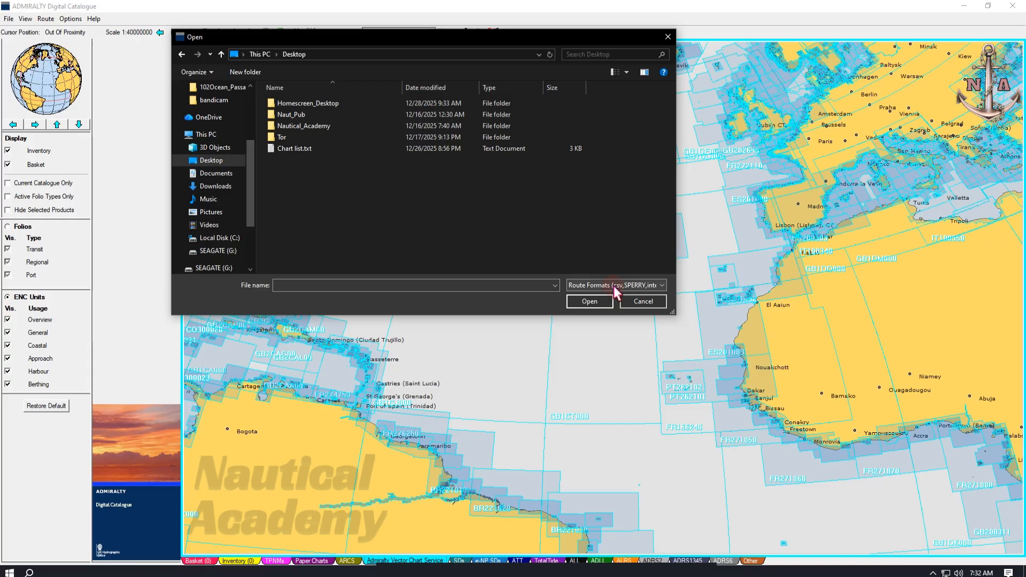
left_click(643, 301)
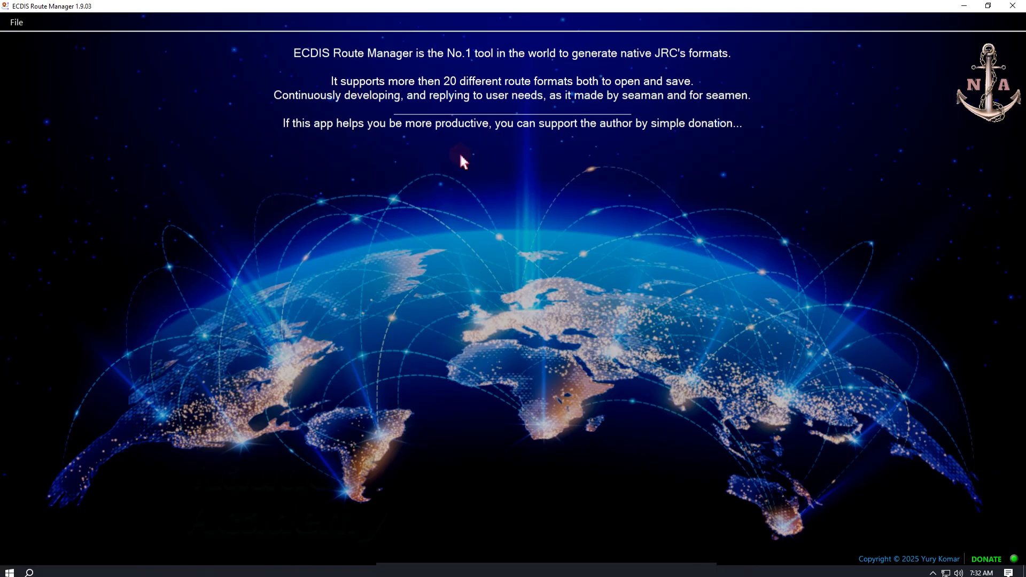
mouse_move(32, 37)
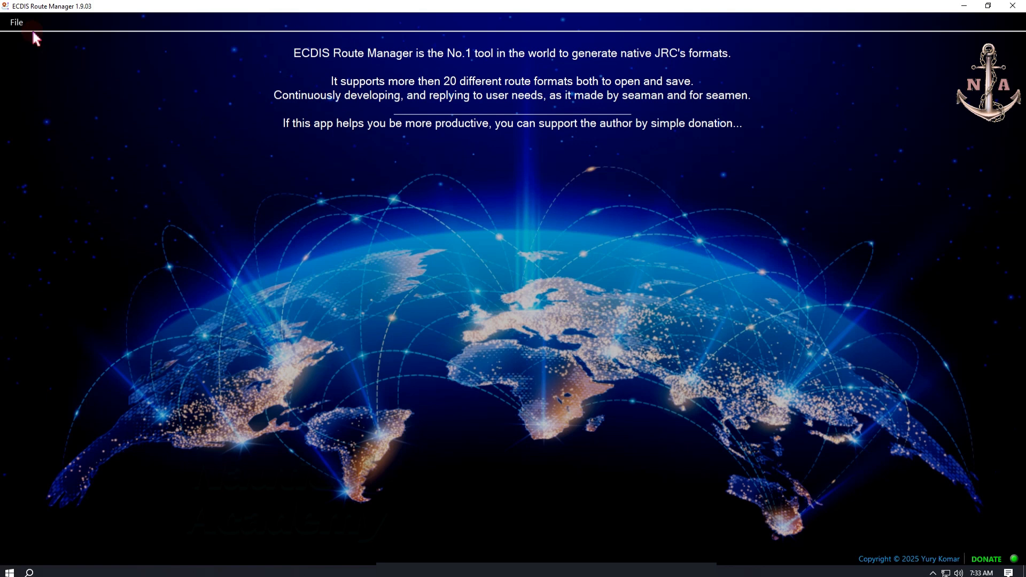
Step: Open Panama-Egypt.gpx from the Desktop in ECDIS Route Manager
left_click(16, 21)
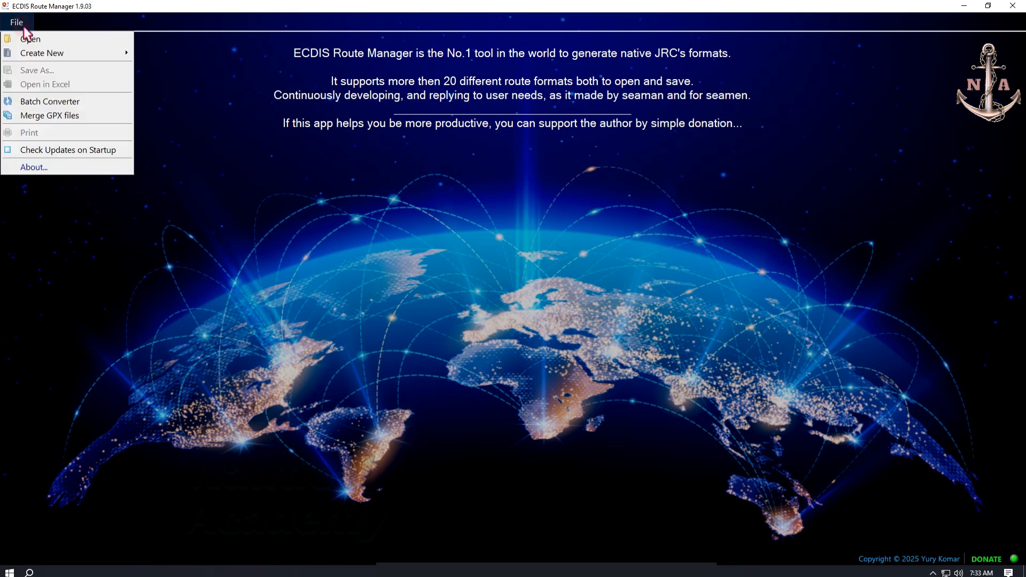
left_click(16, 22)
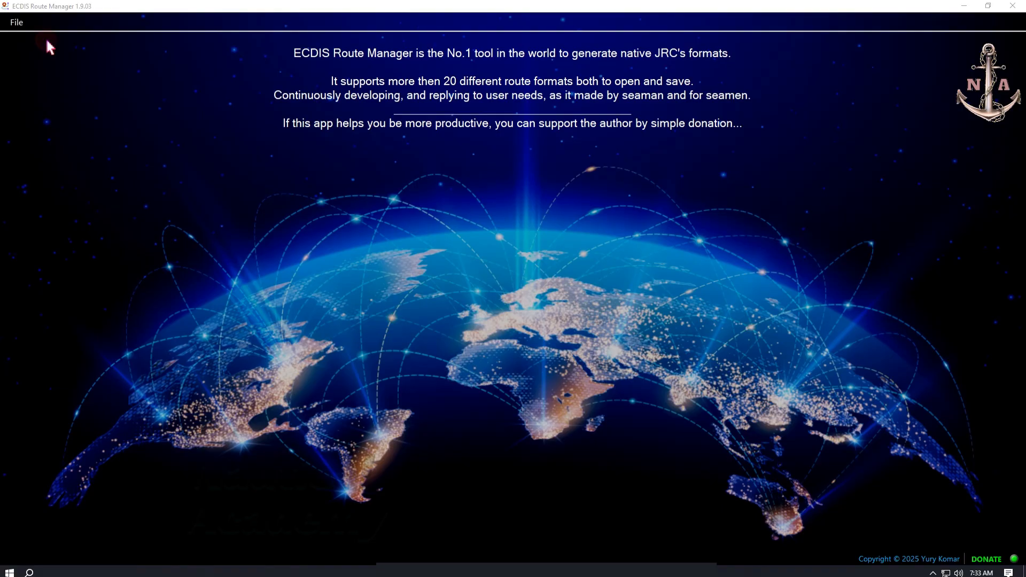
left_click(13, 24)
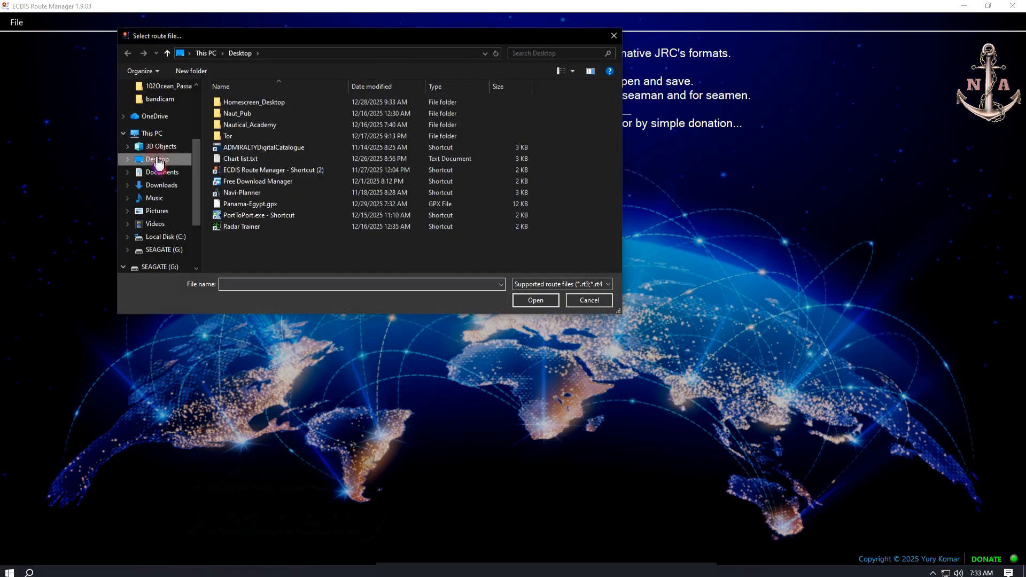
left_click(228, 136)
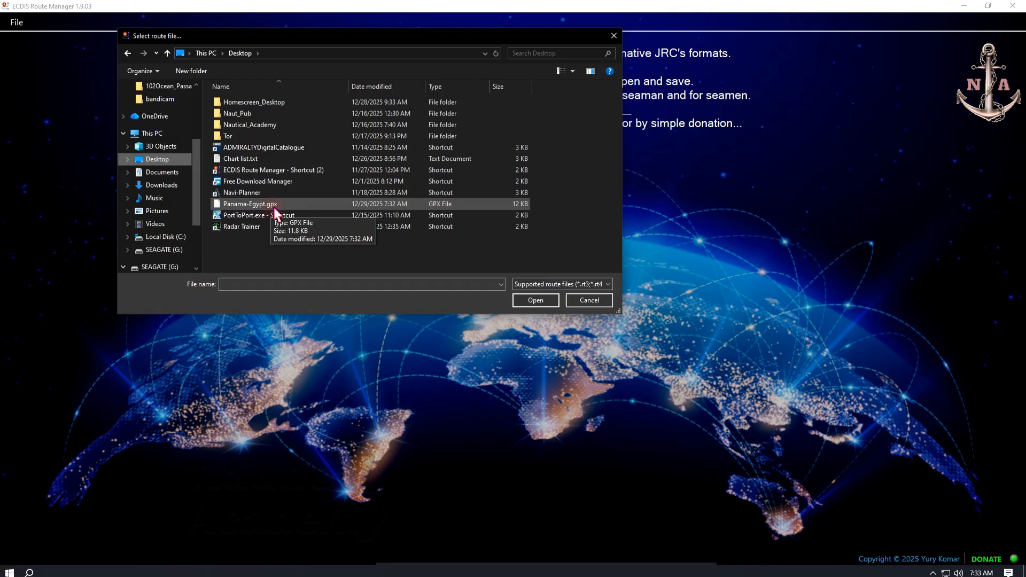
left_click(250, 203)
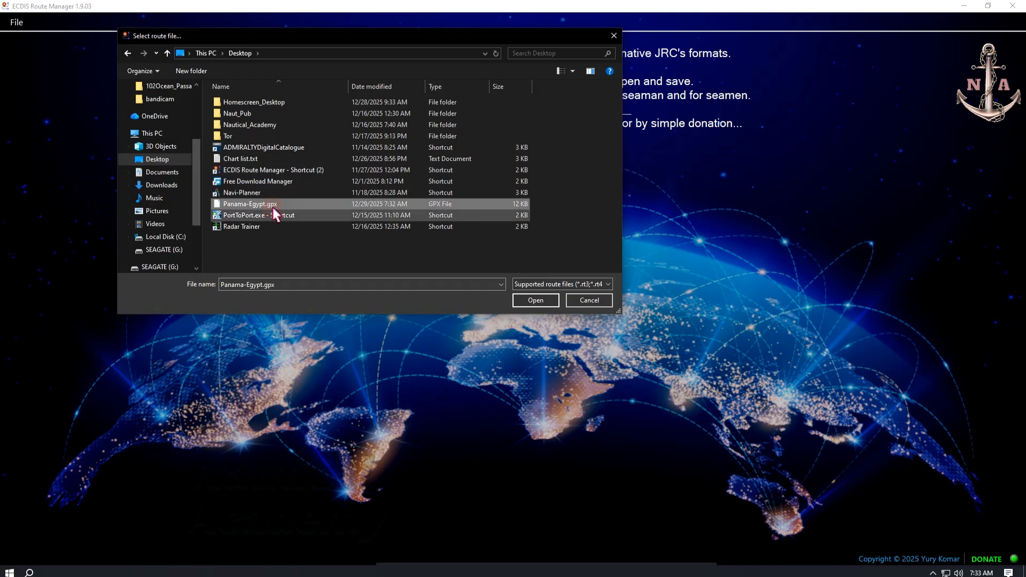
mouse_move(536, 306)
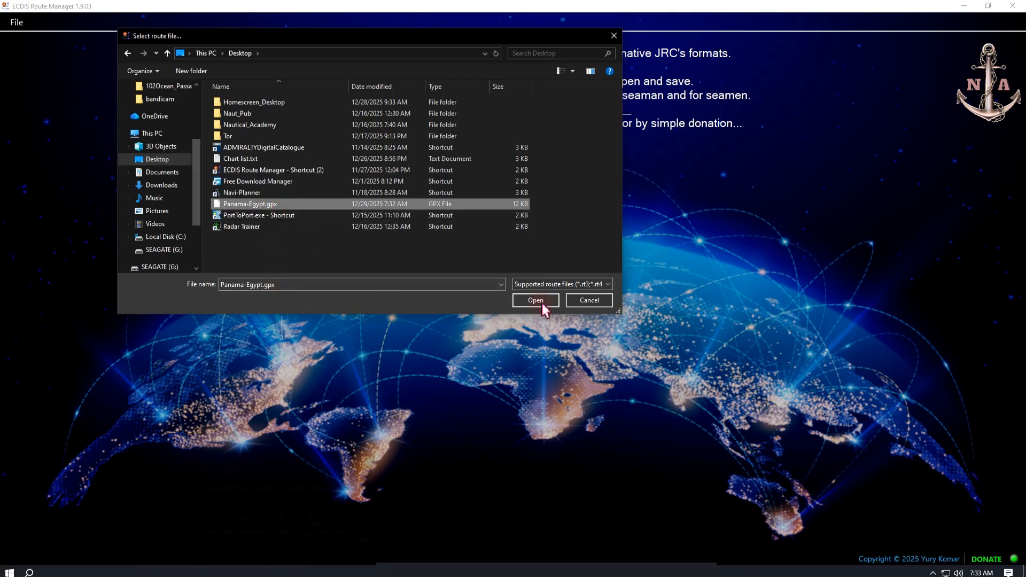
left_click(535, 301)
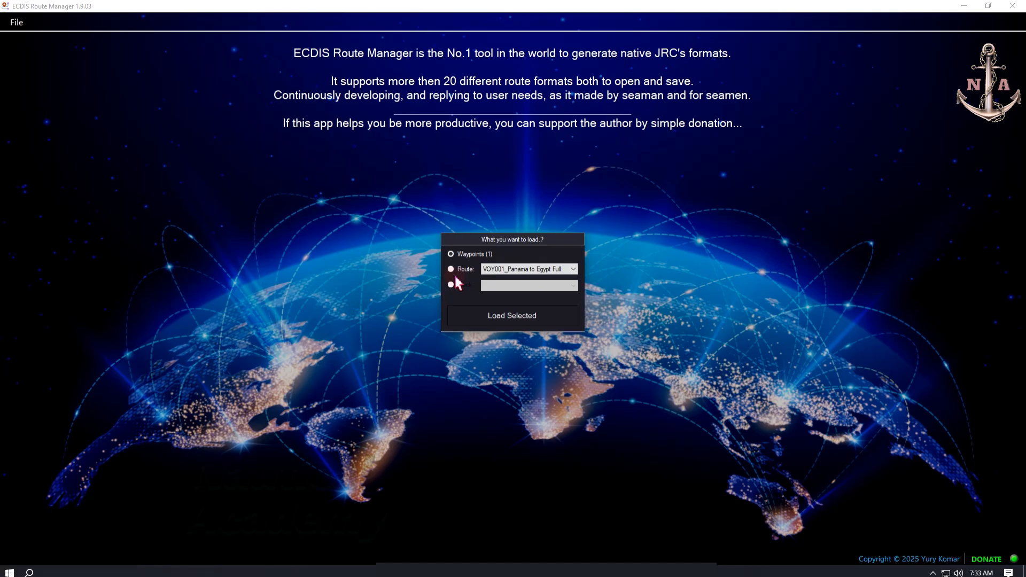
Step: Load the full VOY001 Panama to Egypt route so its 18 waypoints are listed
left_click(450, 270)
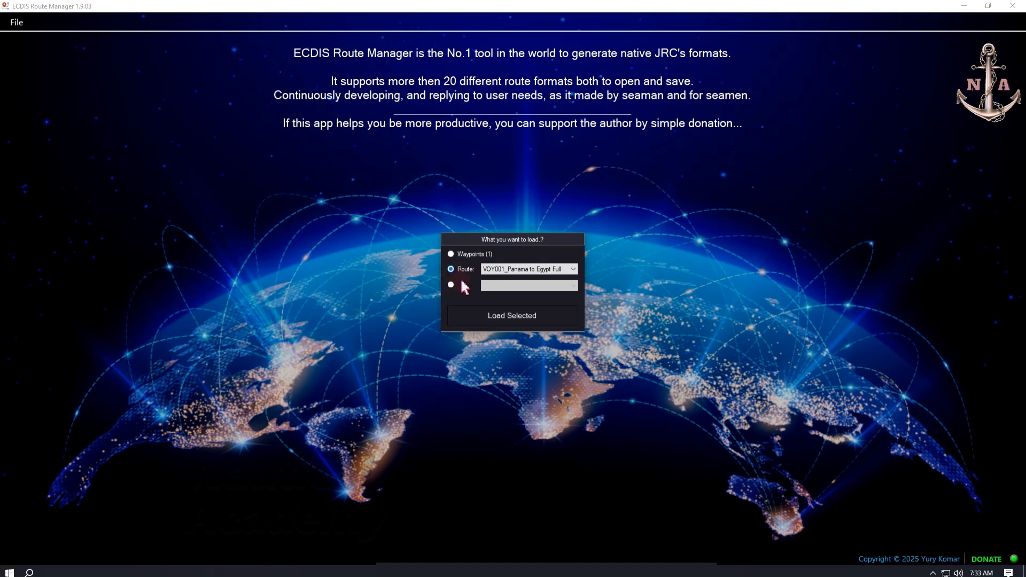
left_click(512, 315)
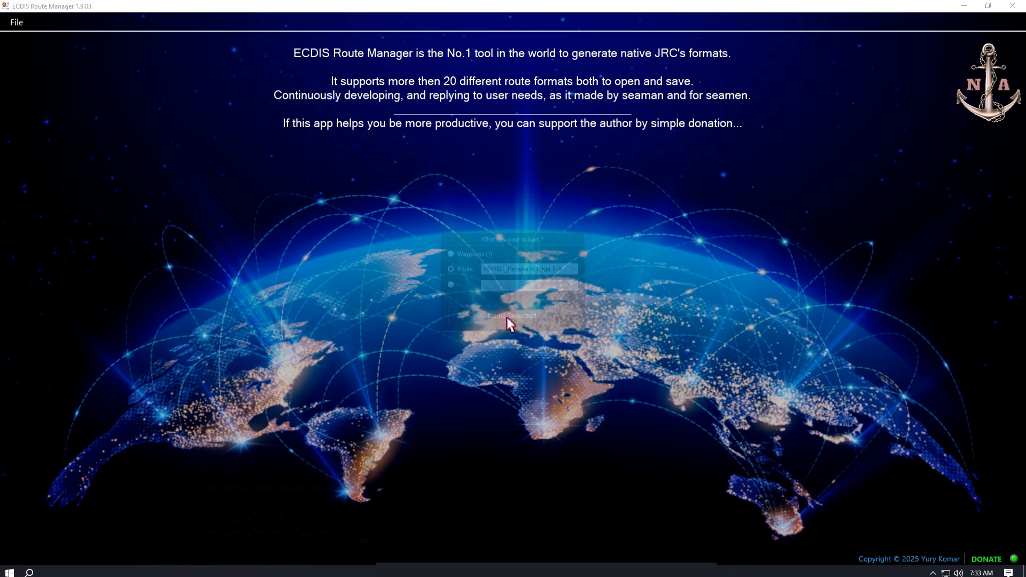
left_click(513, 315)
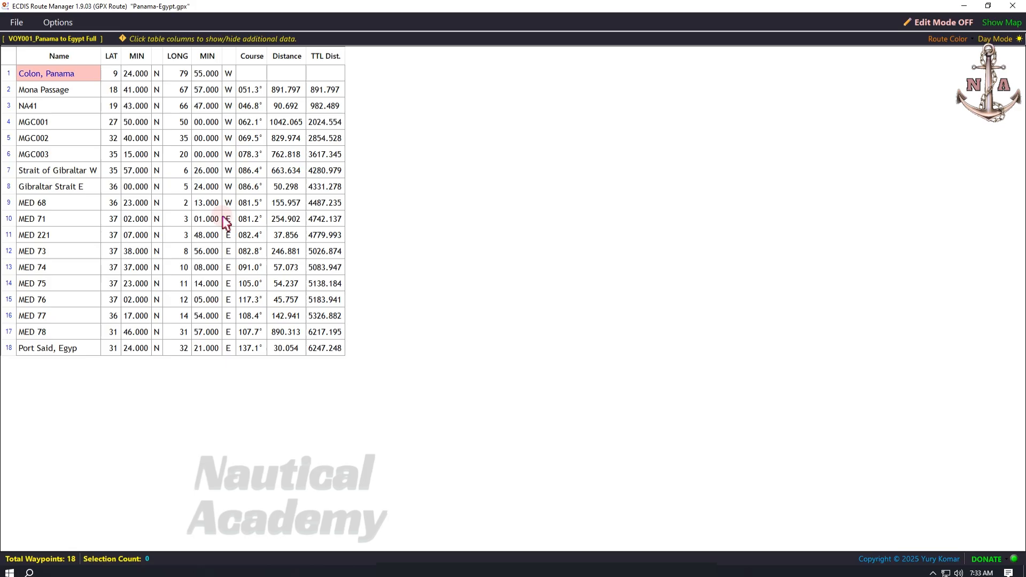
Step: Save the route to Desktop as VOY001_Panama to Egypt.txt in Admiralty Digital Catalogue format
left_click(19, 22)
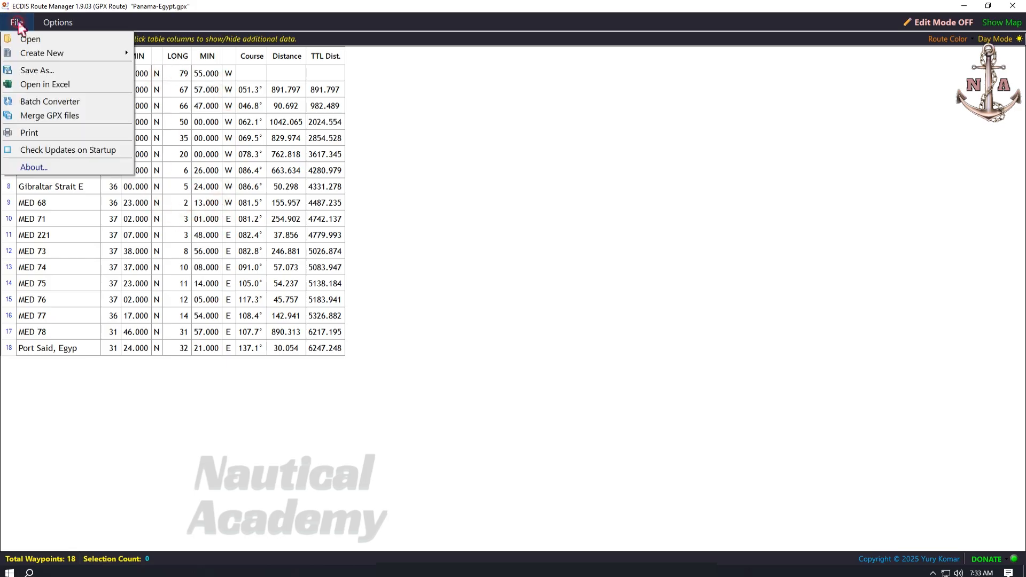
left_click(38, 70)
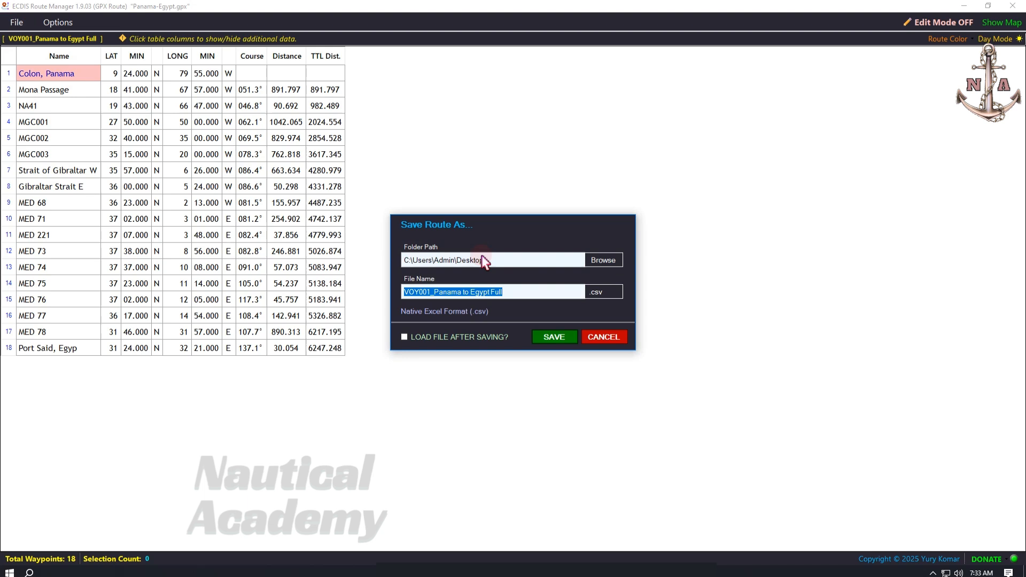
left_click(603, 259)
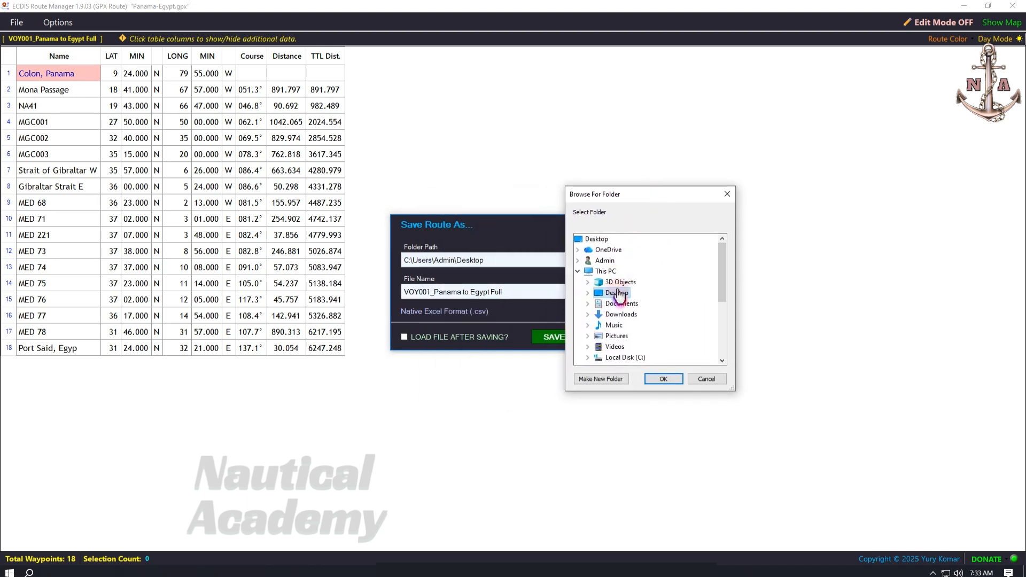
left_click(663, 378)
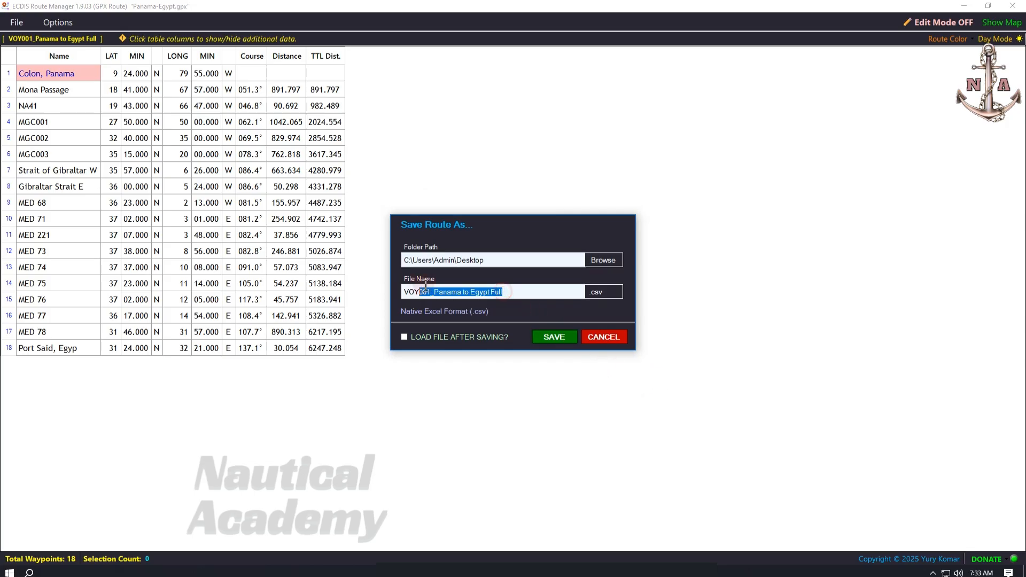
left_click(509, 292)
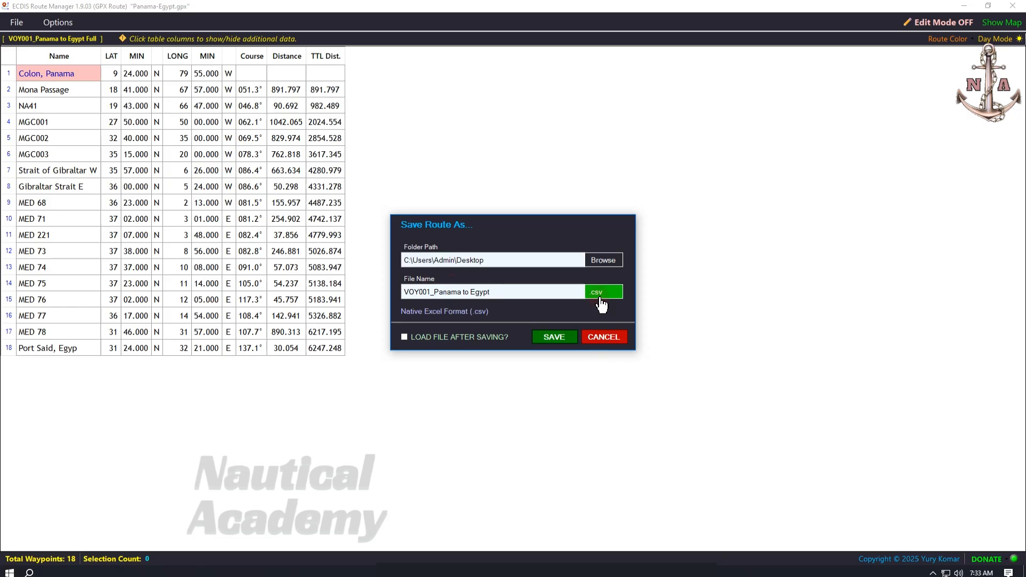
left_click(603, 291)
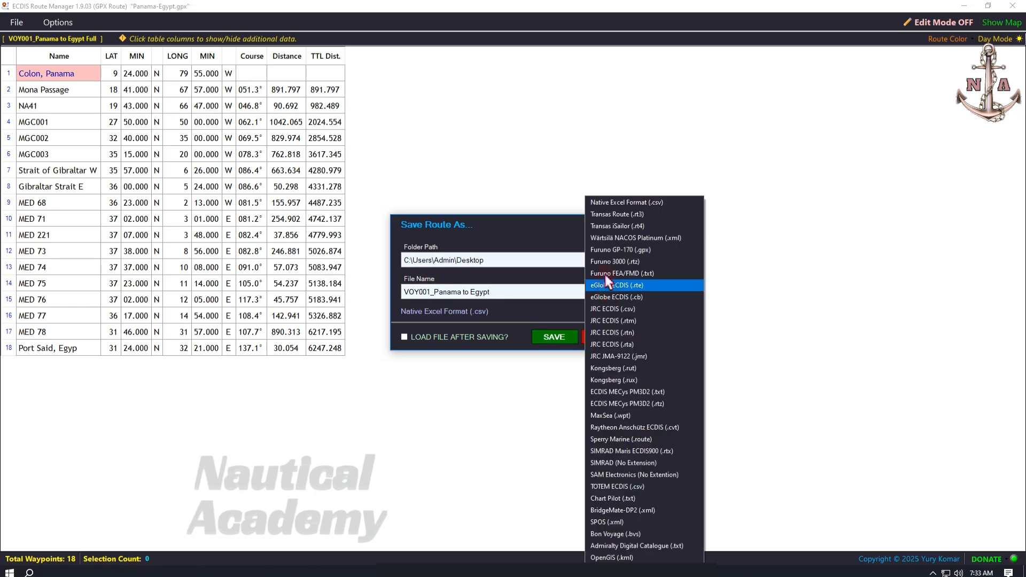
mouse_move(622, 349)
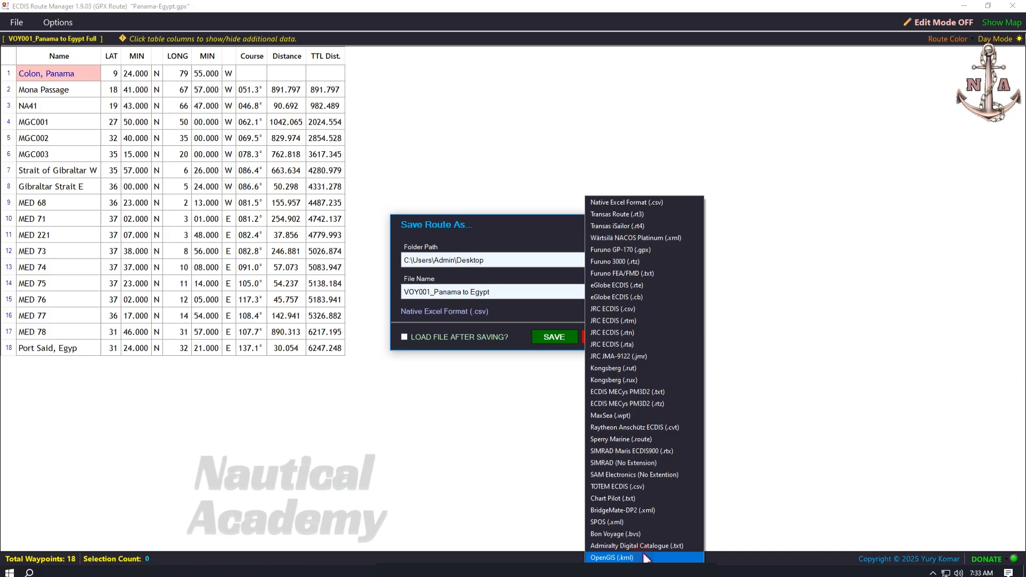
mouse_move(686, 553)
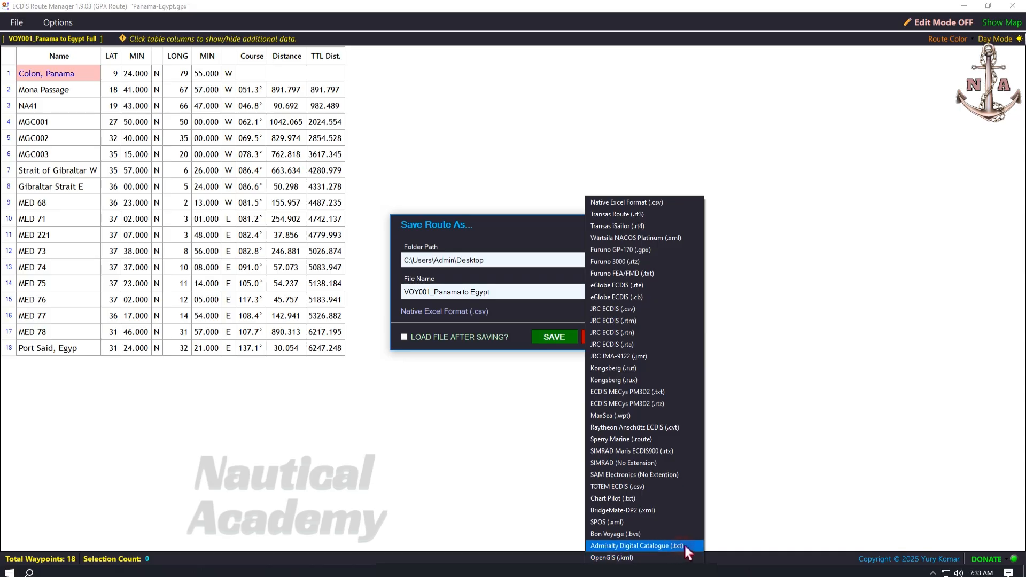
left_click(635, 545)
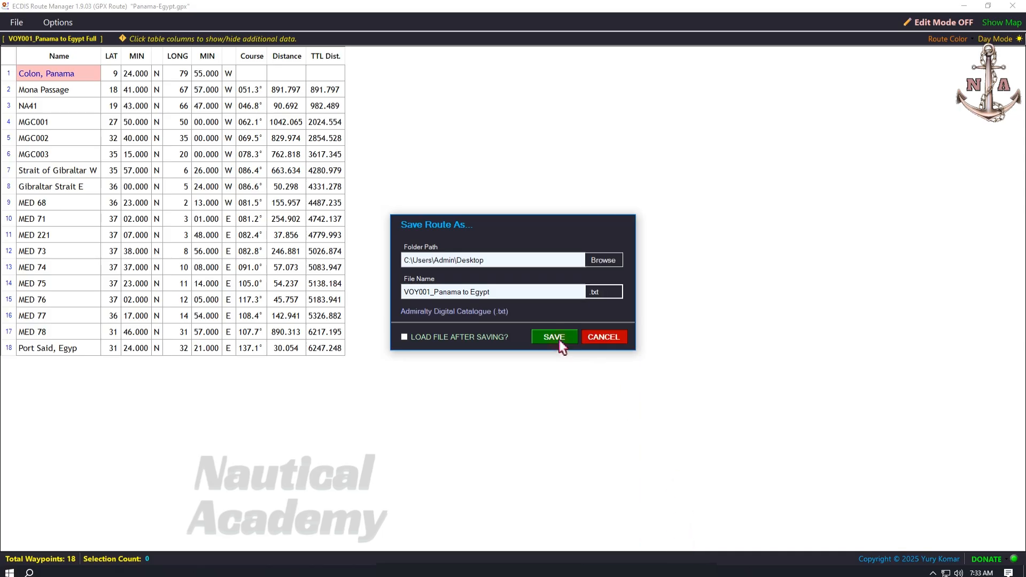
left_click(553, 336)
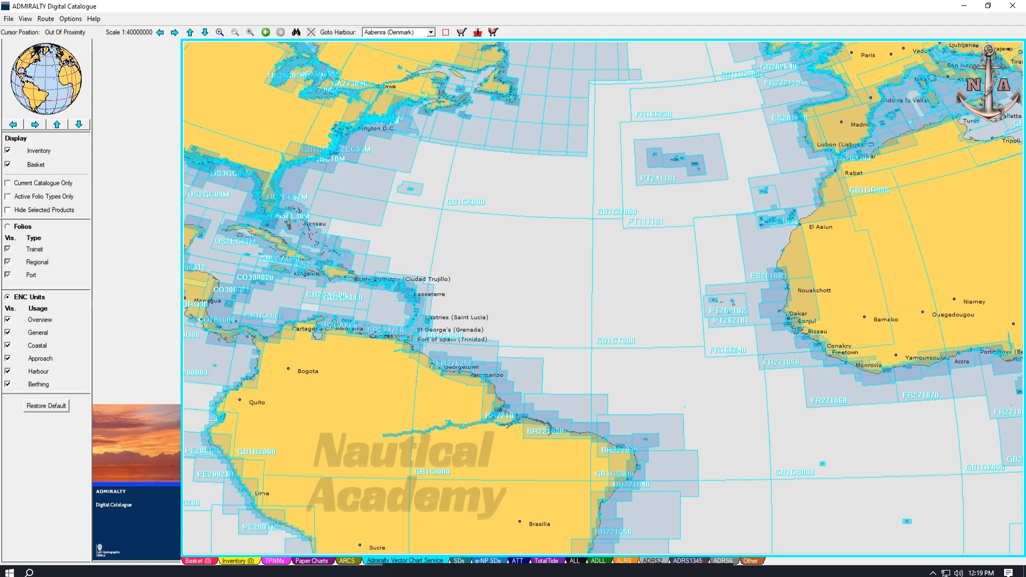
mouse_move(545, 268)
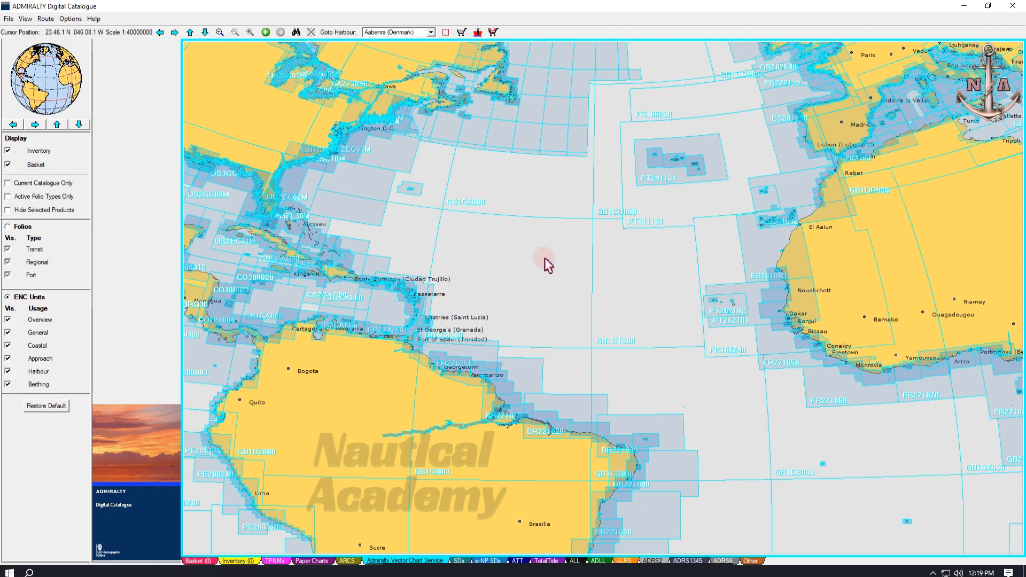
mouse_move(552, 276)
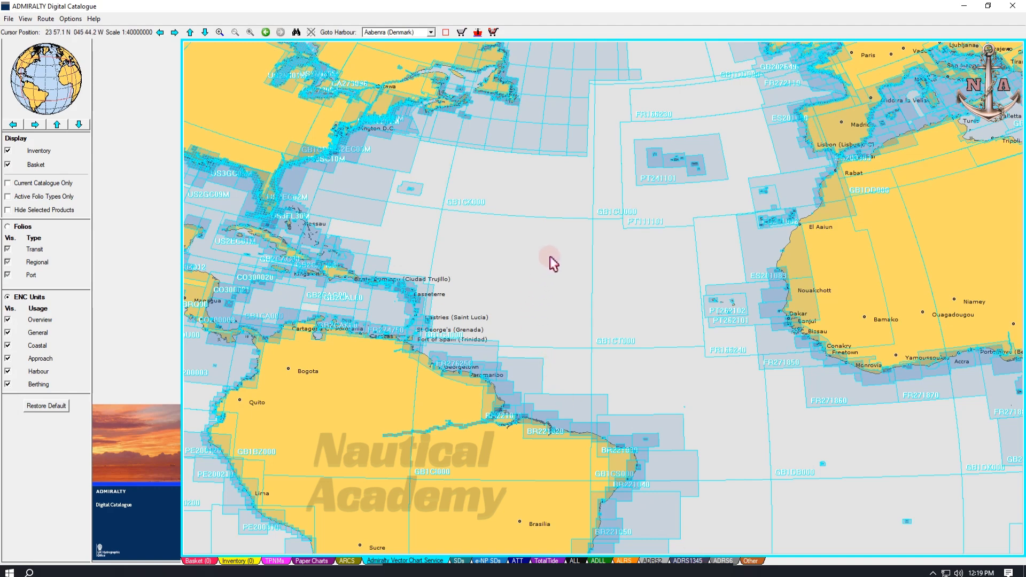
mouse_move(59, 31)
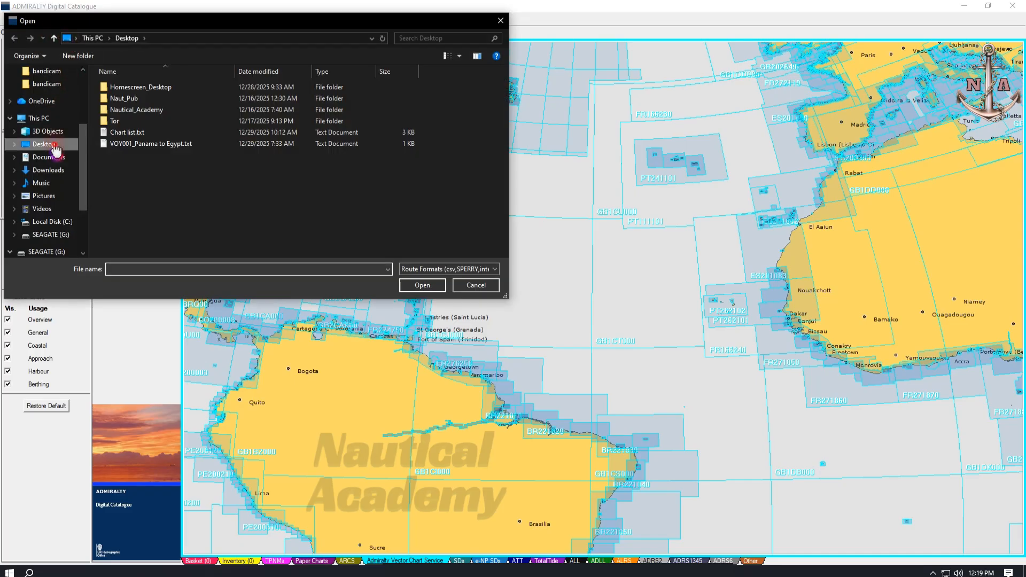
Step: Import VOY001_Panama to Egypt.txt from the Desktop so the route plots across the Atlantic
left_click(141, 87)
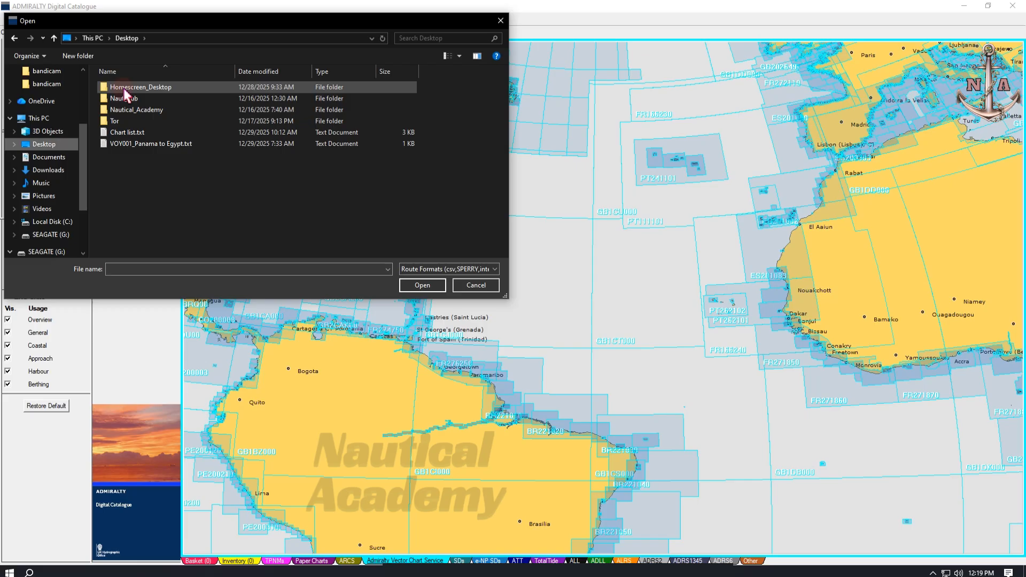
left_click(155, 143)
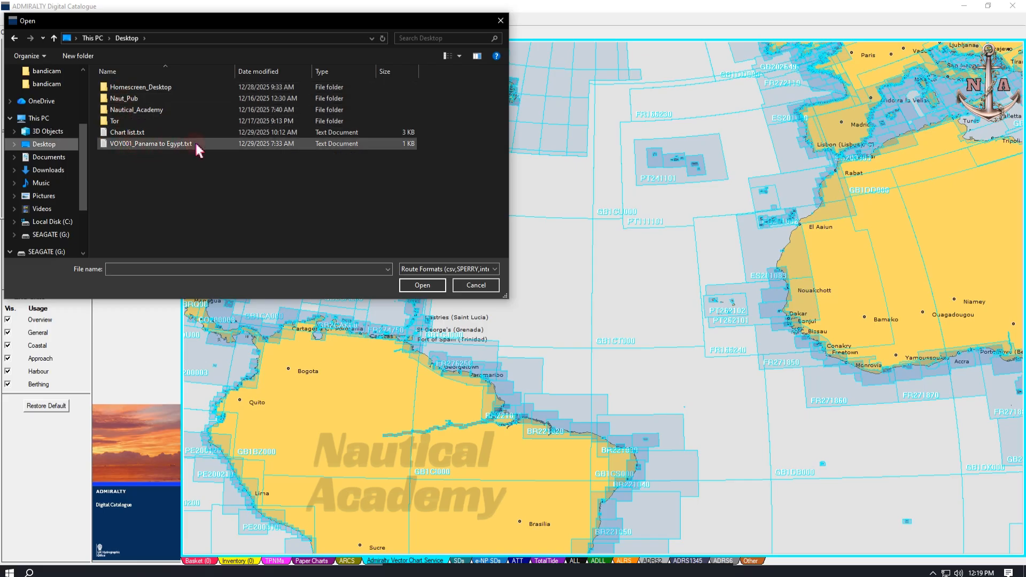
left_click(149, 143)
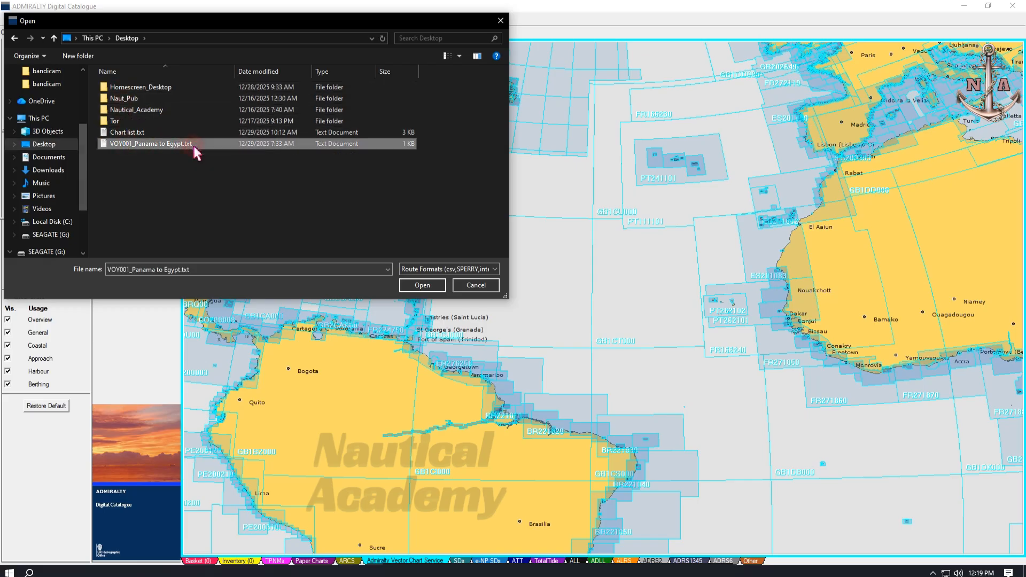
left_click(422, 285)
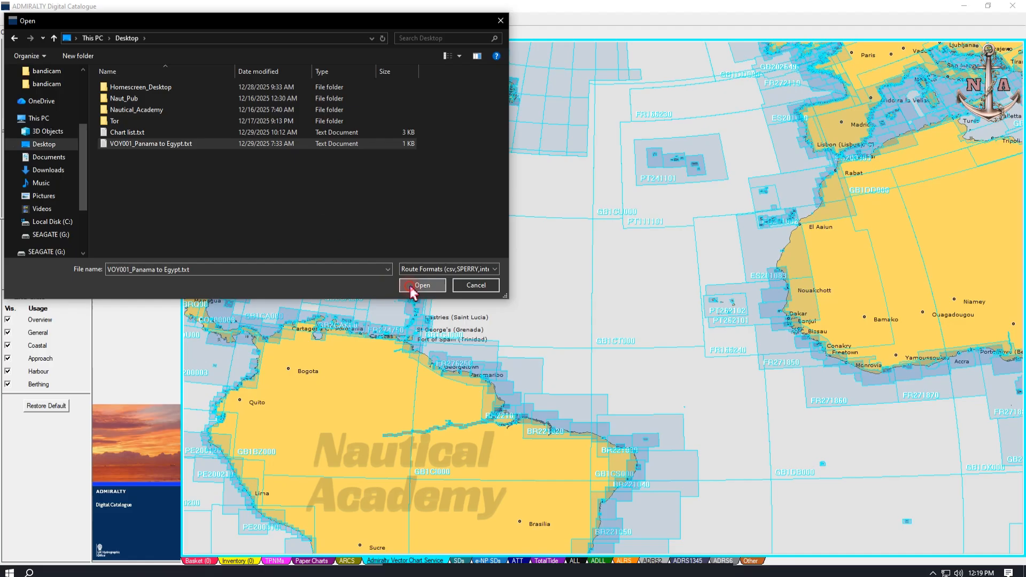
left_click(421, 285)
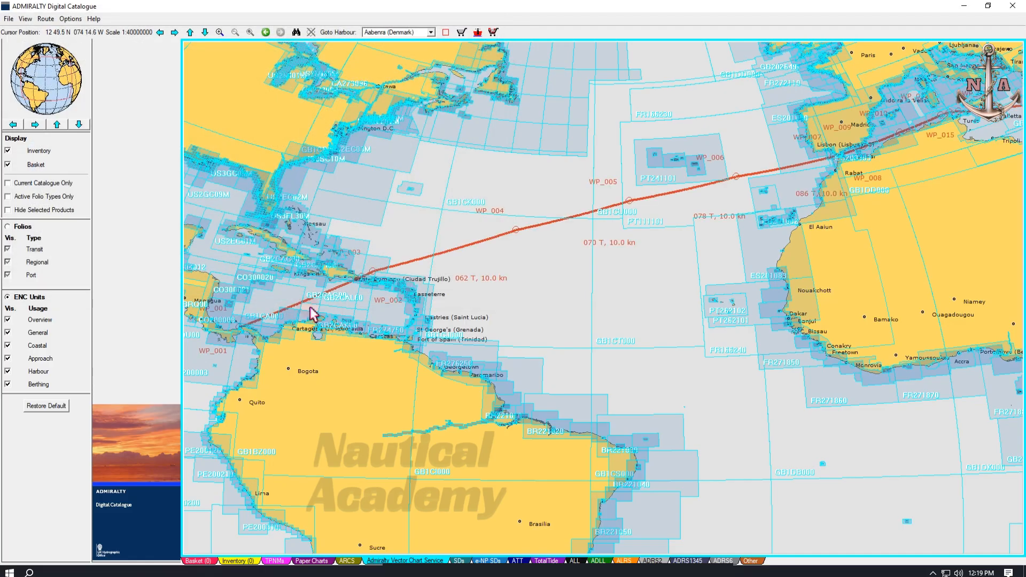
mouse_move(254, 349)
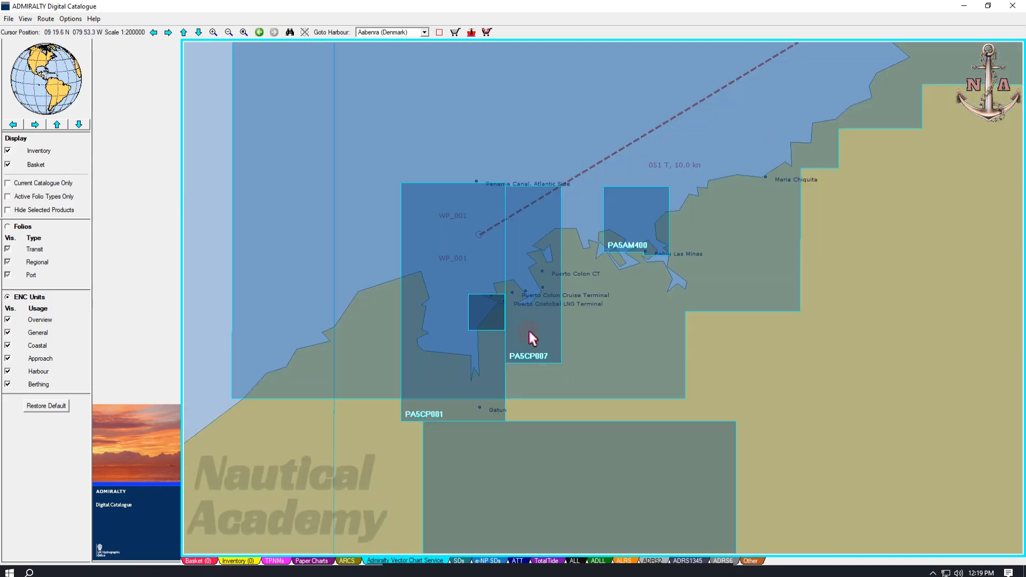
mouse_move(513, 268)
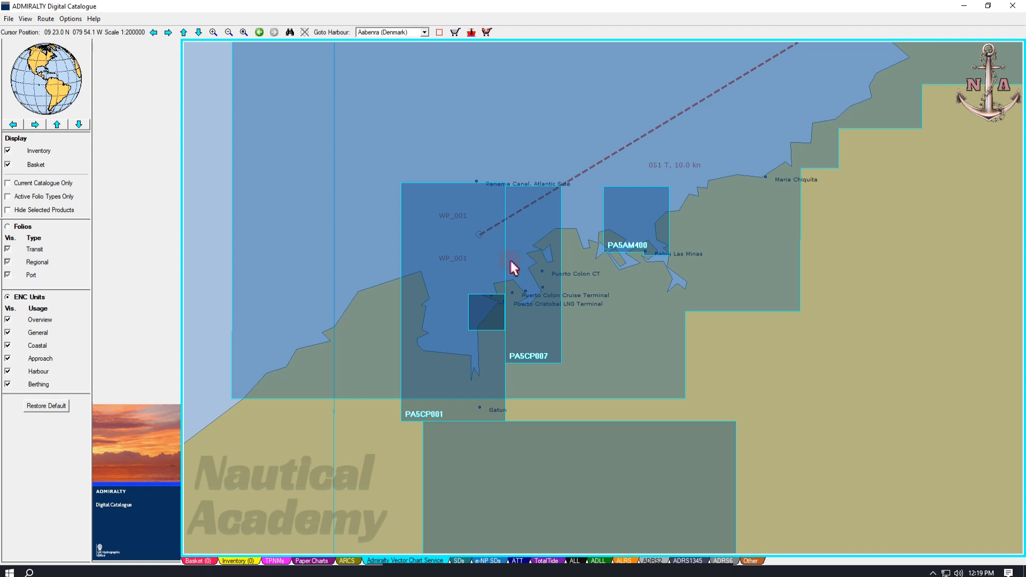
mouse_move(574, 280)
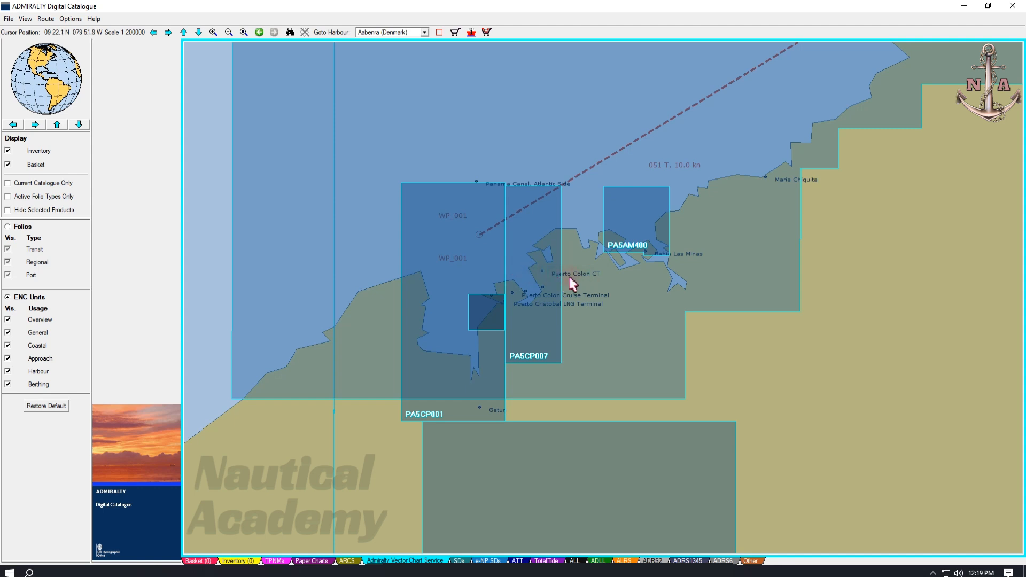
mouse_move(597, 280)
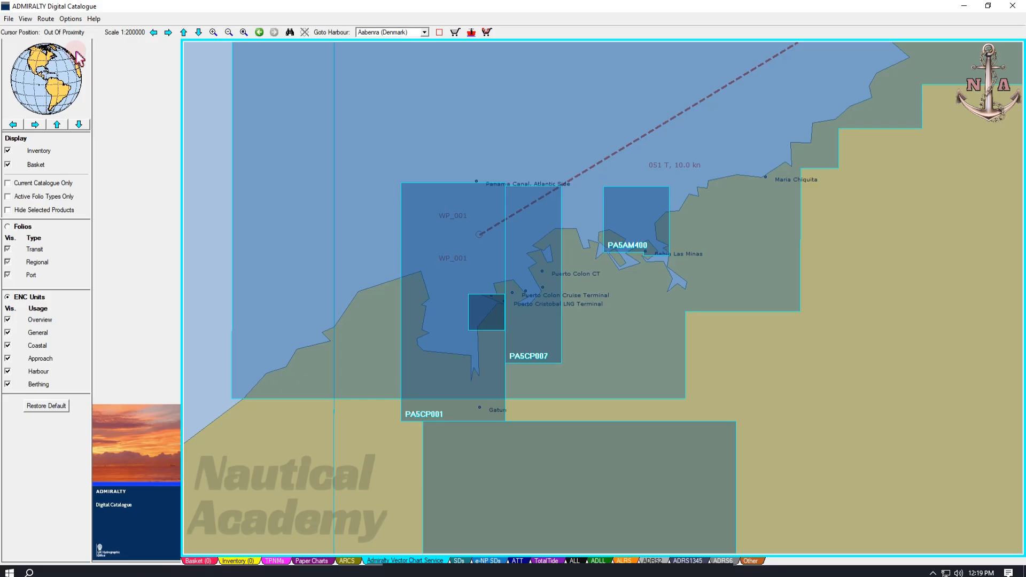
Step: Enter route edit mode to extend the Panama end toward Puerto Colon Cruise Terminal
left_click(43, 19)
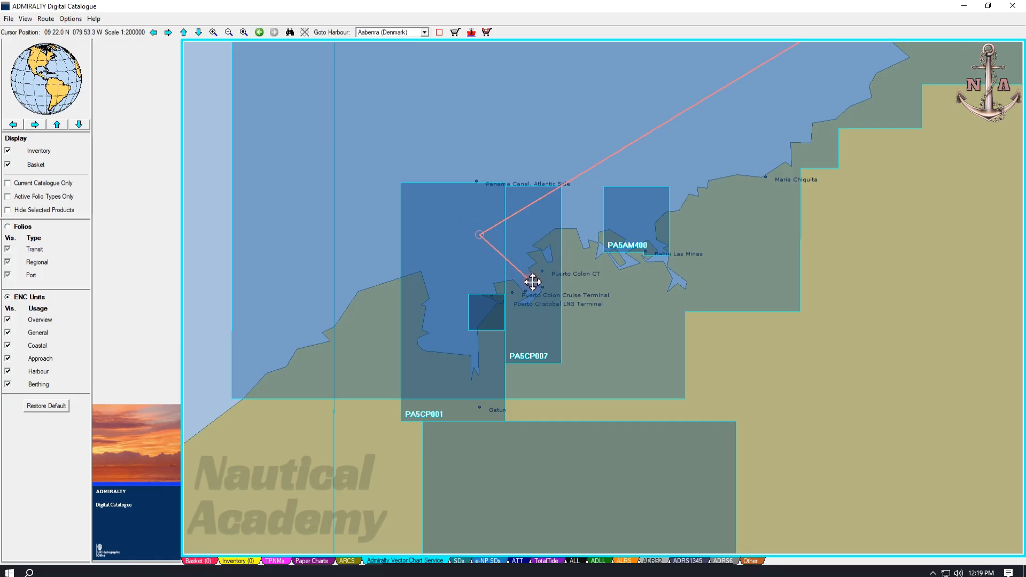
mouse_move(532, 282)
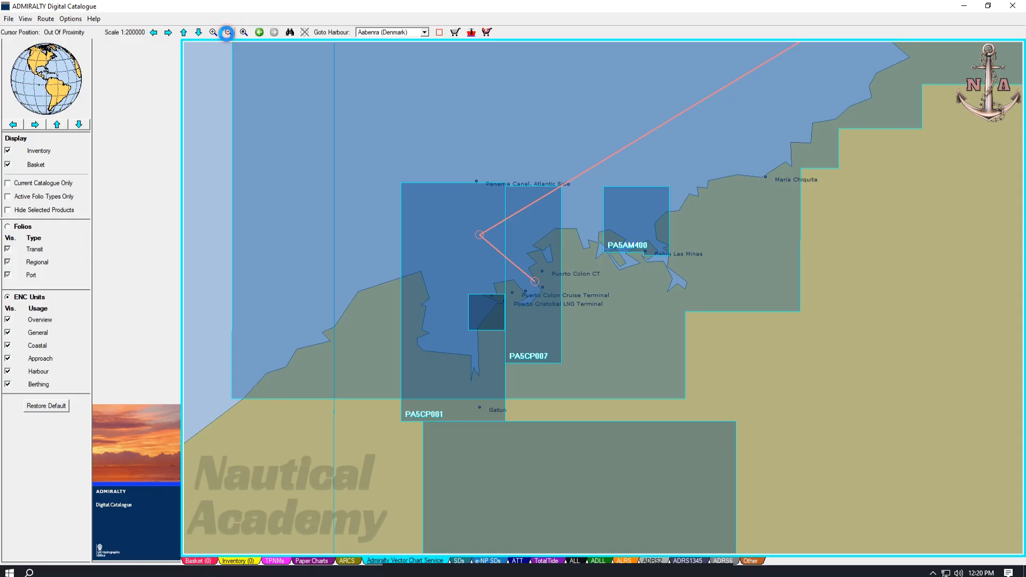
left_click(231, 34)
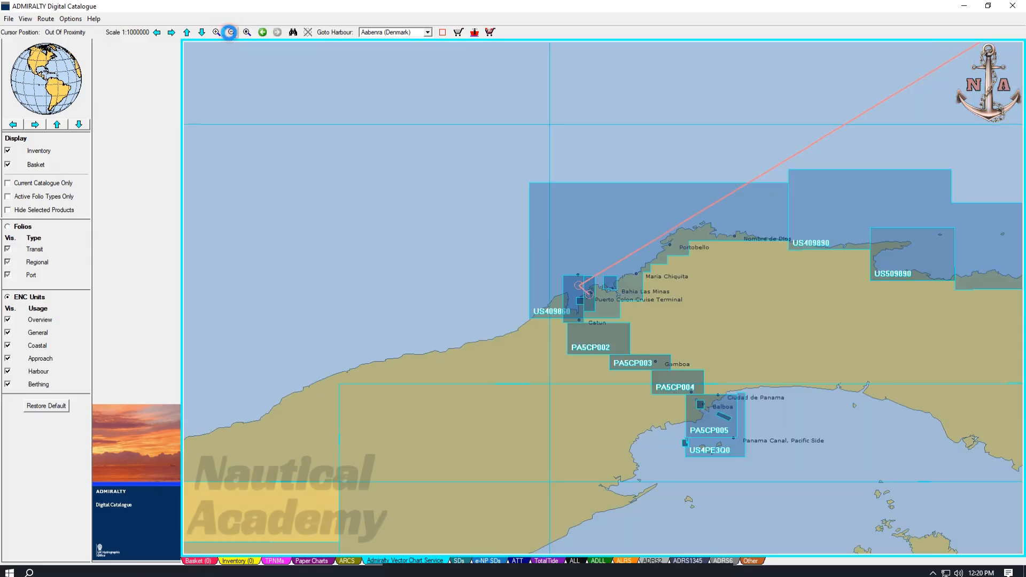
left_click(226, 32)
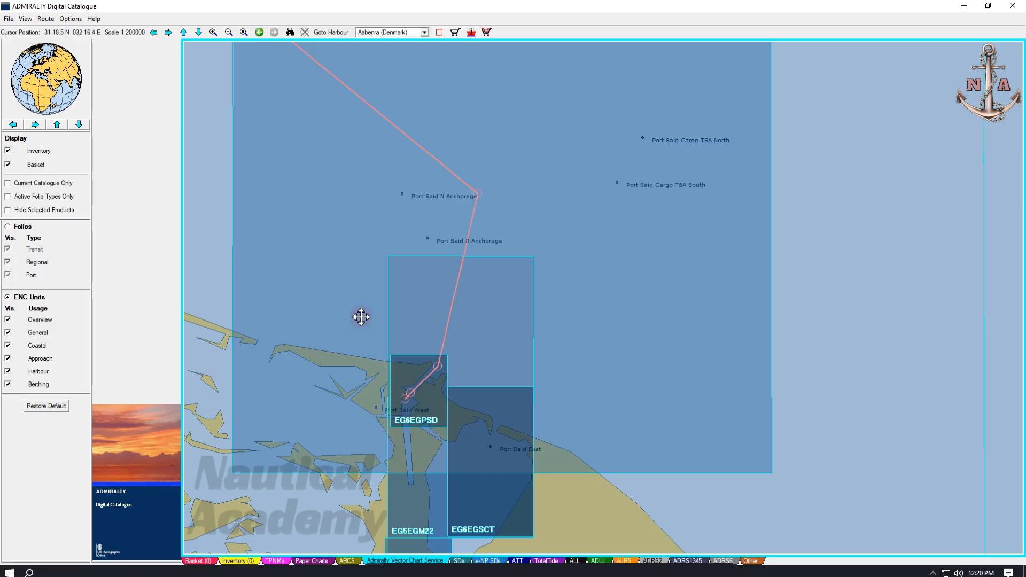
left_click(226, 32)
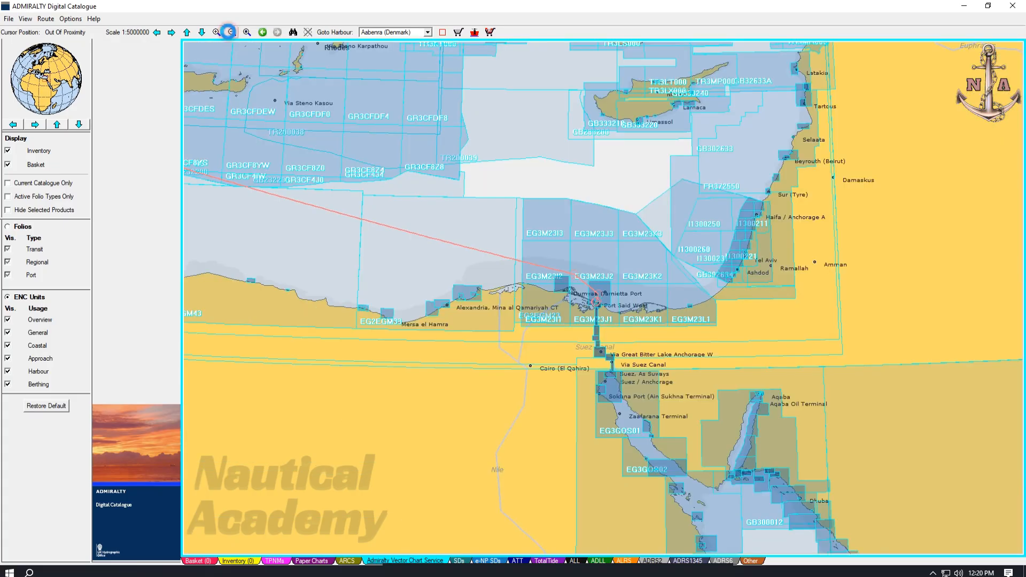
left_click(233, 32)
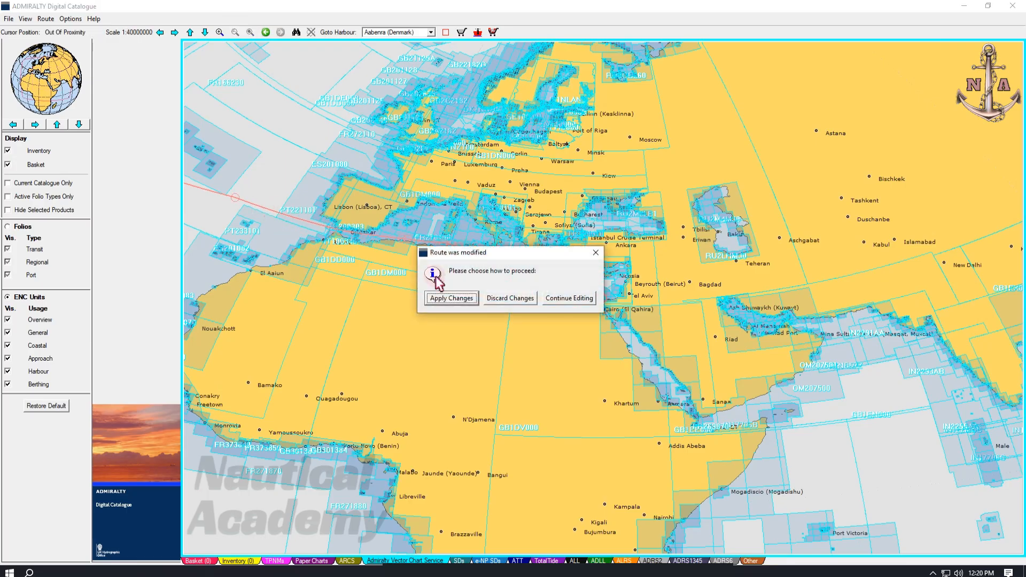
Step: Apply the route changes in the 'Route was modified' dialog and pan west toward the Atlantic
left_click(451, 297)
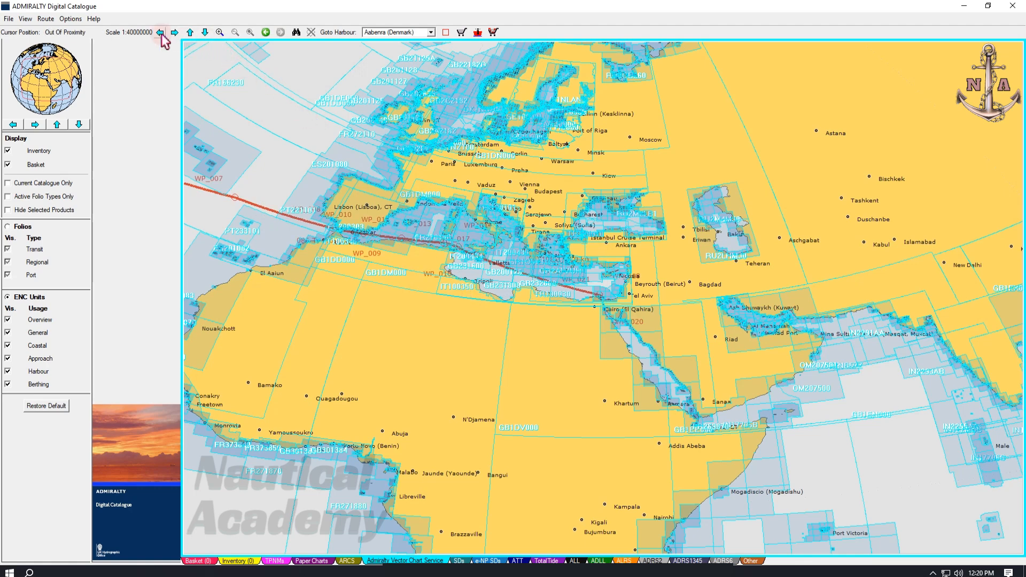
left_click(158, 33)
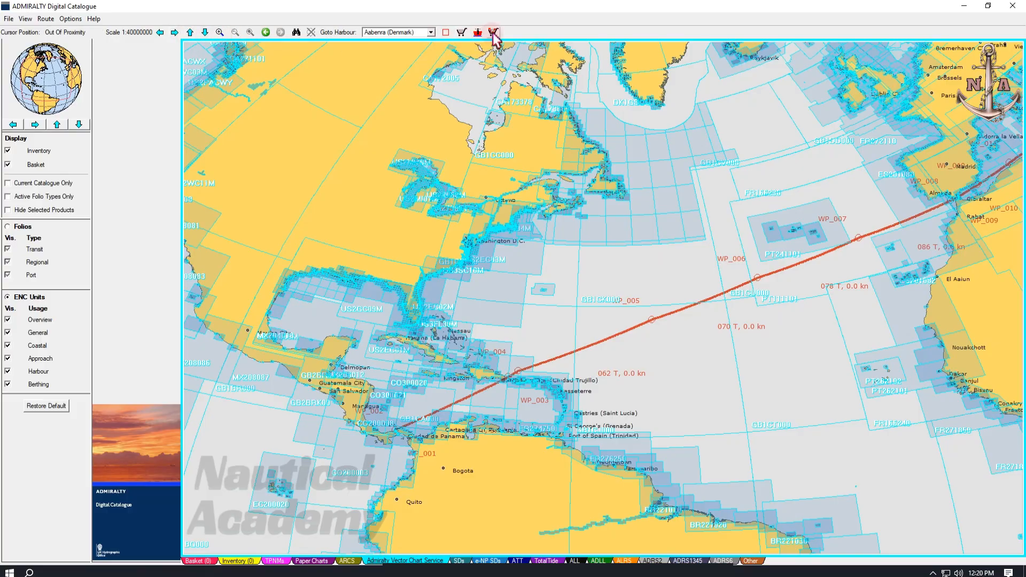
Step: Add all 72 ENC units along the route to the basket
left_click(492, 32)
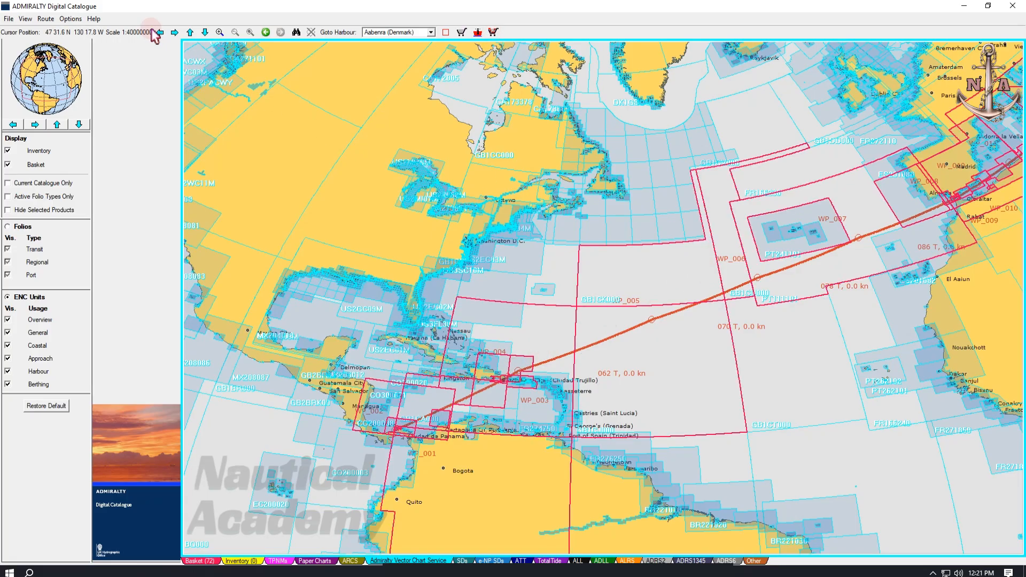
mouse_move(605, 289)
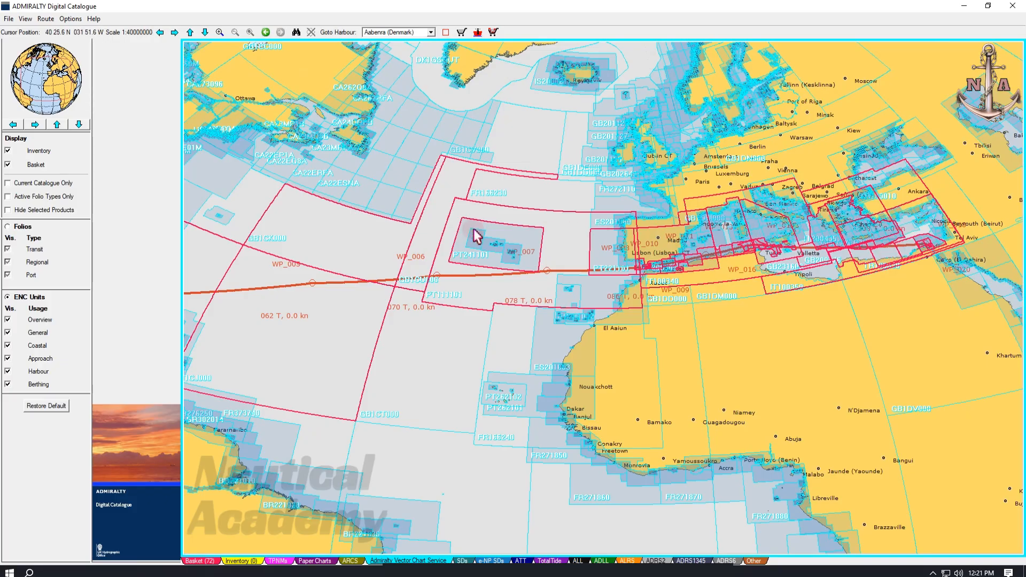
mouse_move(220, 293)
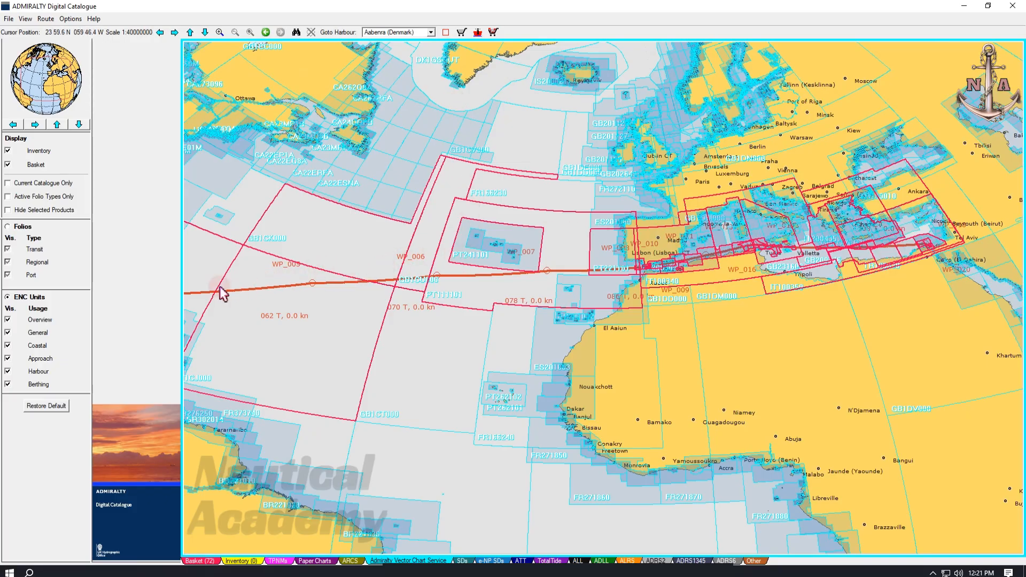
mouse_move(39, 92)
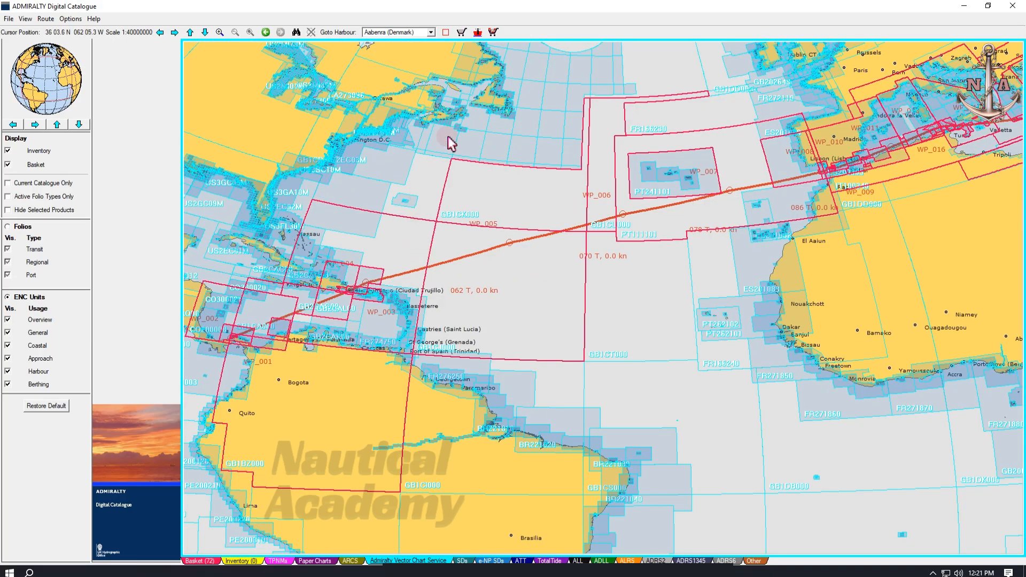
Step: Open the 72-unit Shopping Basket and save its contents as ENCs to Order.txt on the Desktop
left_click(460, 31)
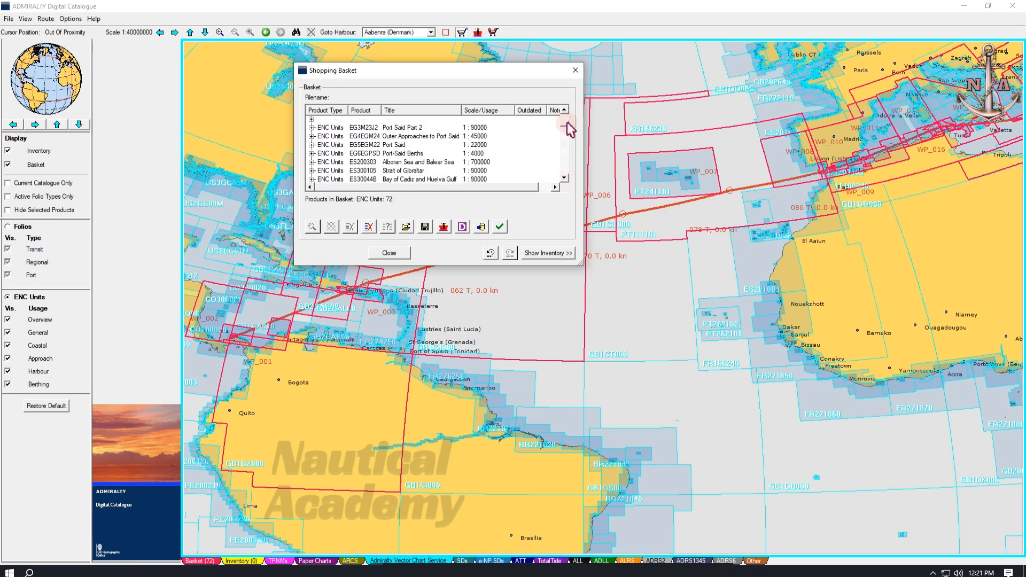
left_click(562, 124)
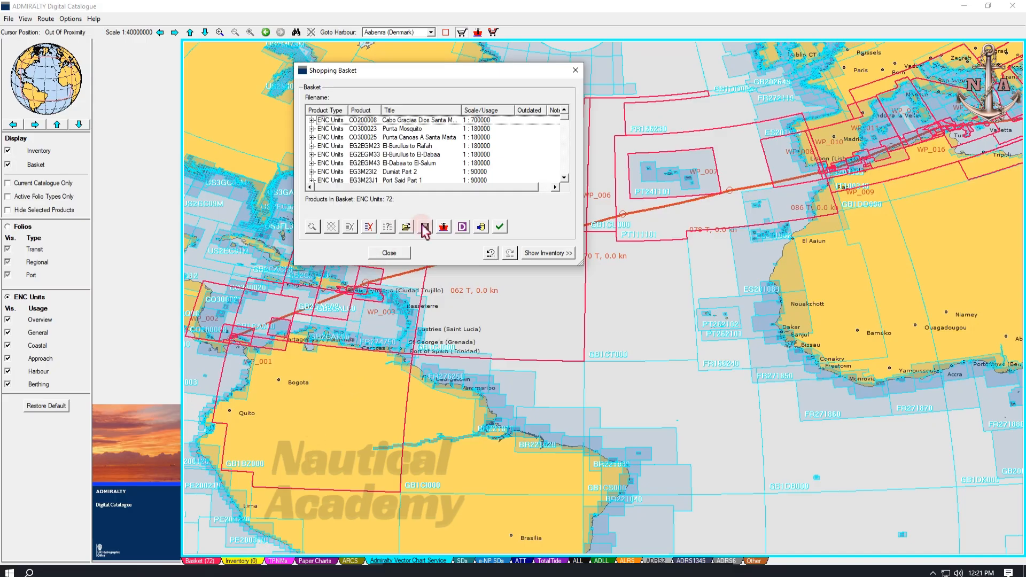
left_click(423, 226)
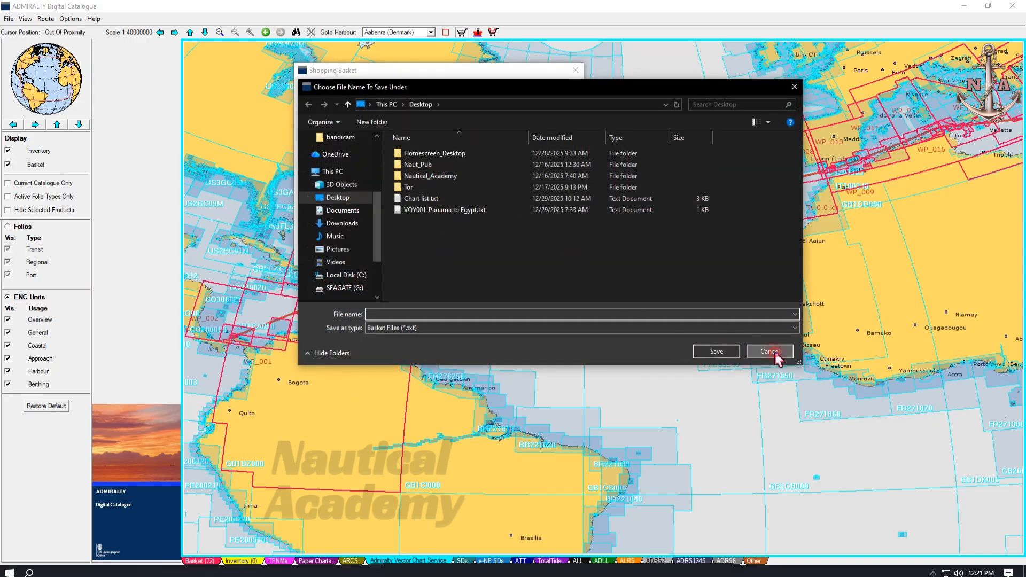
left_click(769, 350)
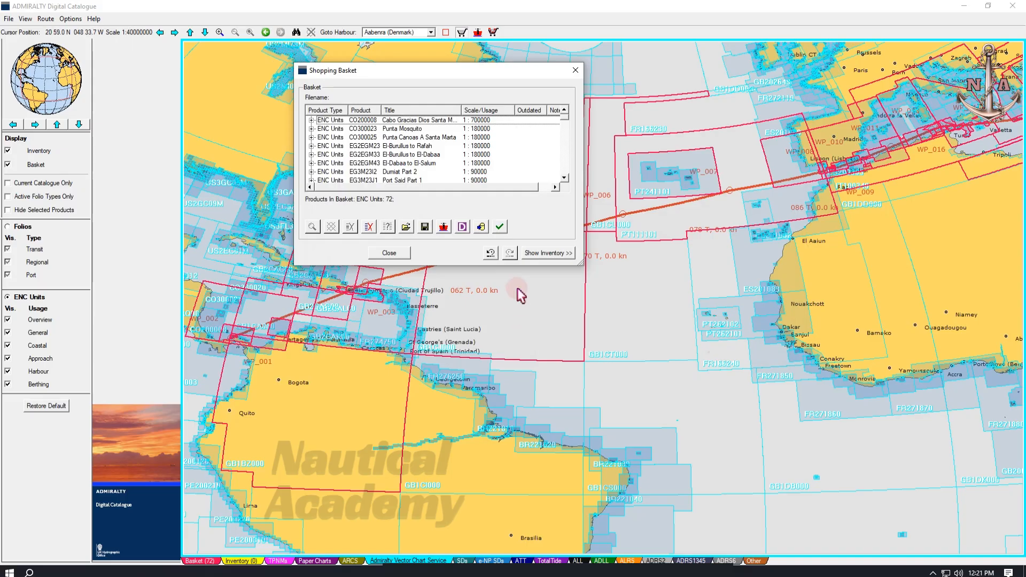
mouse_move(502, 300)
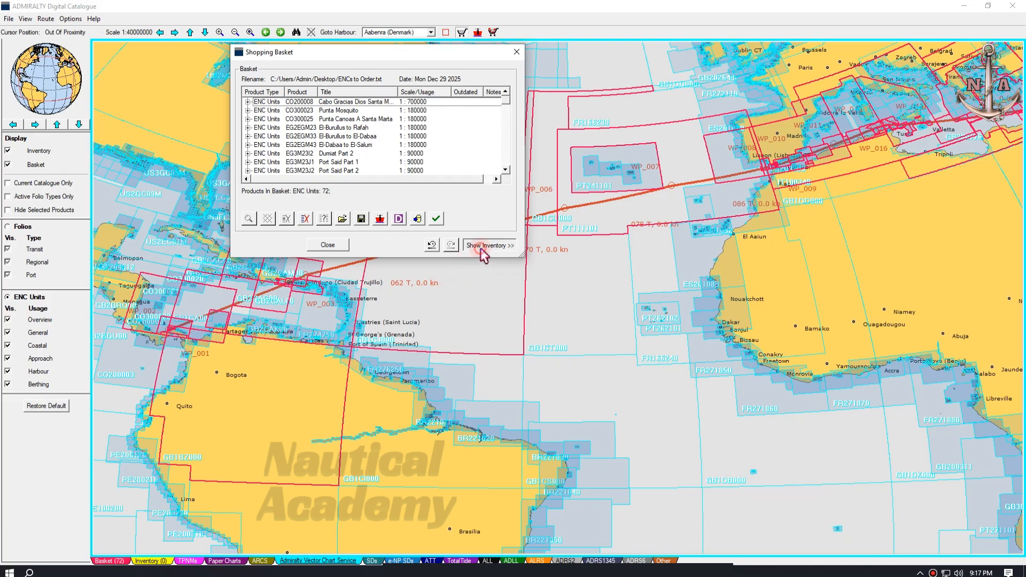
Step: Reveal the still-empty inventory list beside the basket via 'Show Inventory >>'
left_click(490, 246)
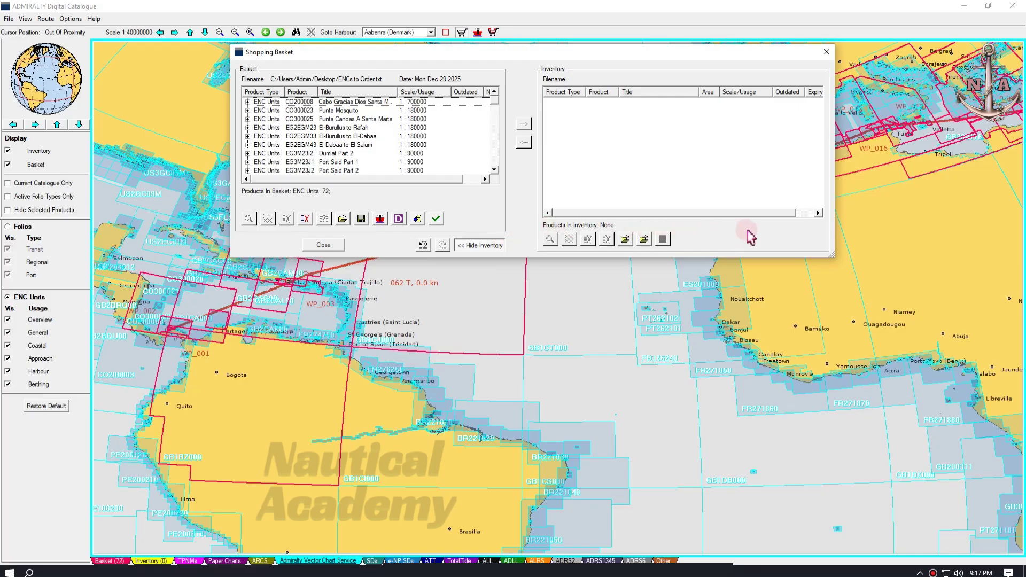
mouse_move(637, 160)
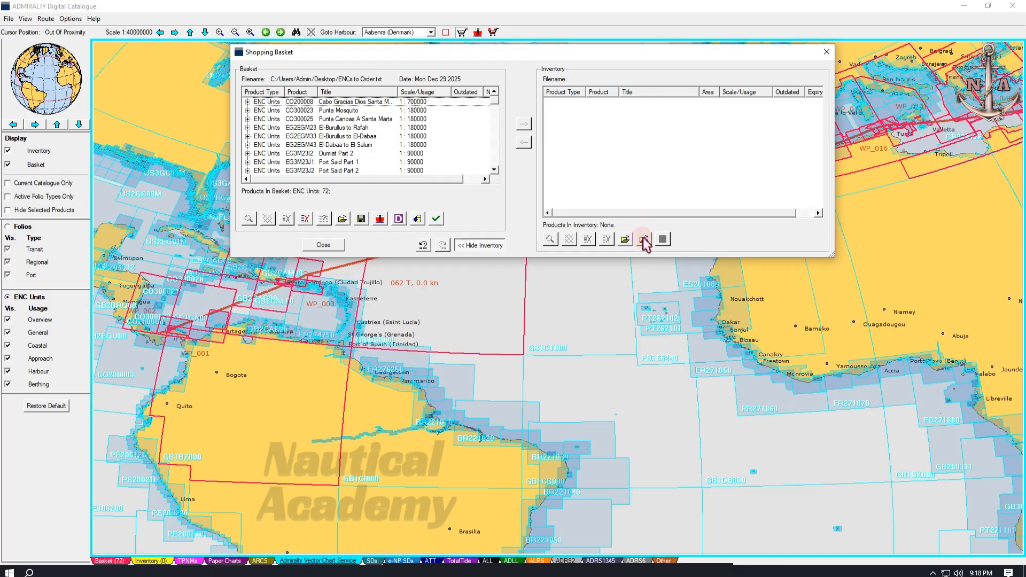
mouse_move(642, 239)
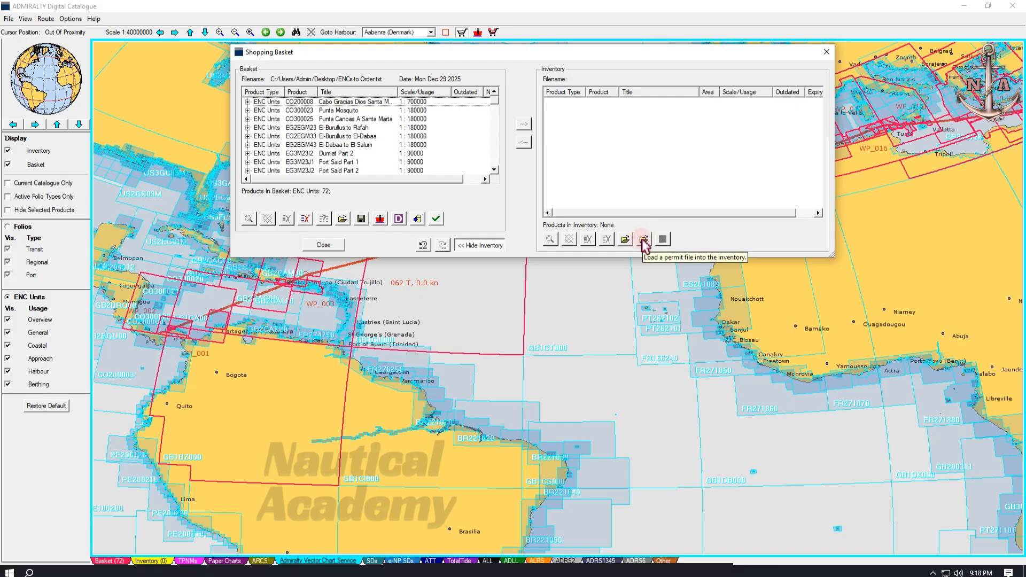
mouse_move(625, 239)
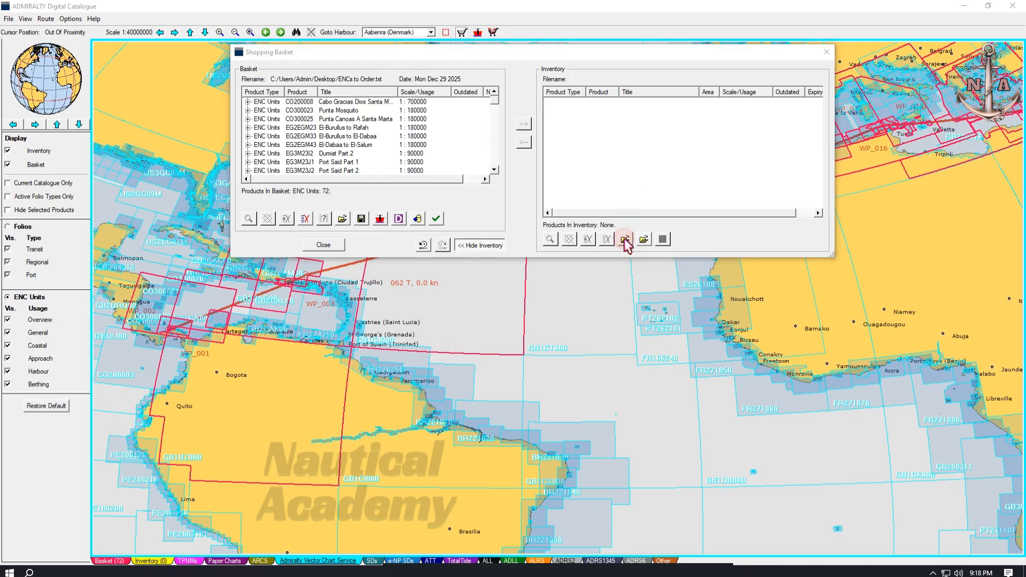
Step: Load the 49-unit inventory from Chart list.txt on the Desktop
left_click(624, 239)
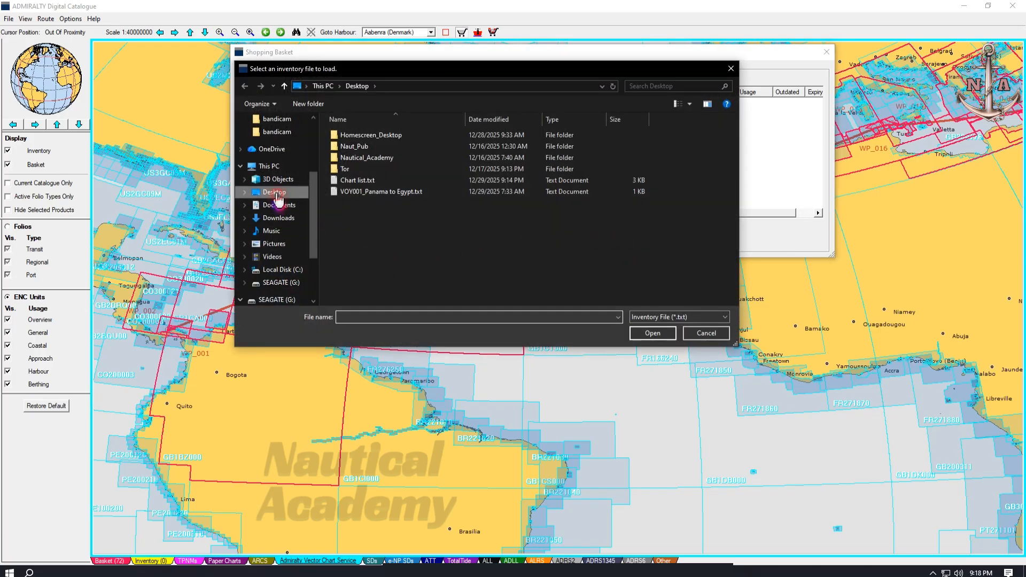
left_click(357, 180)
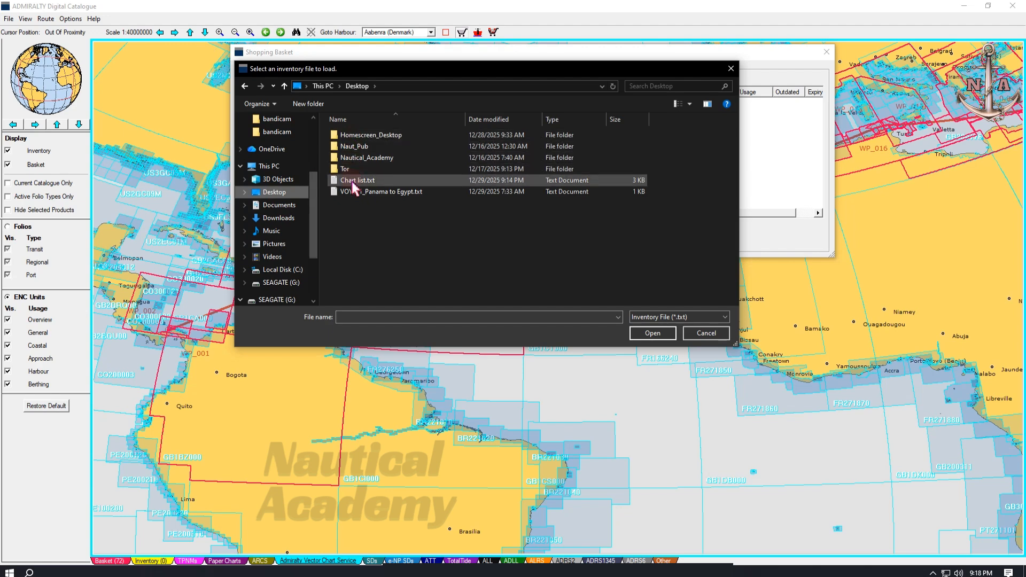
mouse_move(372, 186)
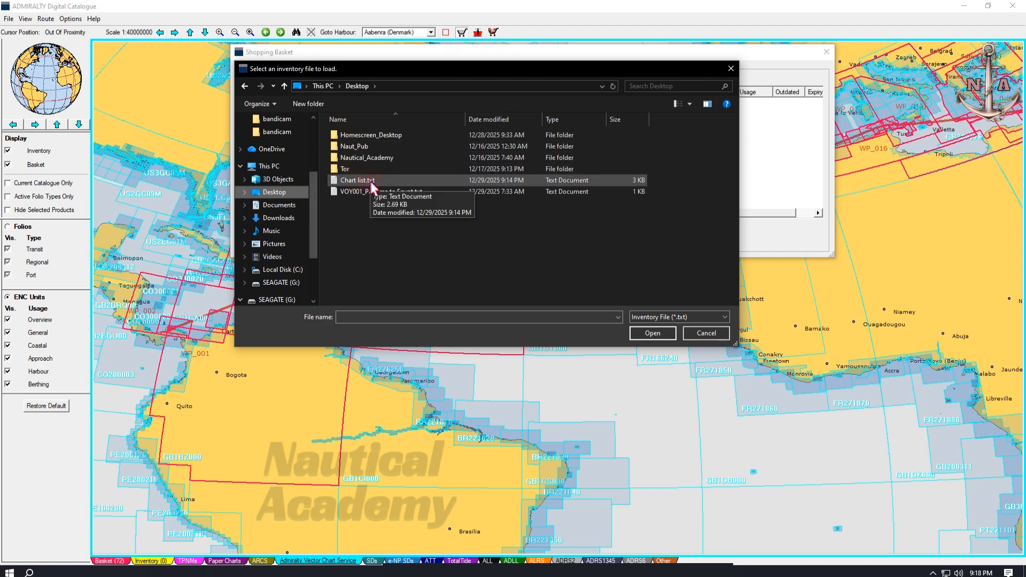
mouse_move(379, 188)
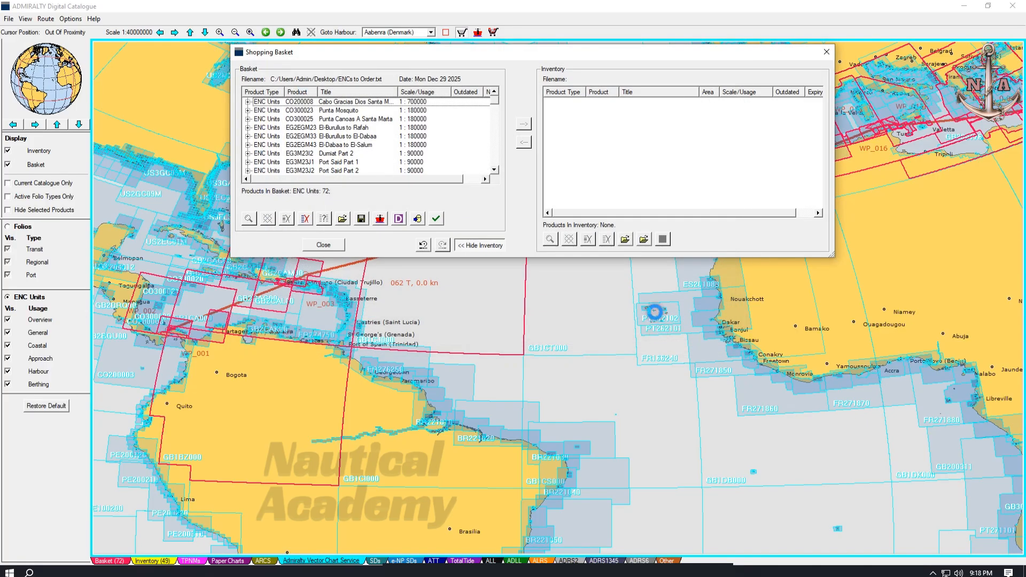
left_click(625, 239)
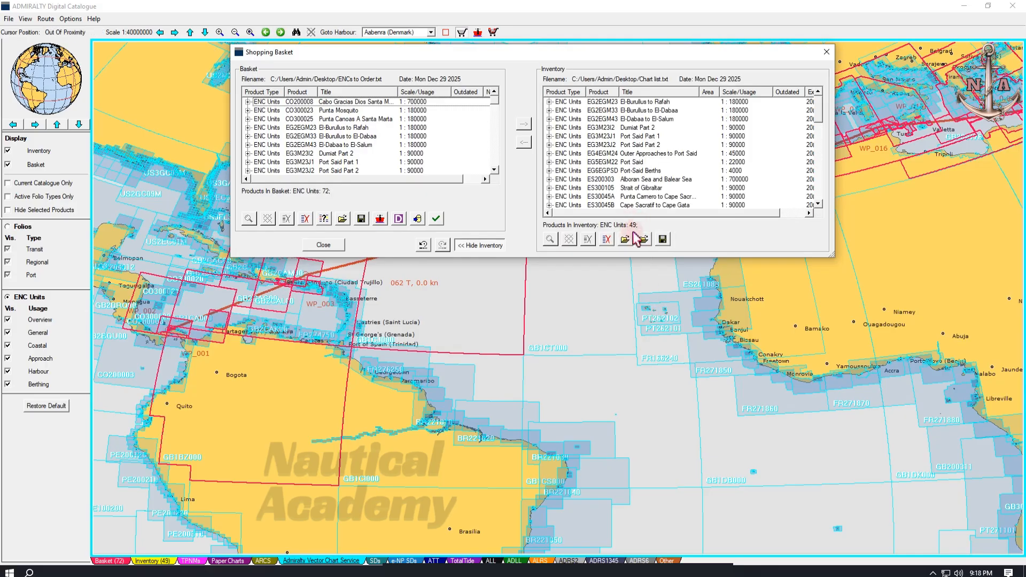
scroll("down", 3)
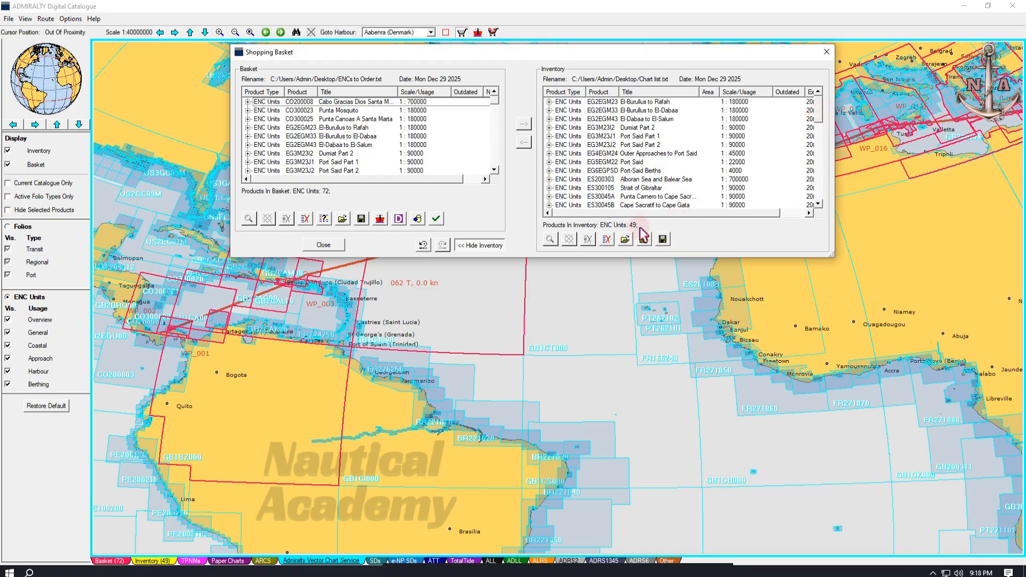
Step: Save the inventory over the existing Chart list.txt, confirming the overwrite
left_click(663, 239)
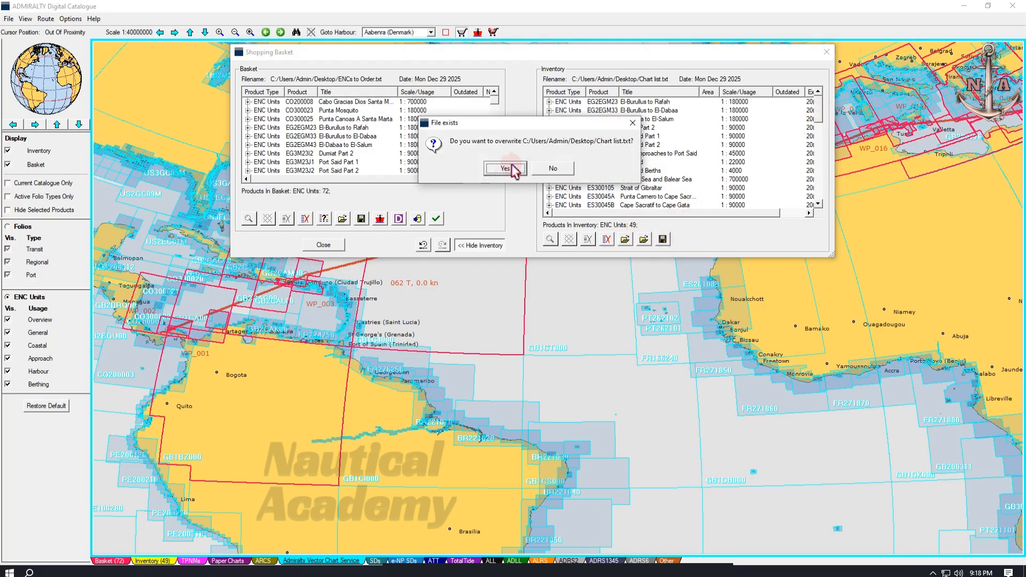
left_click(505, 169)
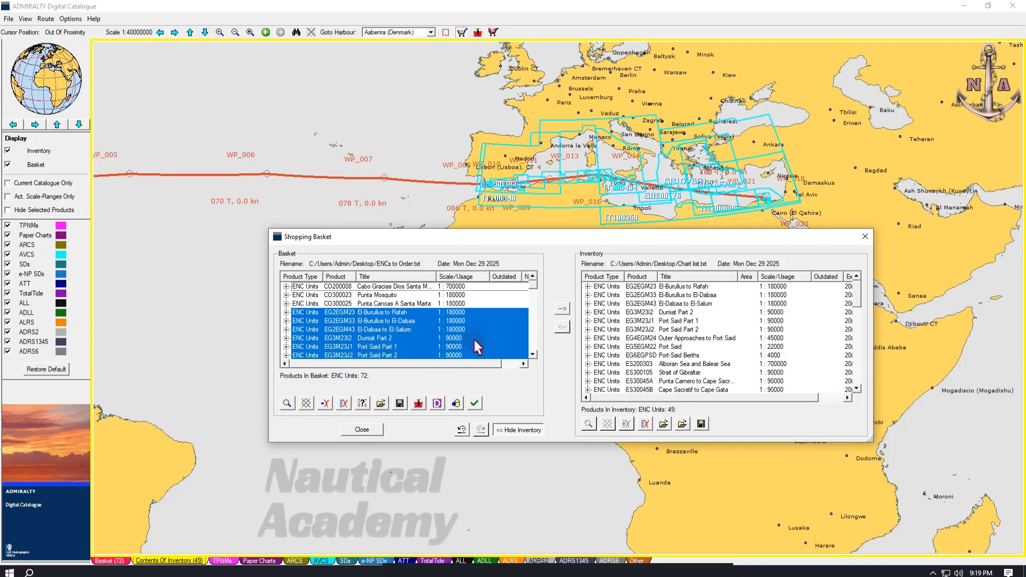
Step: Remove the inventory-matching ENCs from the basket, reducing it from 72 to 23 units
scroll("down", 3)
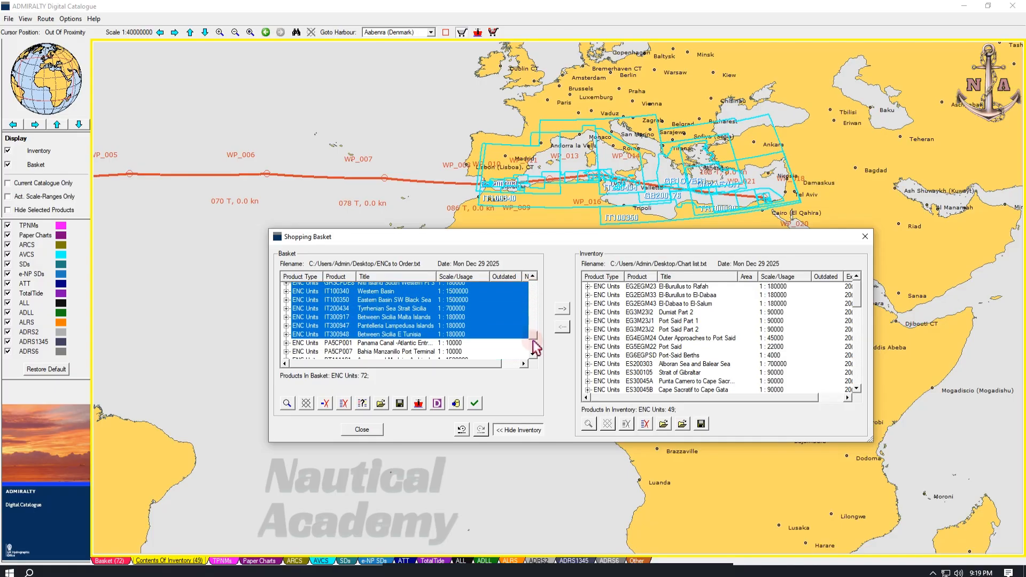
scroll("down", 3)
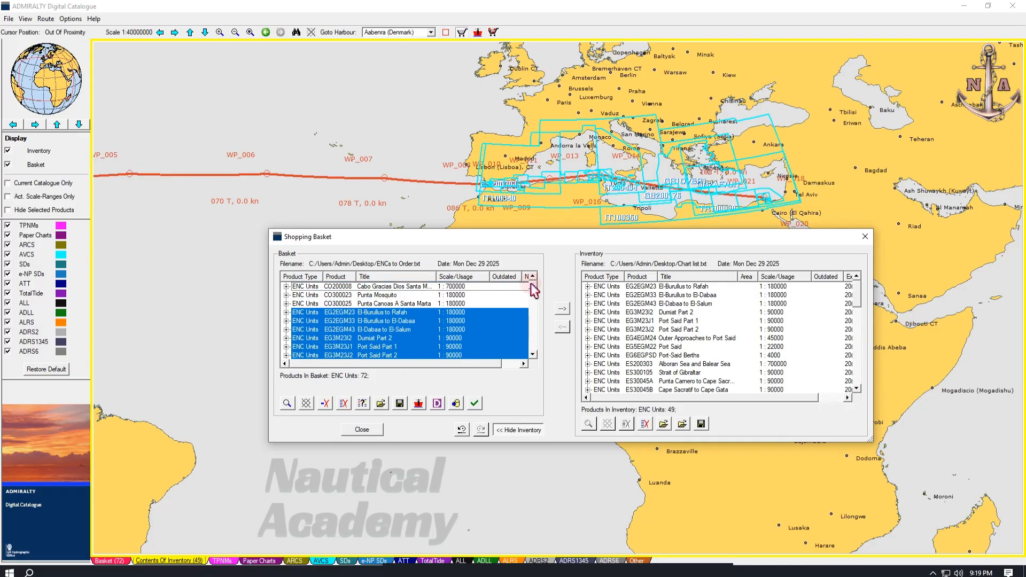
mouse_move(519, 369)
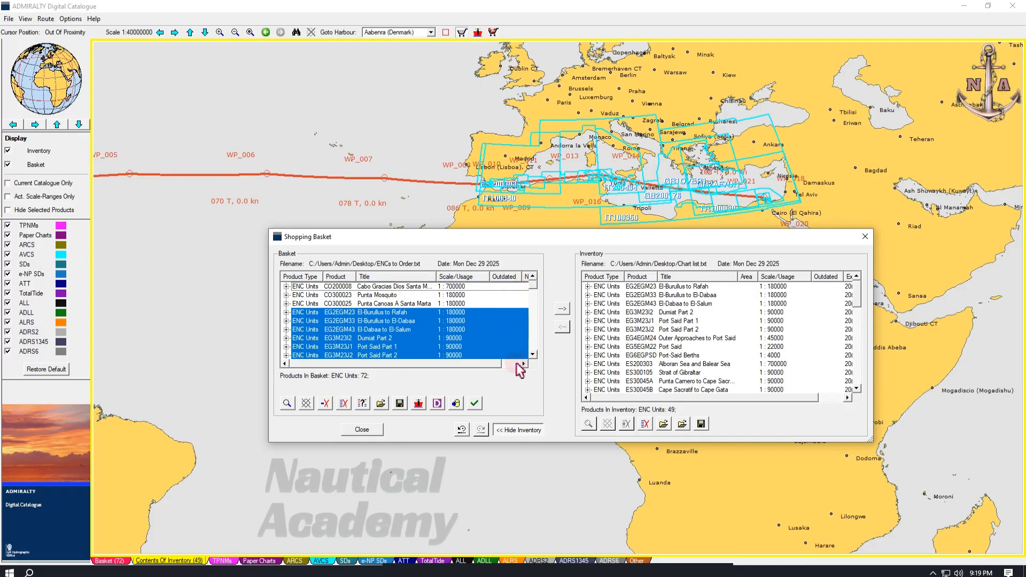
mouse_move(380, 385)
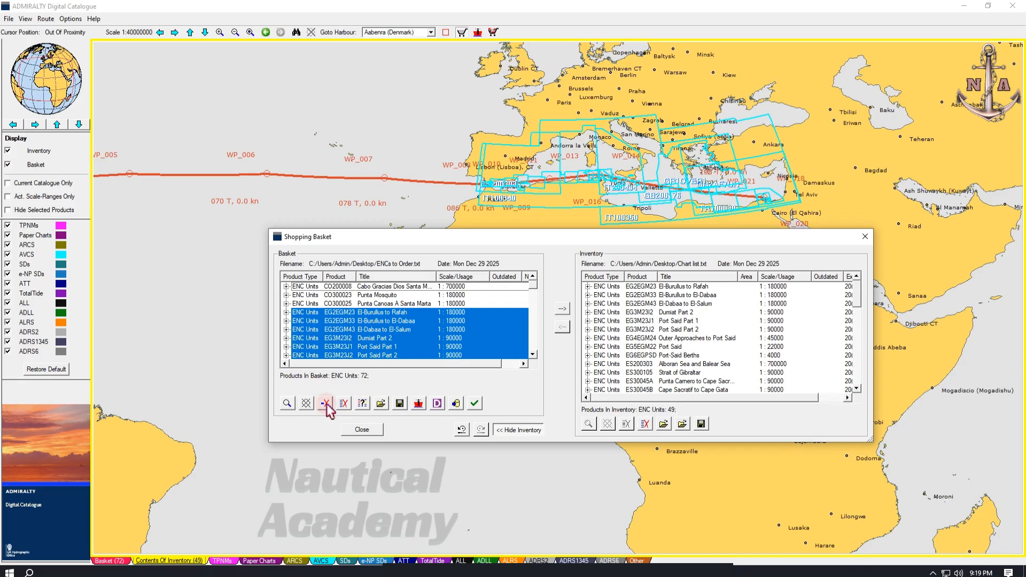
left_click(325, 403)
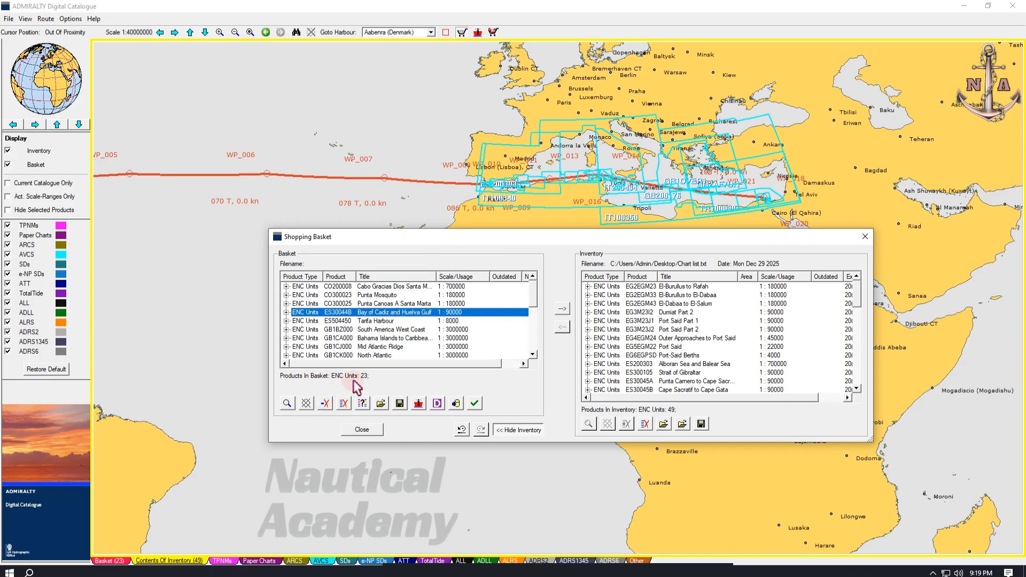
mouse_move(441, 367)
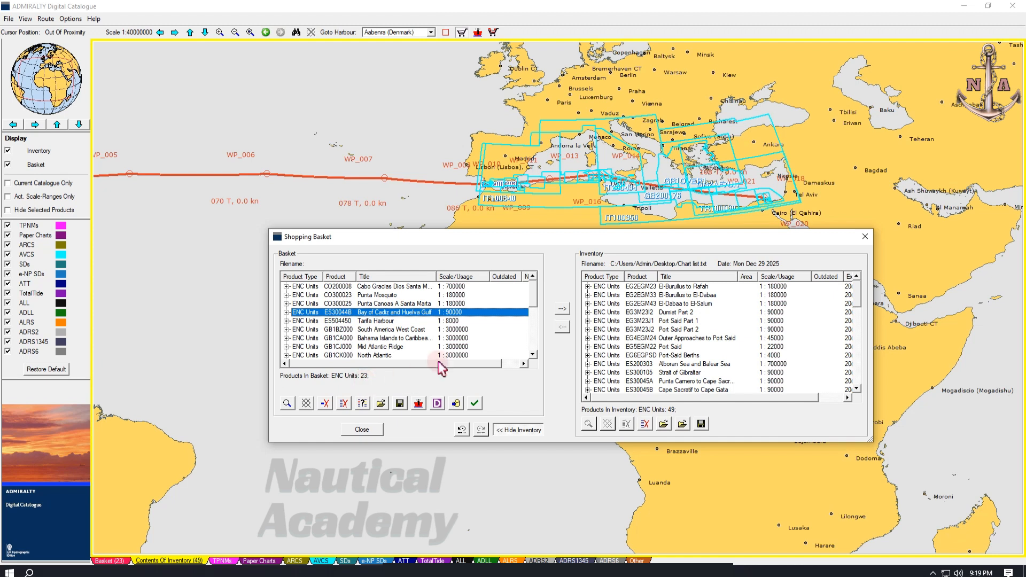
mouse_move(539, 295)
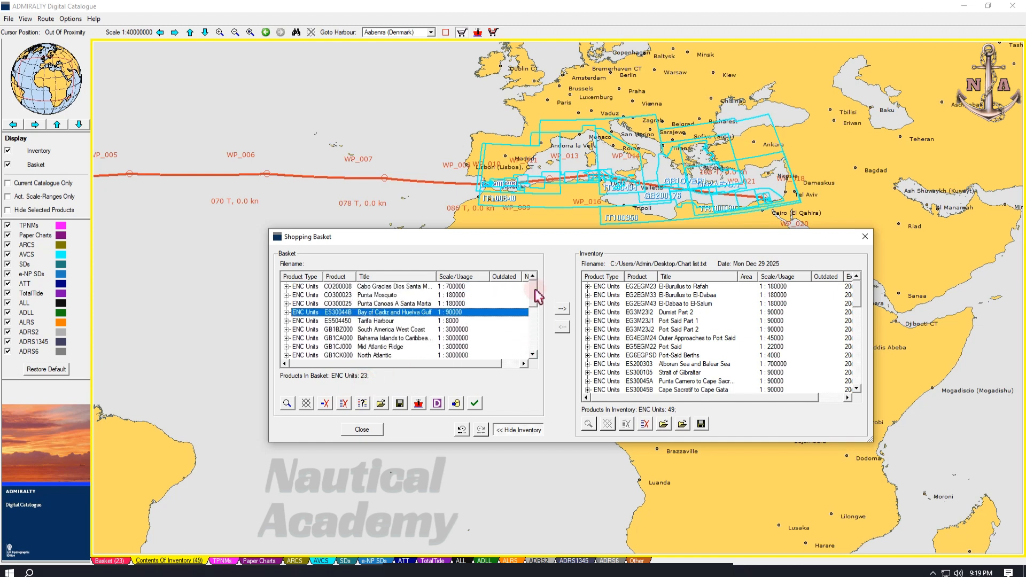
Step: Save the 23-unit basket to the Desktop as 'ENCs to Order'
left_click(399, 403)
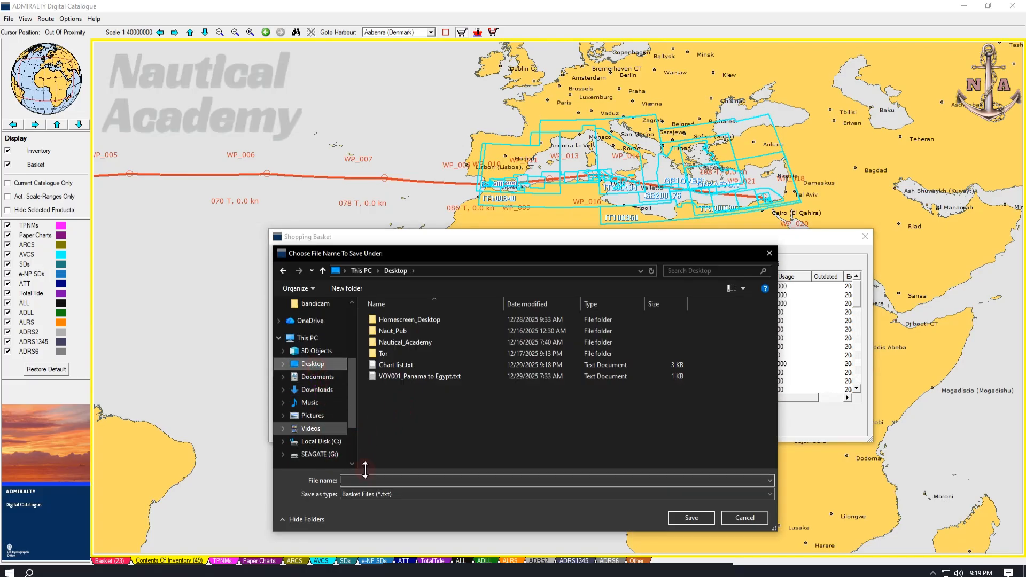
left_click(439, 481)
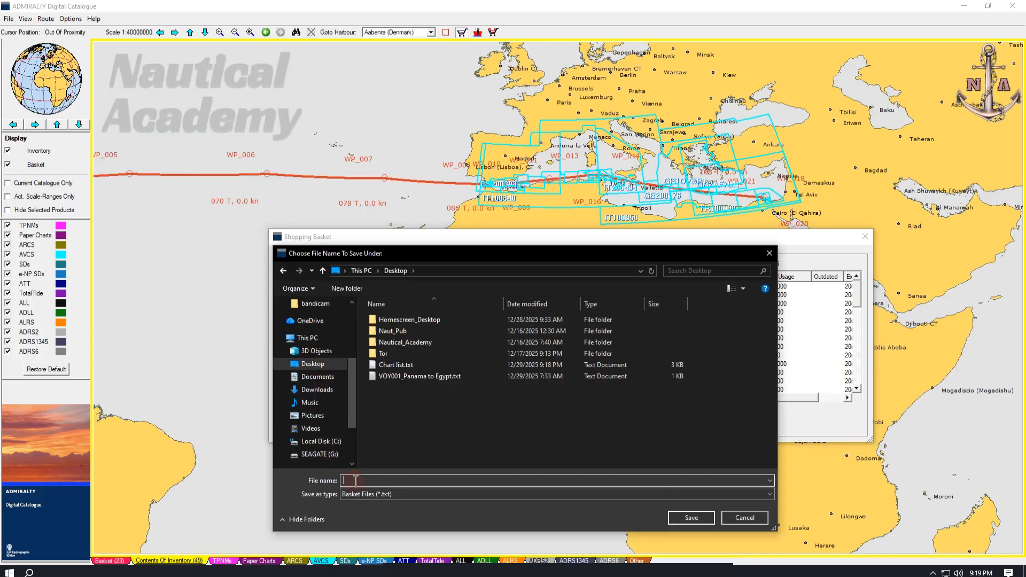
type("ENCs to Order")
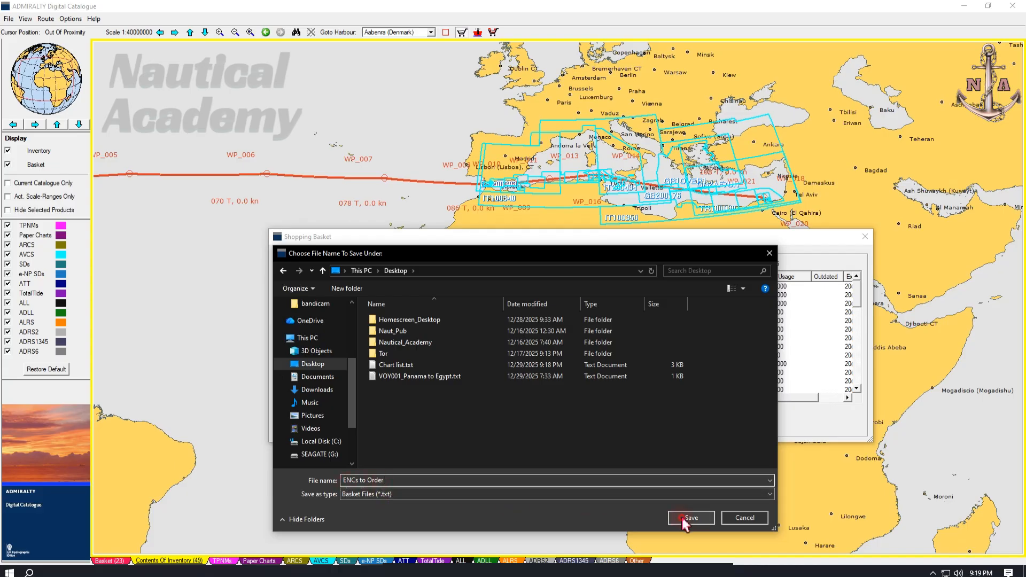
left_click(691, 517)
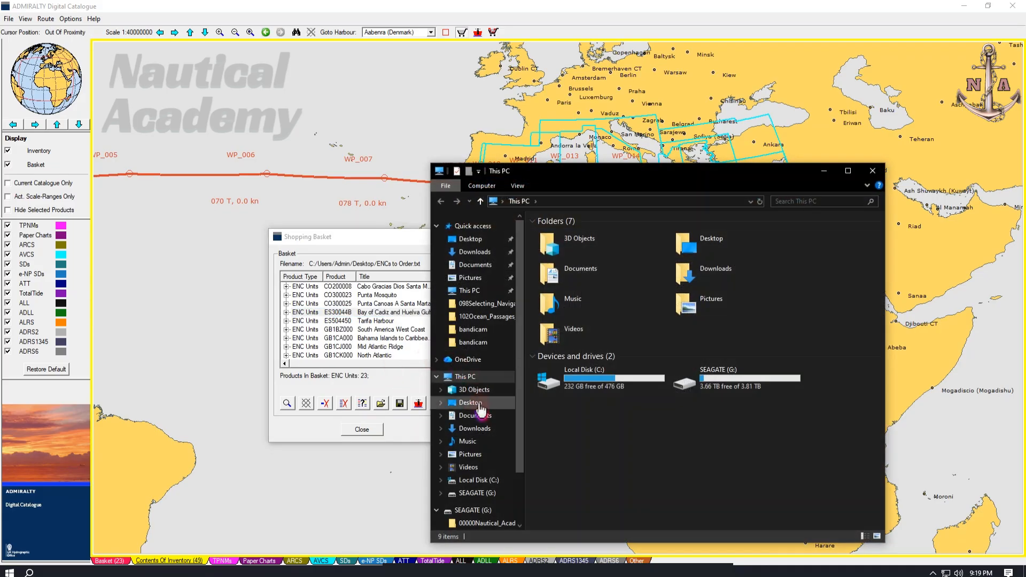
Step: Open the saved ENCs to Order file from the Desktop folder in File Explorer
left_click(469, 402)
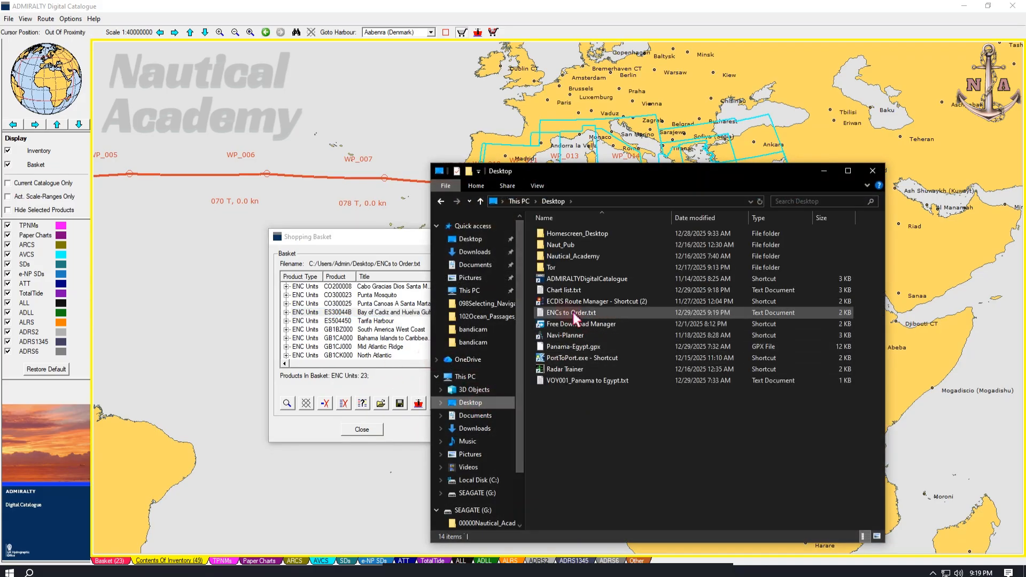
double_click(570, 312)
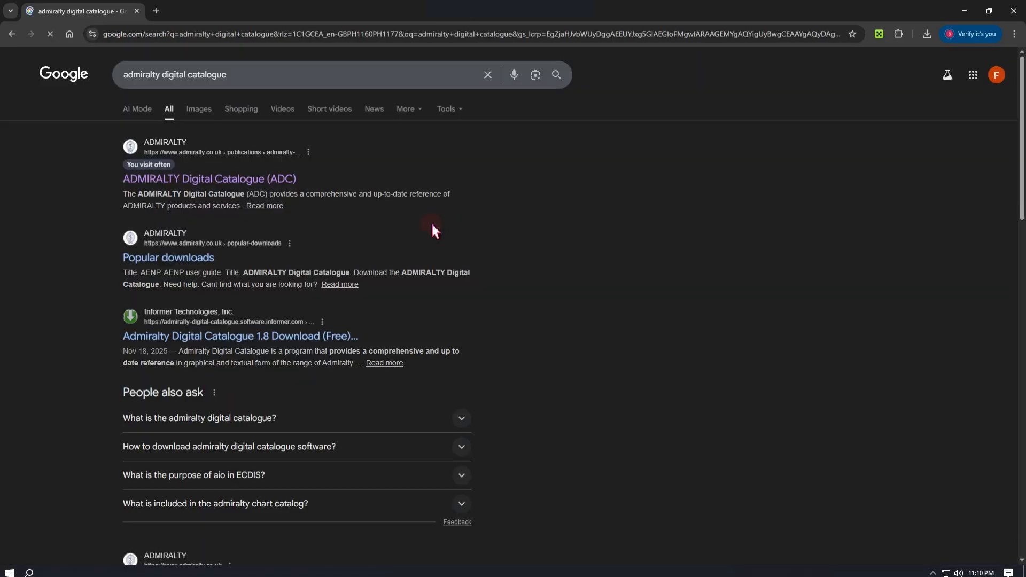
mouse_move(229, 155)
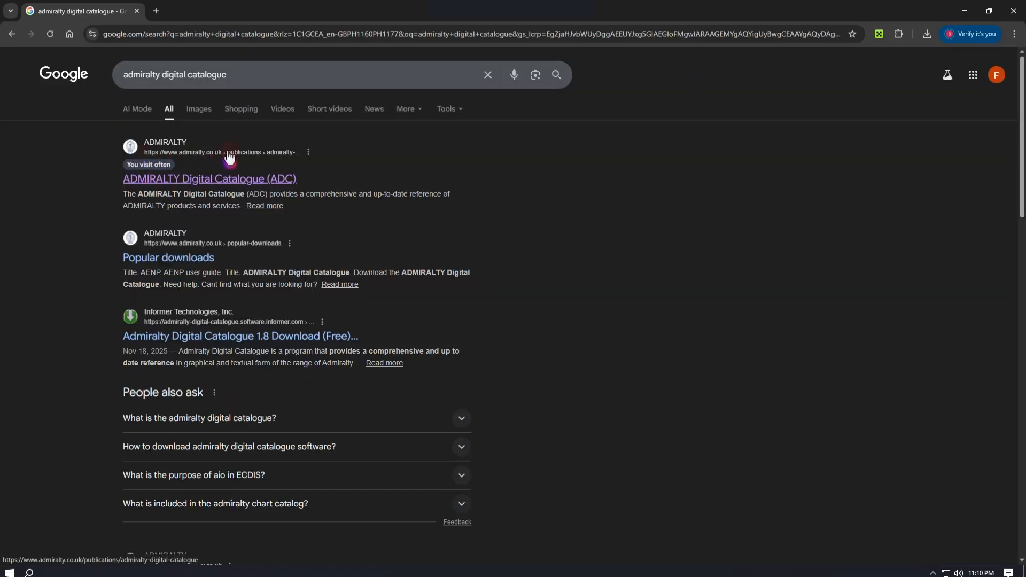
Step: Reach the ADMIRALTY Digital Catalogue page and download the ADC_Full_WK52_25 package
left_click(224, 179)
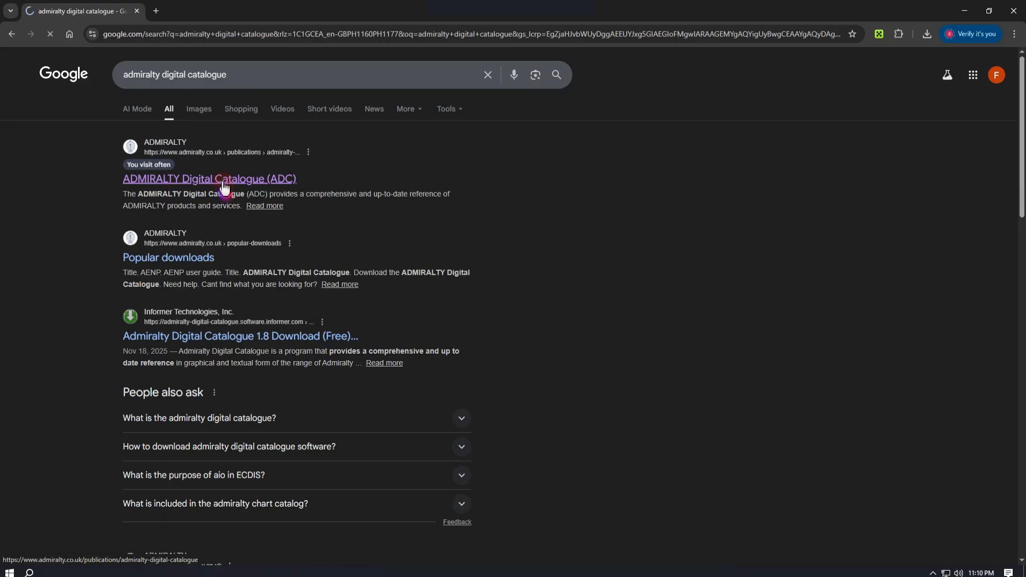
left_click(209, 179)
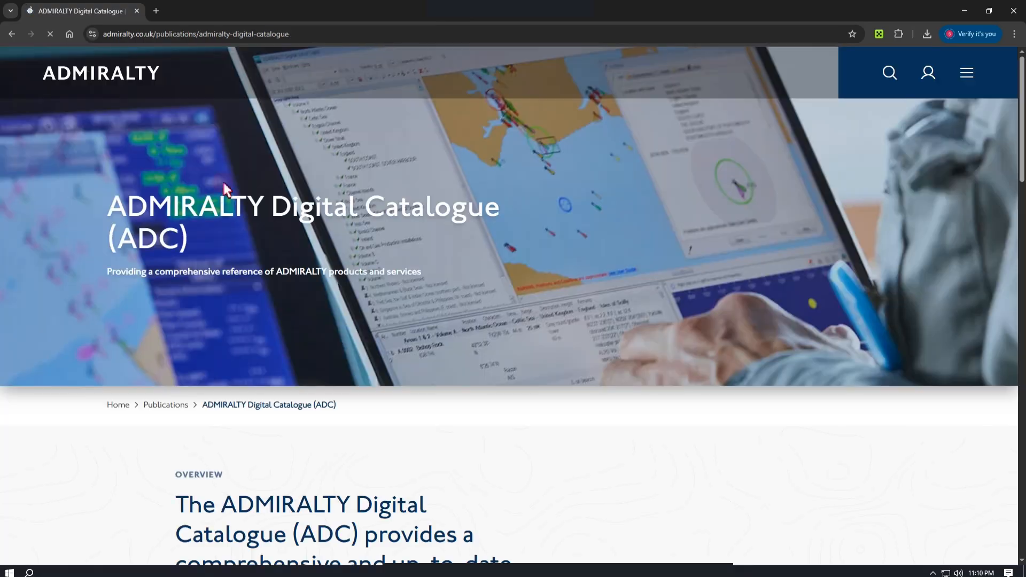
scroll("down", 3)
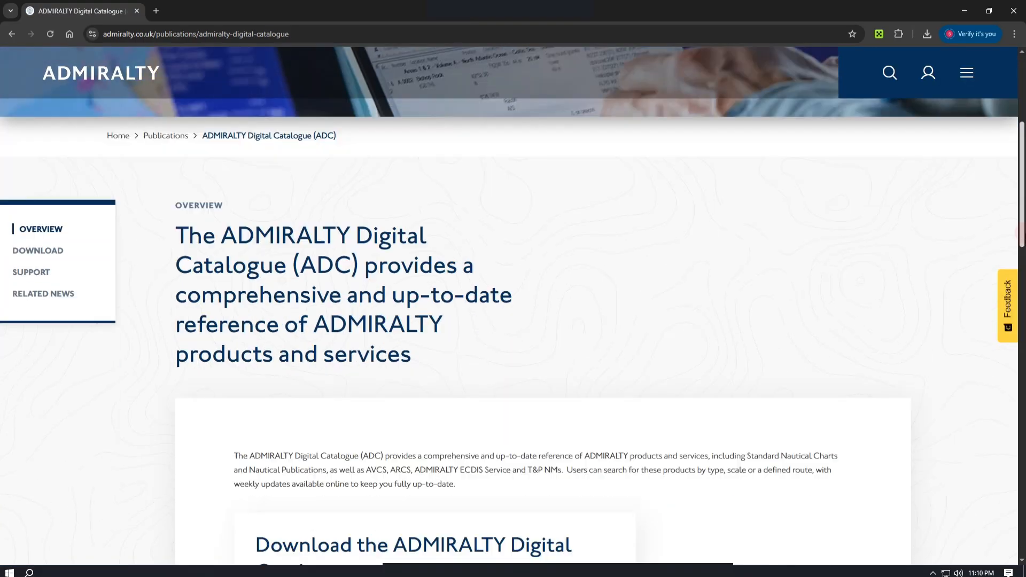
scroll("down", 3)
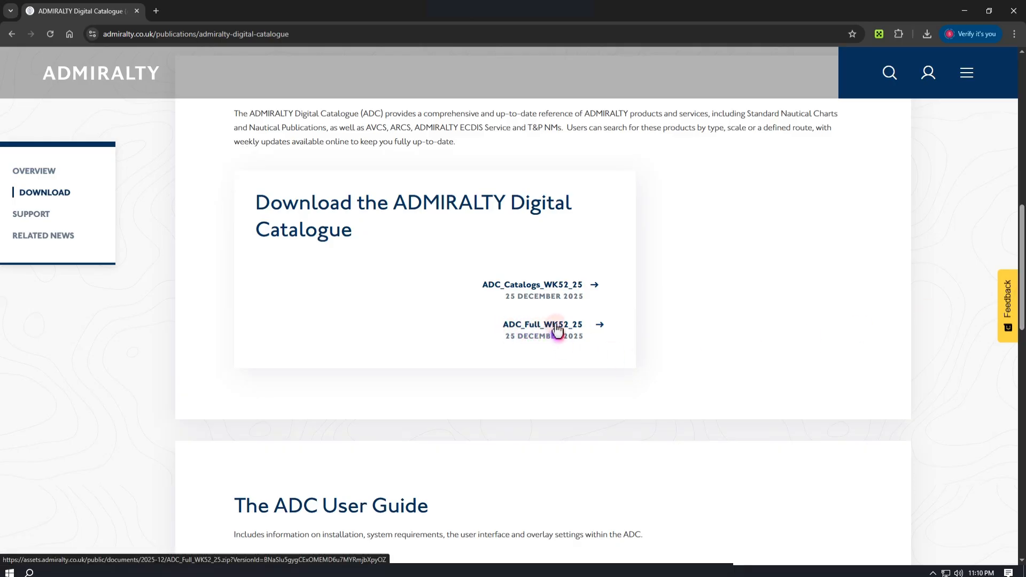
left_click(558, 325)
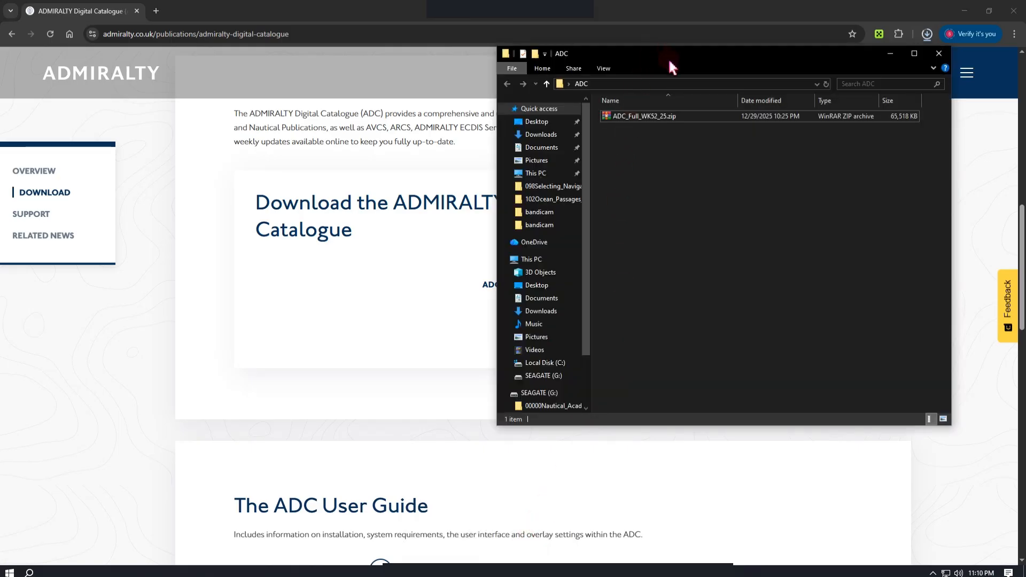
mouse_move(633, 122)
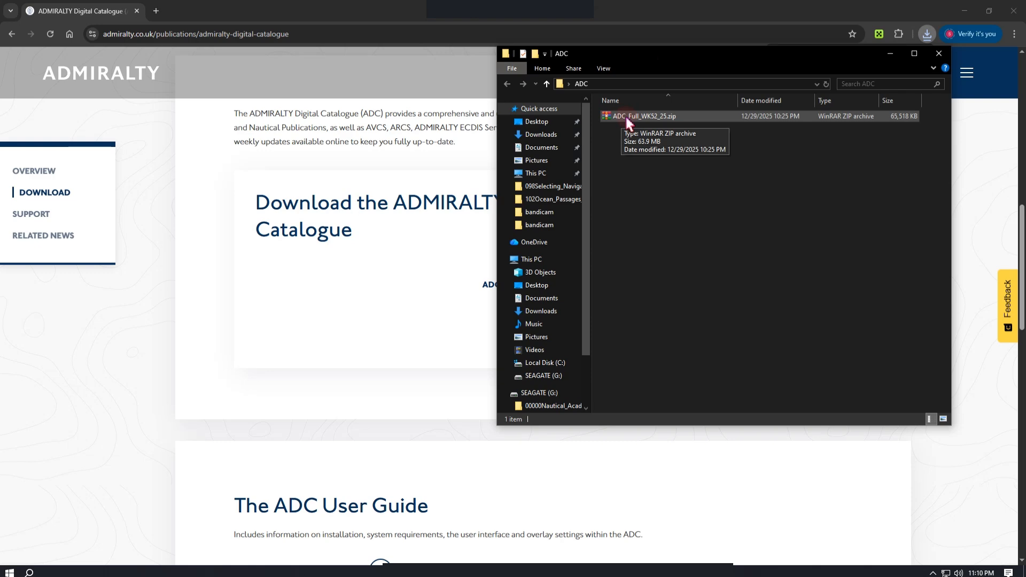
Step: Extract ADC_Full_WK52_25.zip in the ADC folder and bring up file actions for setup.exe
right_click(643, 115)
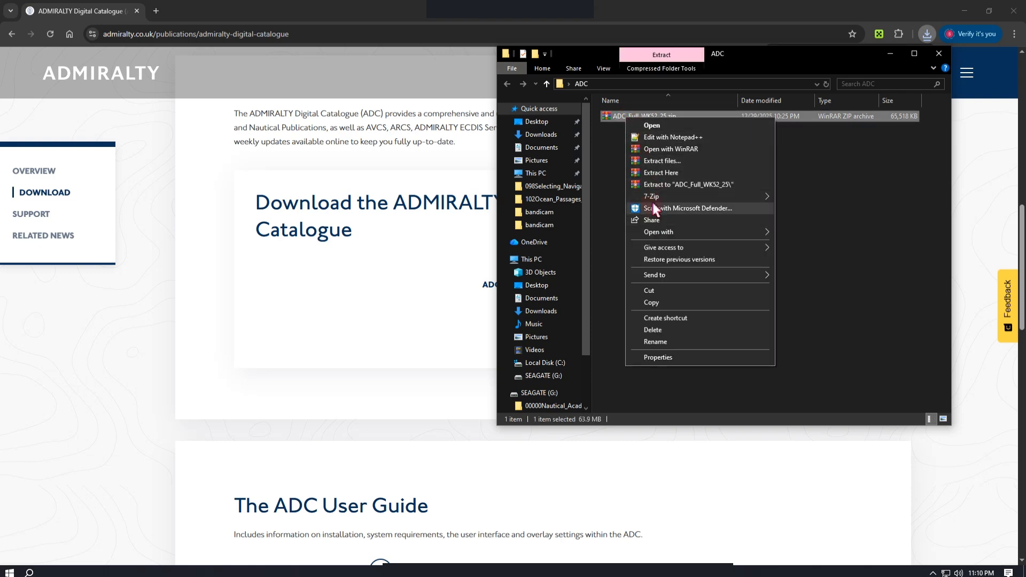
left_click(659, 177)
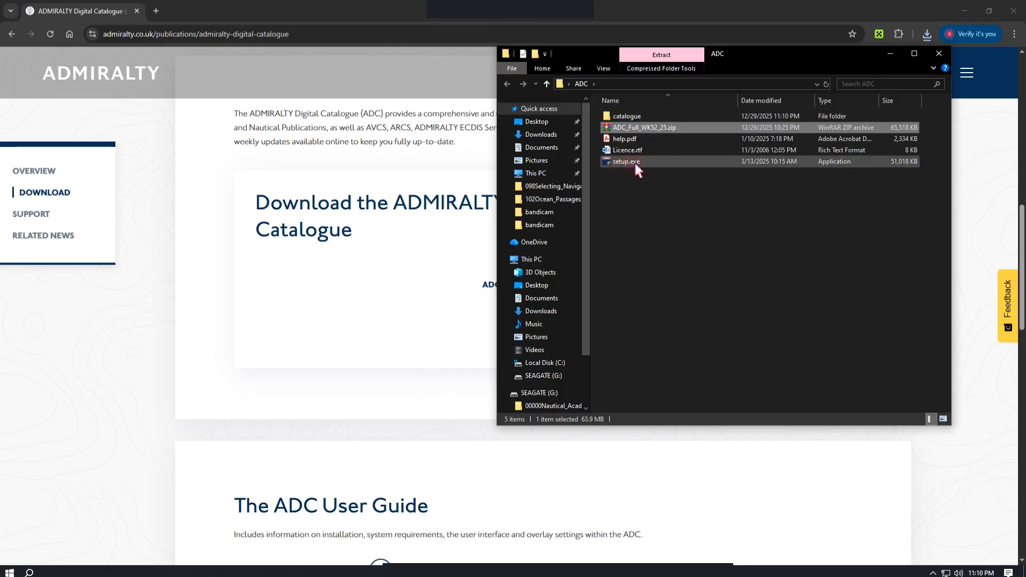
right_click(625, 161)
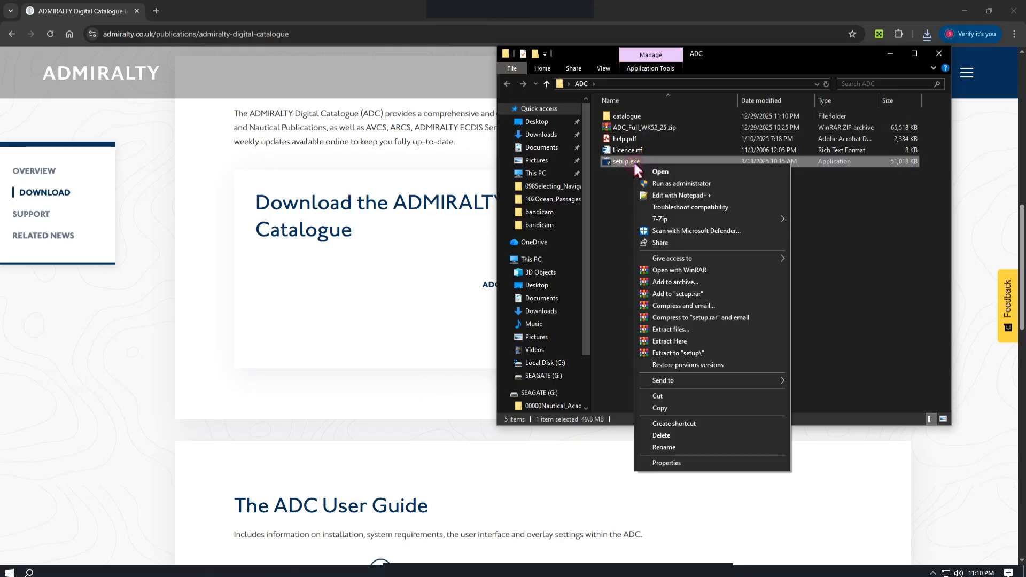
mouse_move(696, 190)
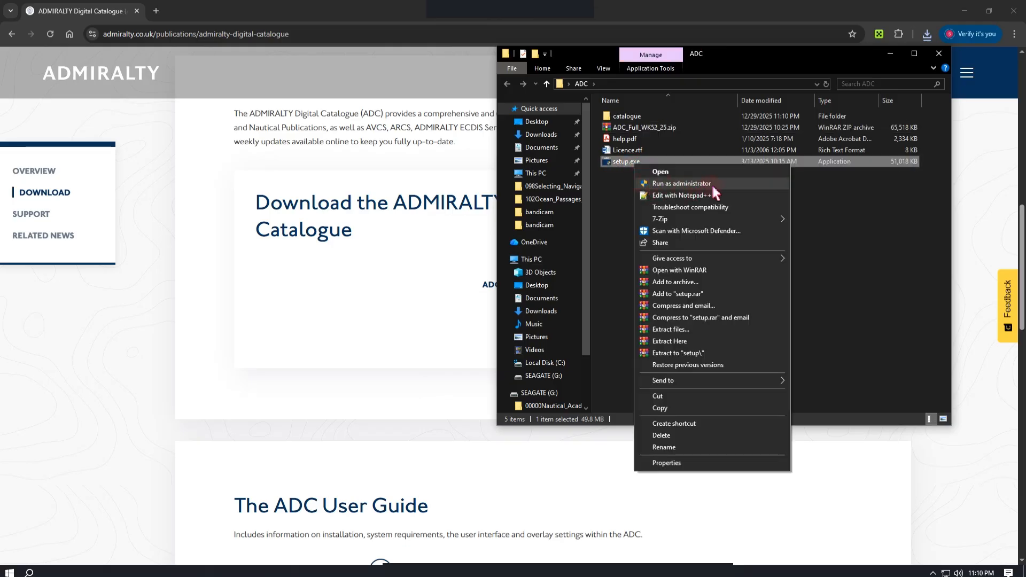